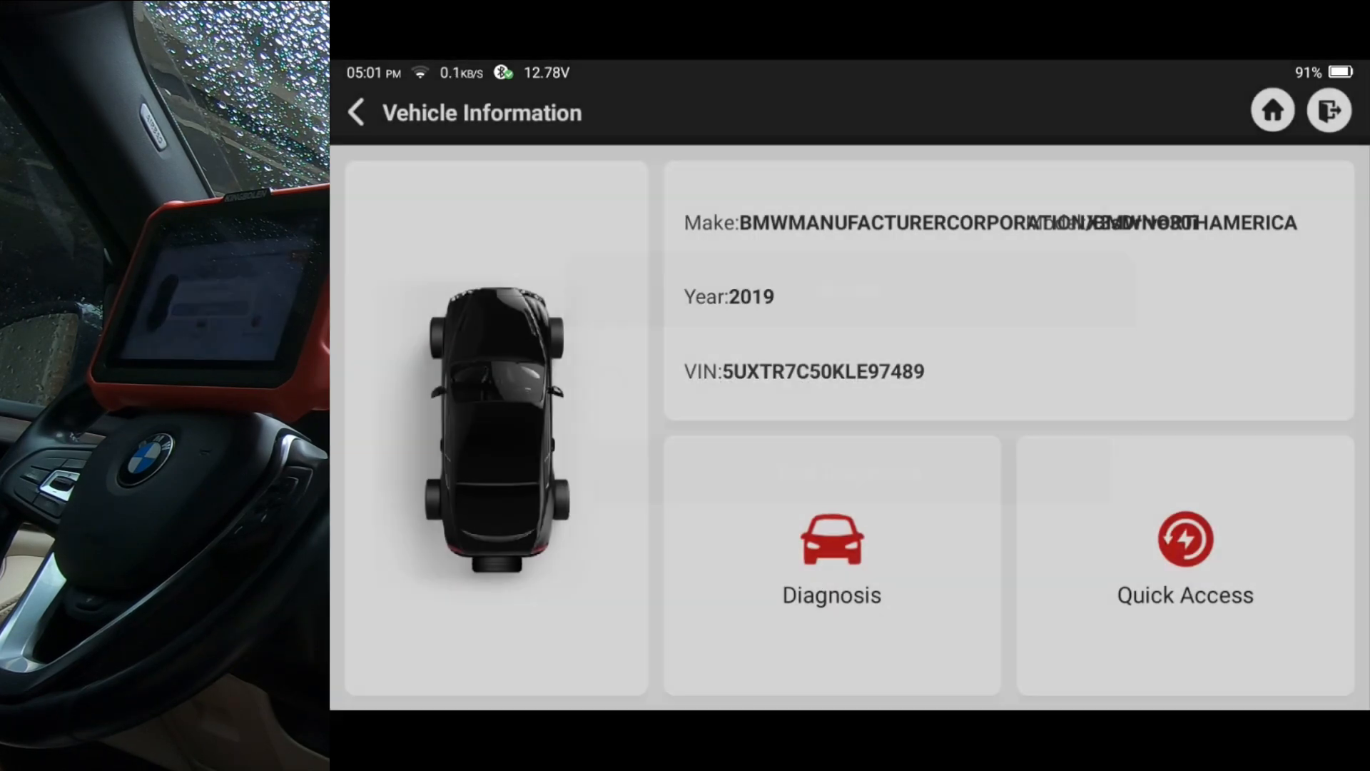
Start diagnosis of the connected BMW X3 and move past the vehicle configuration summary
left_click(831, 571)
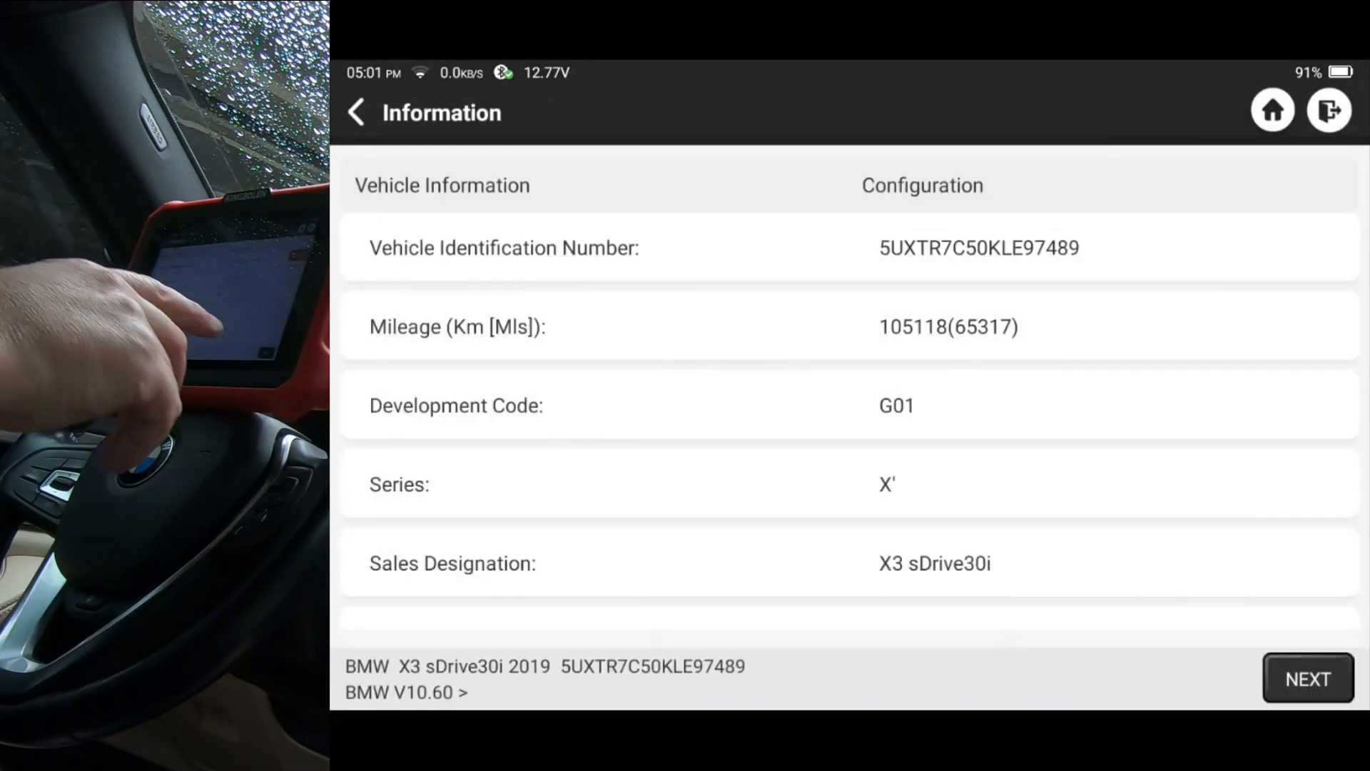
left_click(1303, 680)
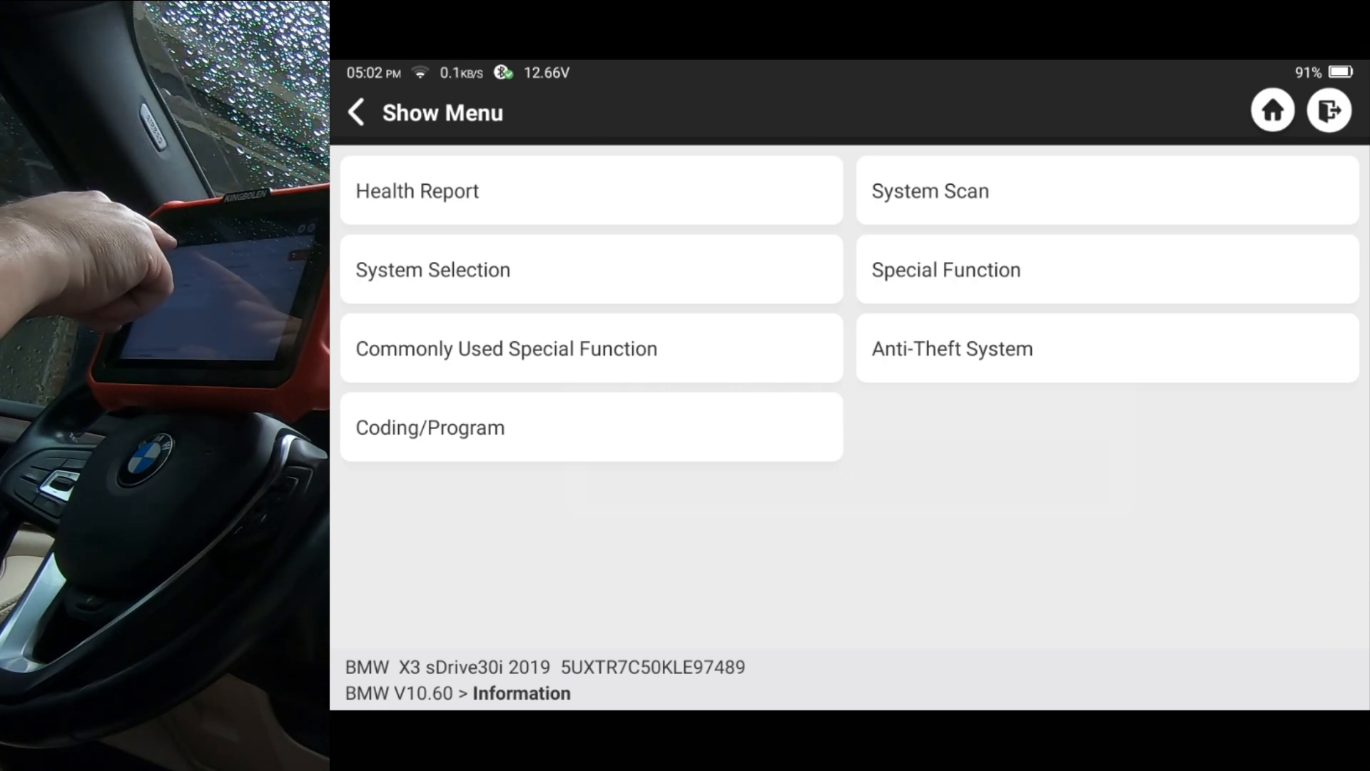
Run the health report and enter the Body Domain Controller module's function list
left_click(417, 190)
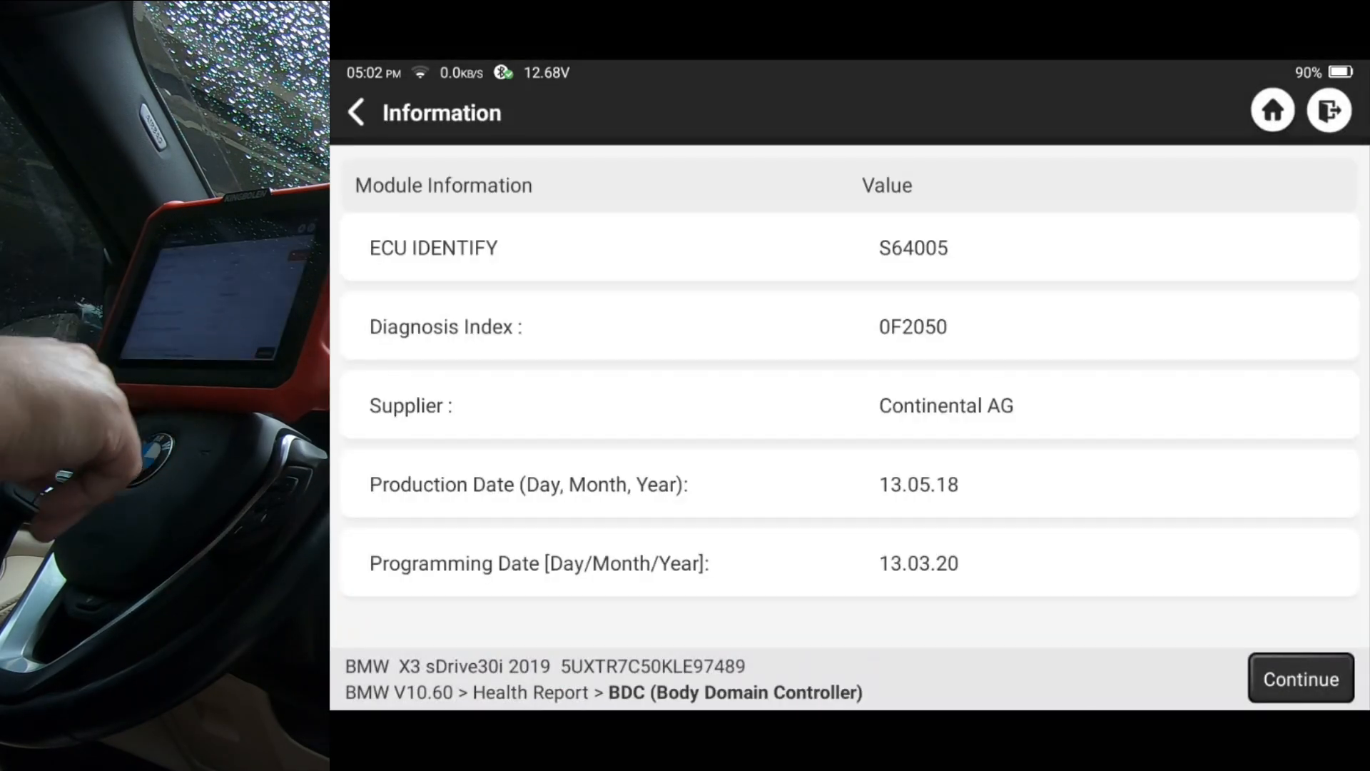
left_click(357, 114)
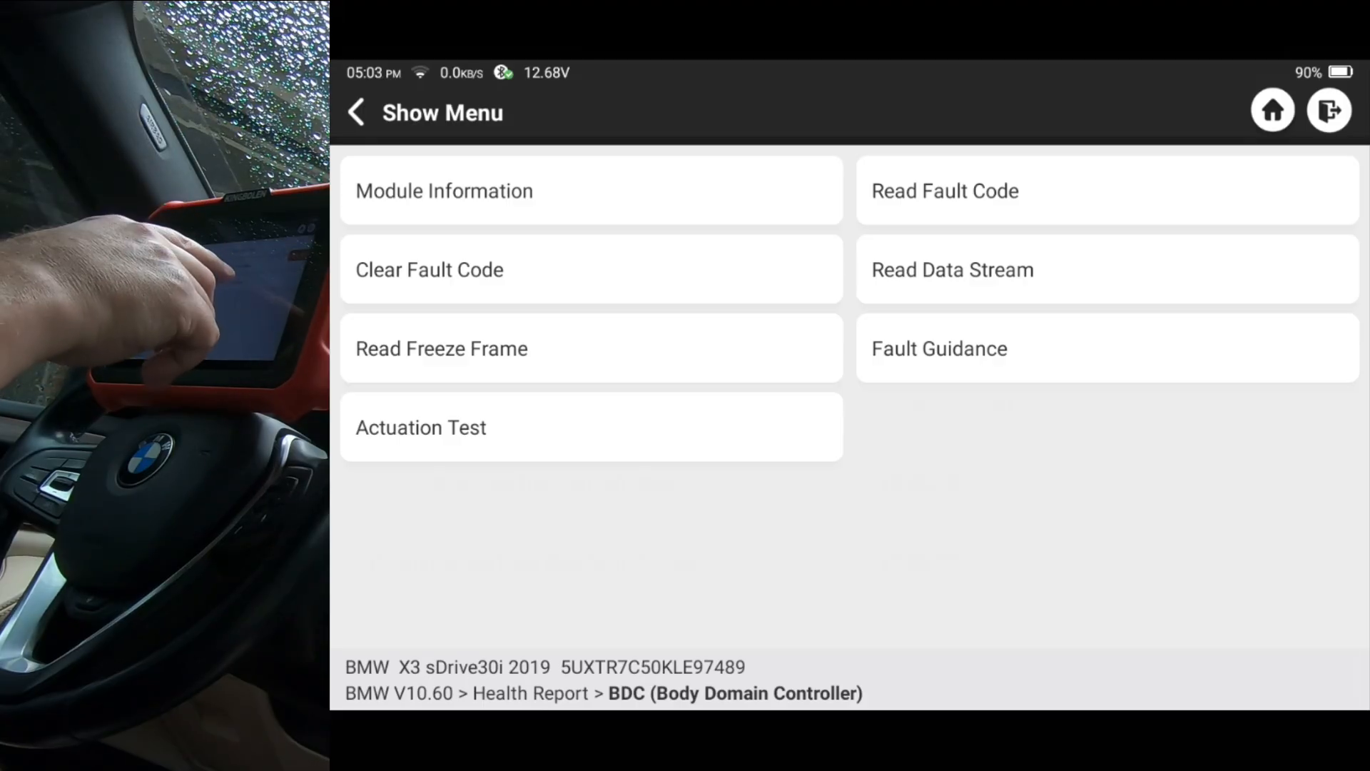
View BDC fault guidance, return, then read the stored fault codes 8040C6, 8040D2 and 804415
left_click(945, 191)
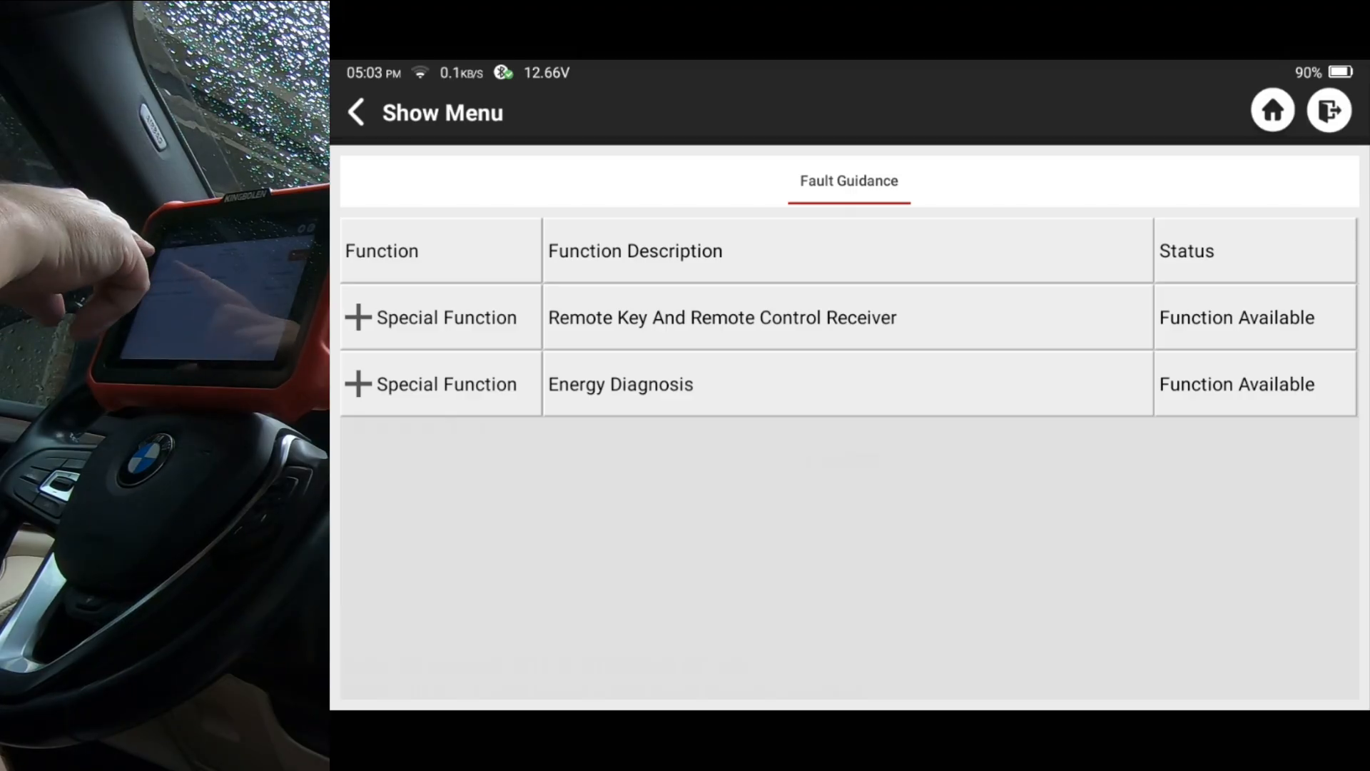
left_click(360, 112)
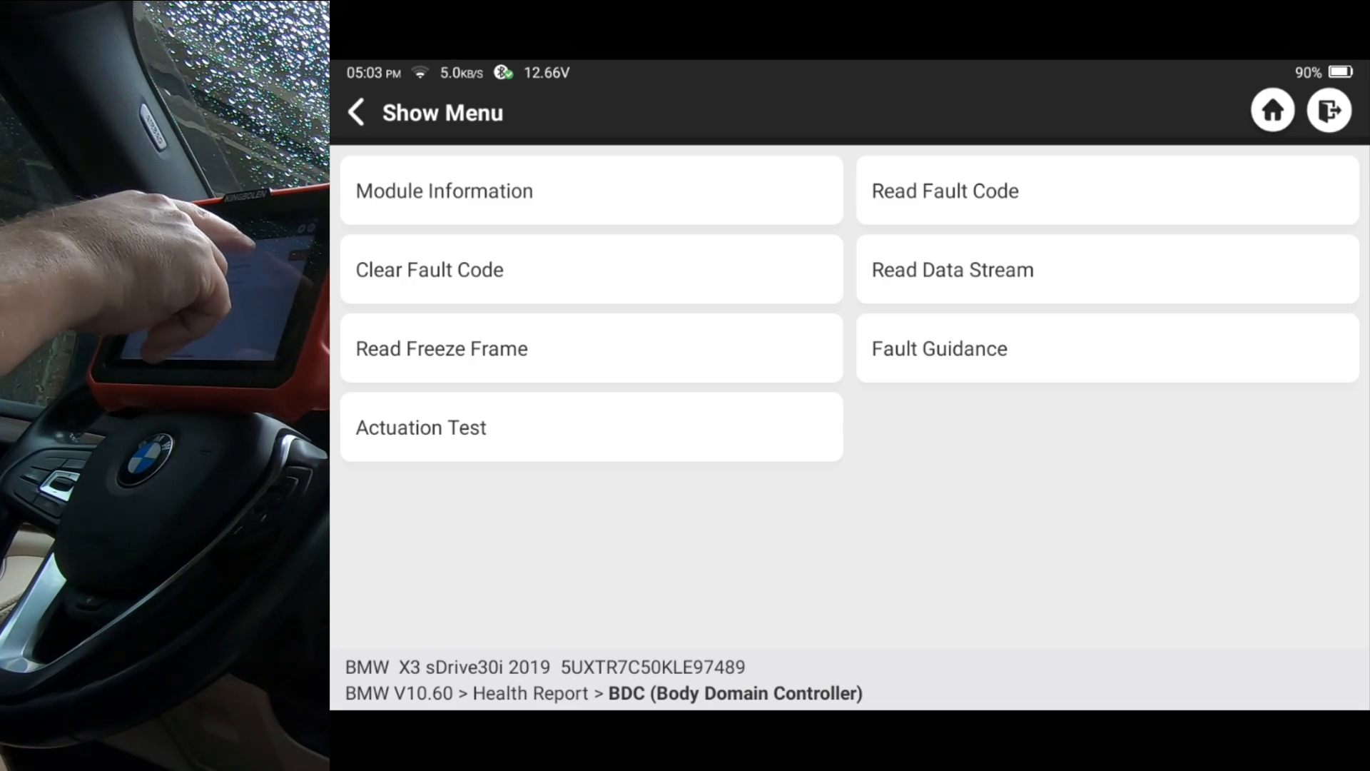
left_click(945, 192)
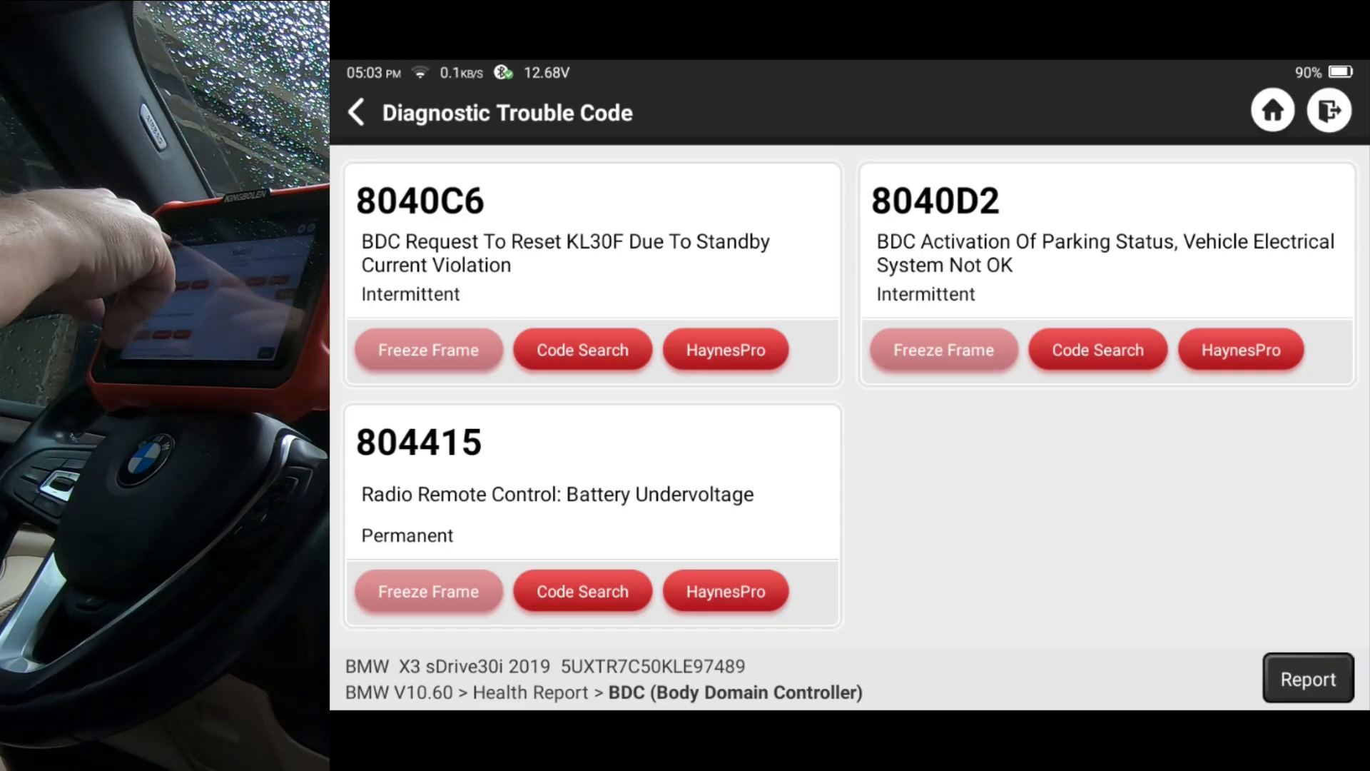
Return to the BDC fault guidance list with remote key and energy diagnosis options
left_click(358, 112)
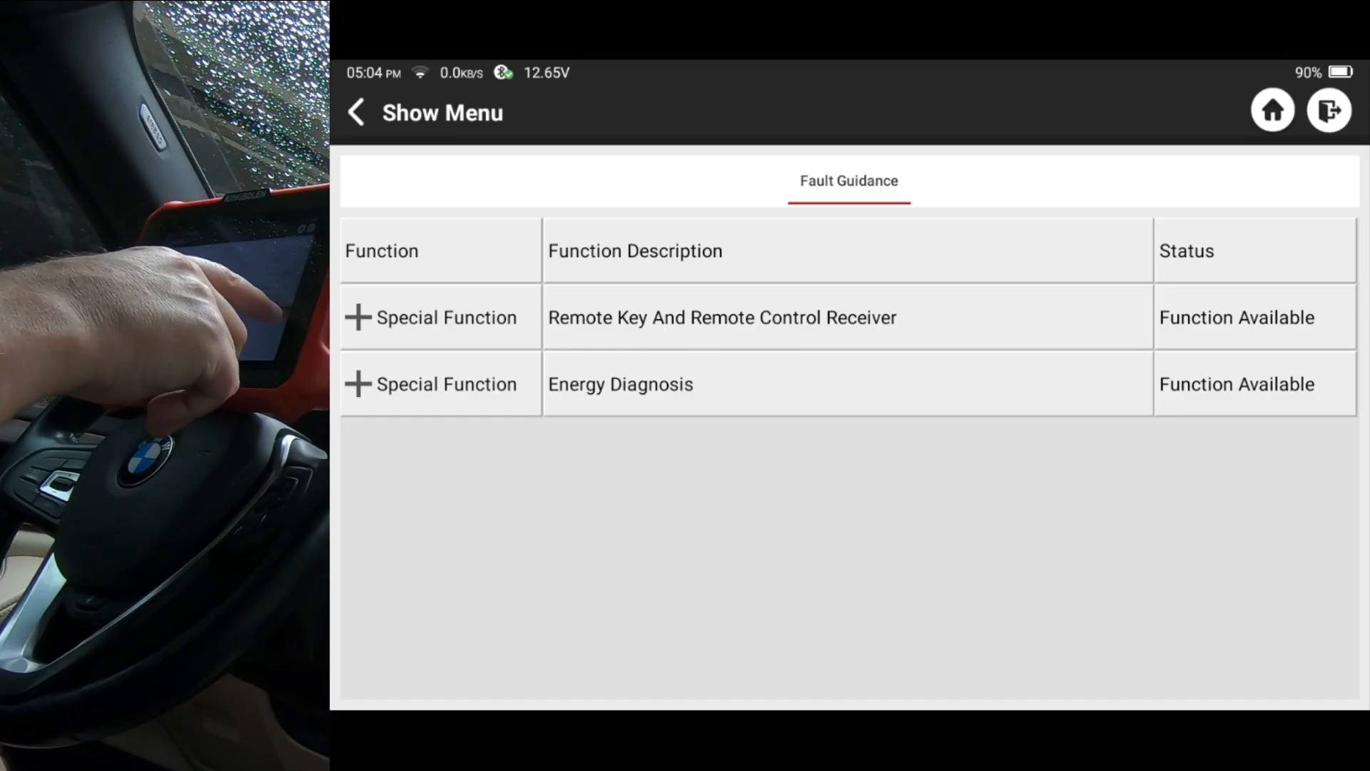
Run the Remote Key And Remote Control Receiver procedure, reporting fault 804415 battery undervoltage
left_click(721, 316)
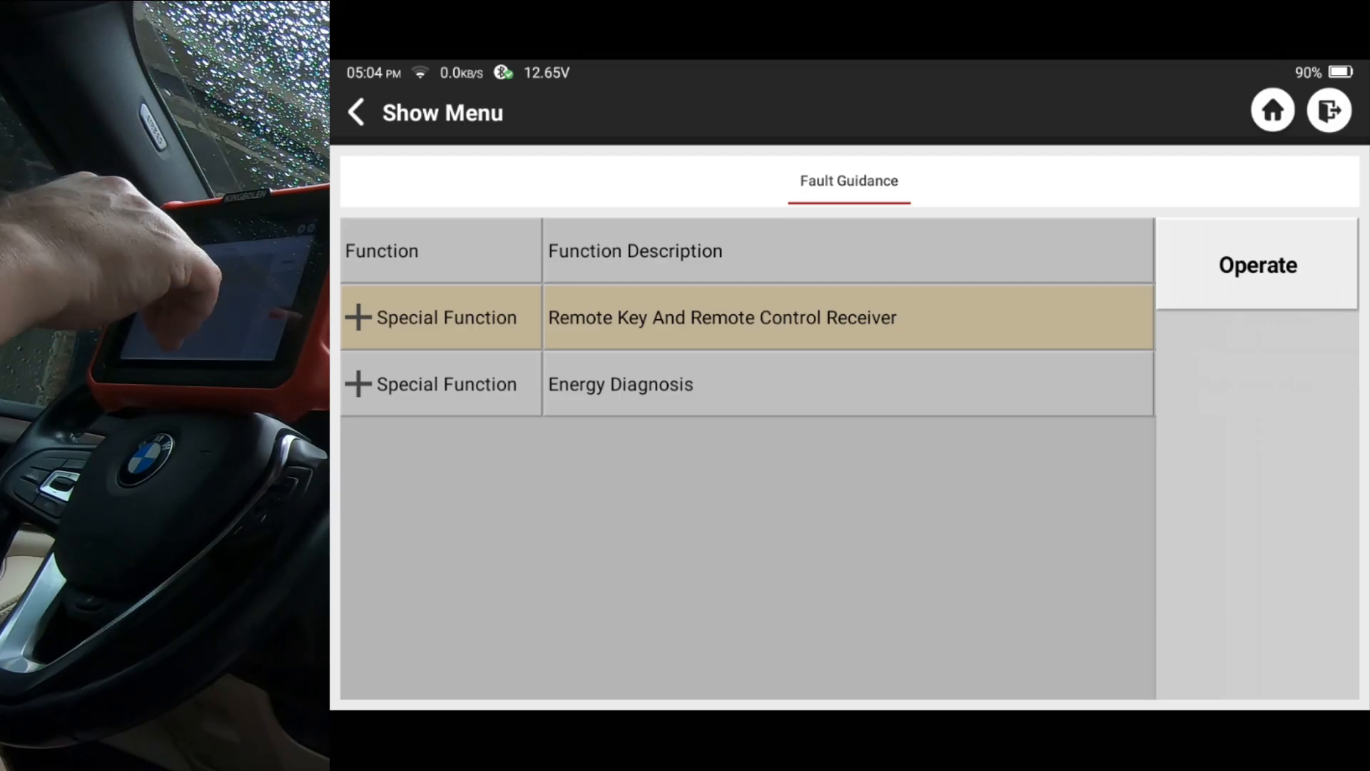
left_click(1258, 265)
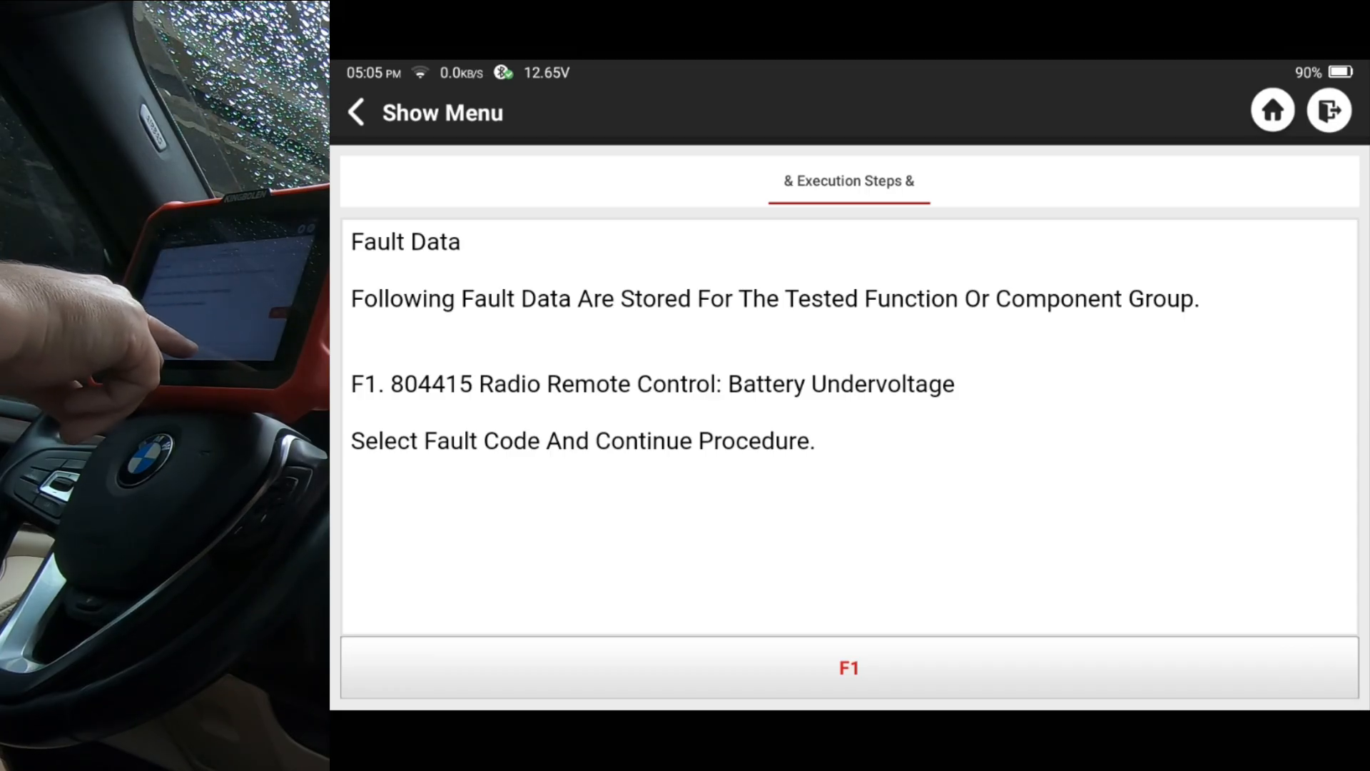
Continue past fault 804415 and the tint-film warning to the 434 MHz receiver data and check menu
left_click(849, 668)
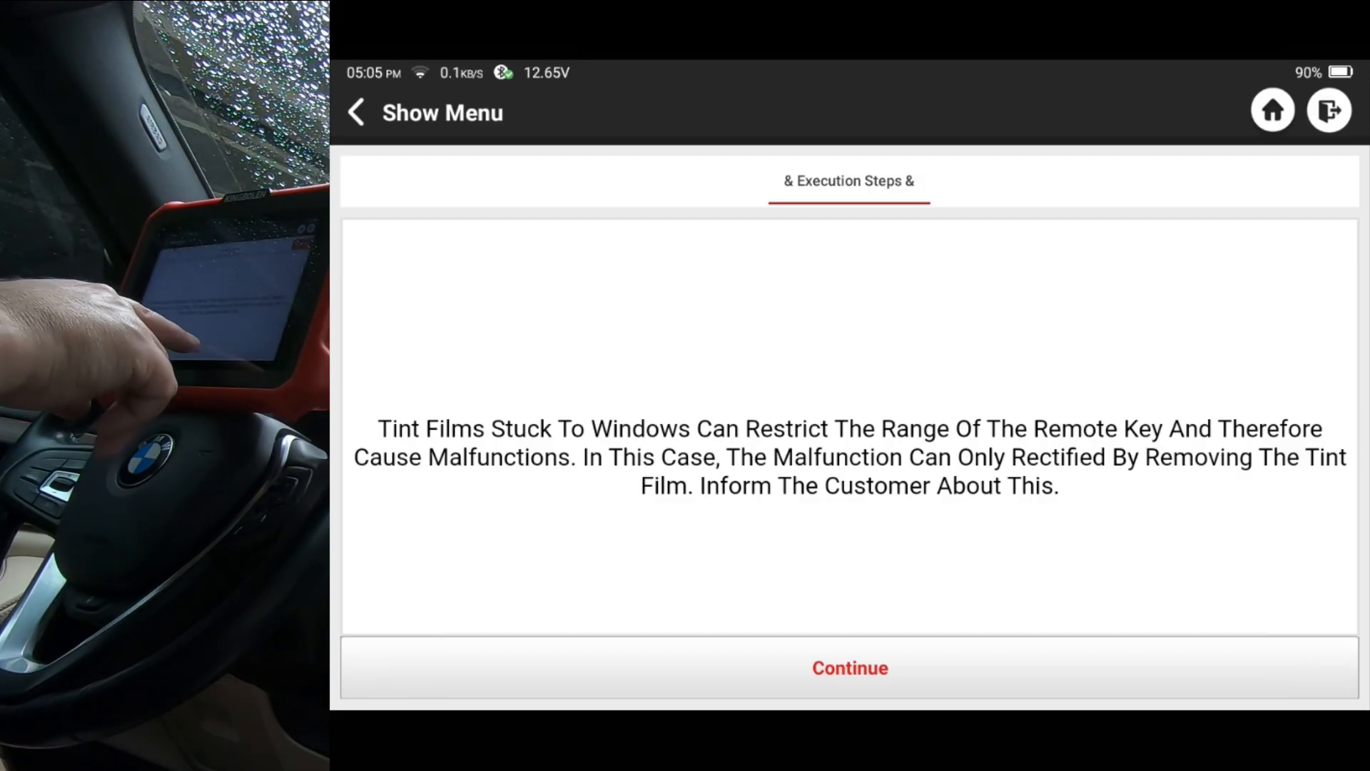
left_click(849, 668)
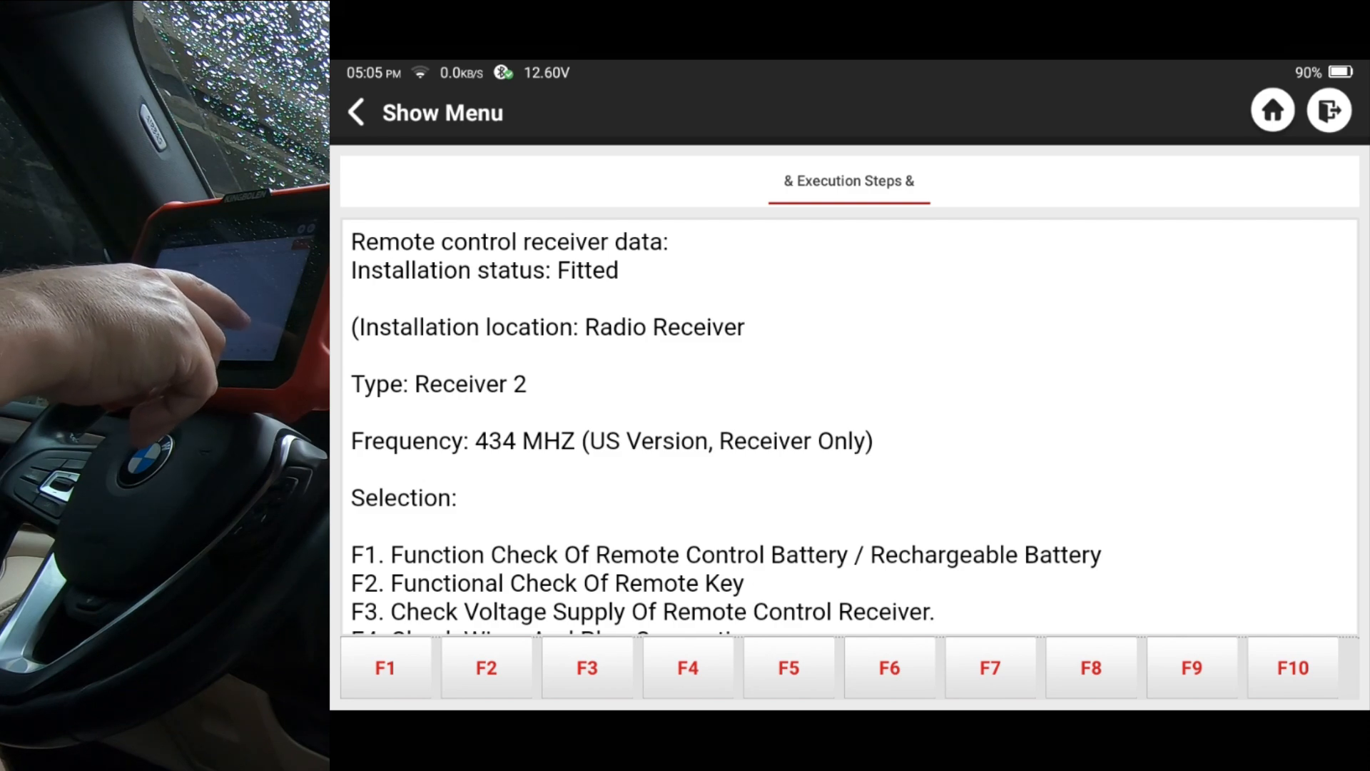
Check F8 fault patterns (none found) and move on to the F9 stored data for fault 804415
scroll("down", 3)
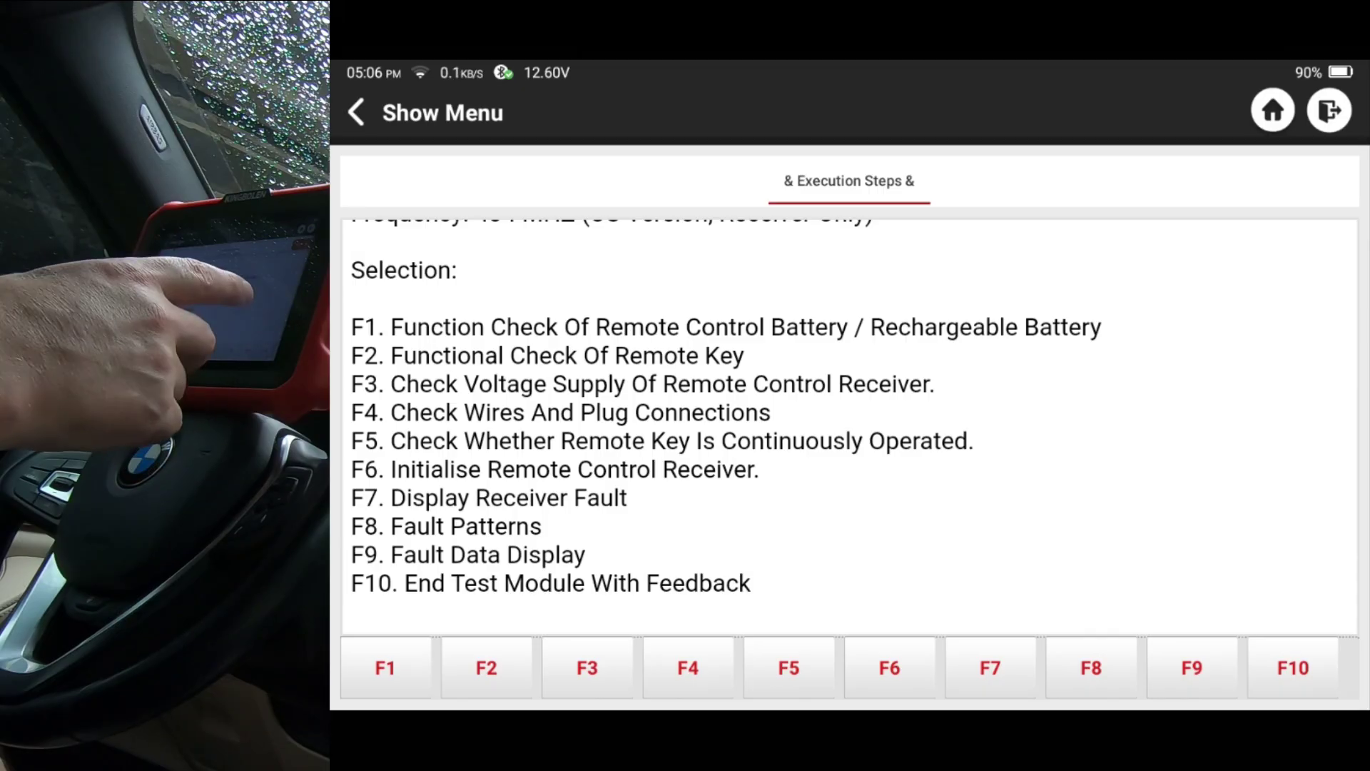
left_click(1089, 668)
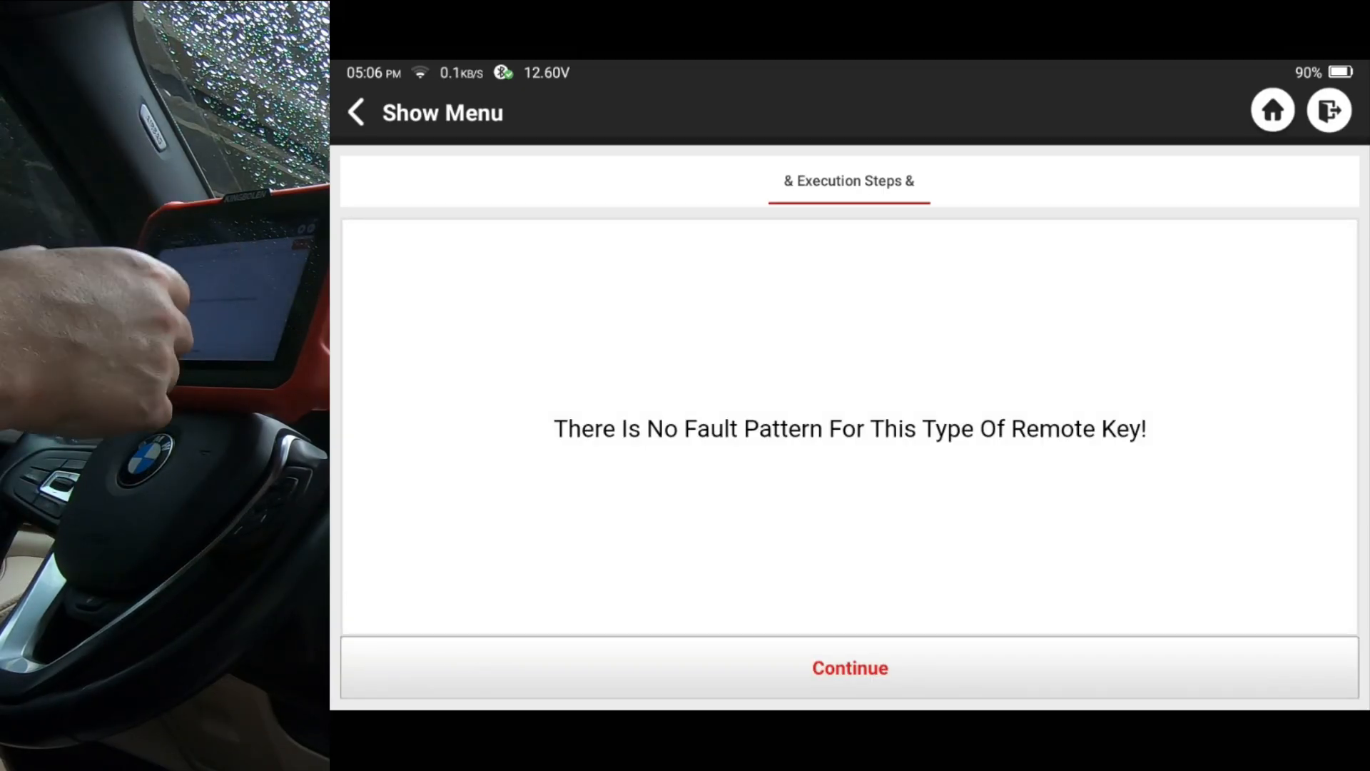
left_click(849, 668)
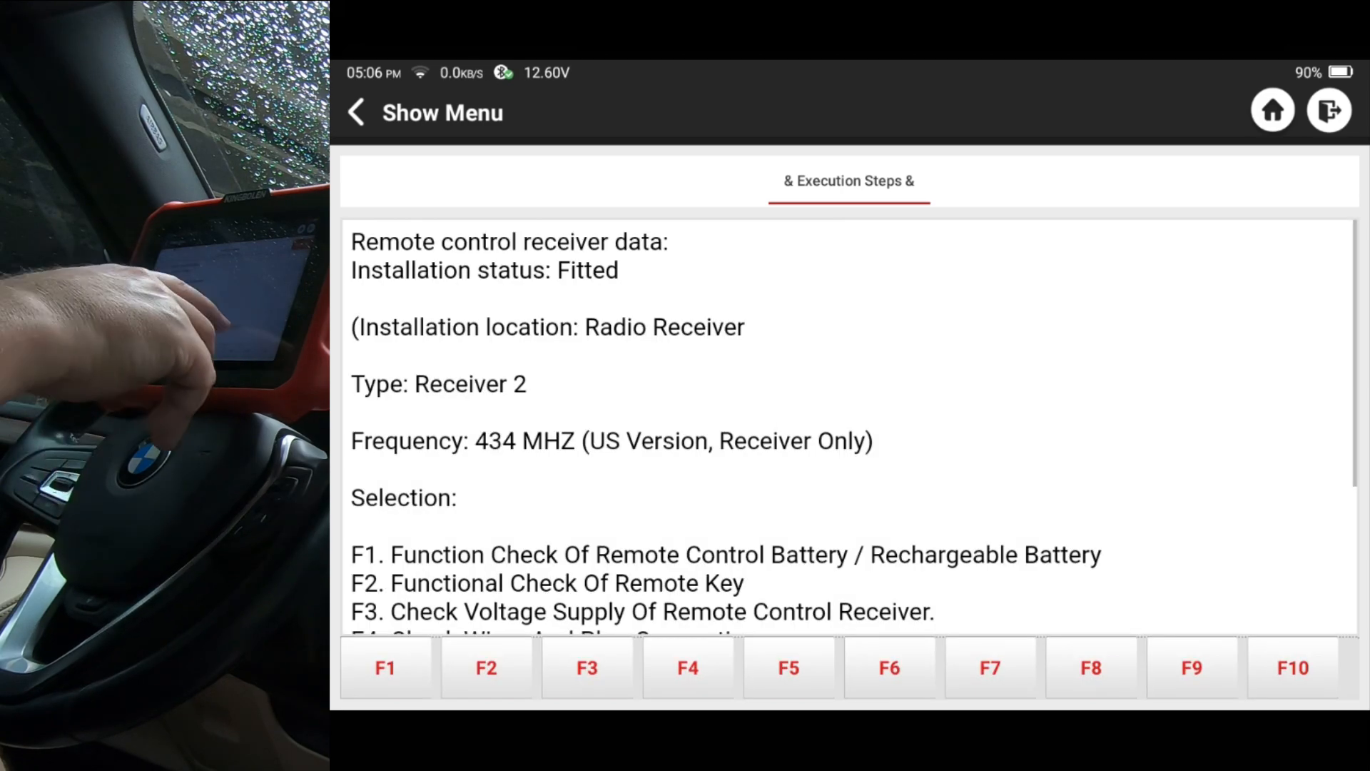
scroll("down", 3)
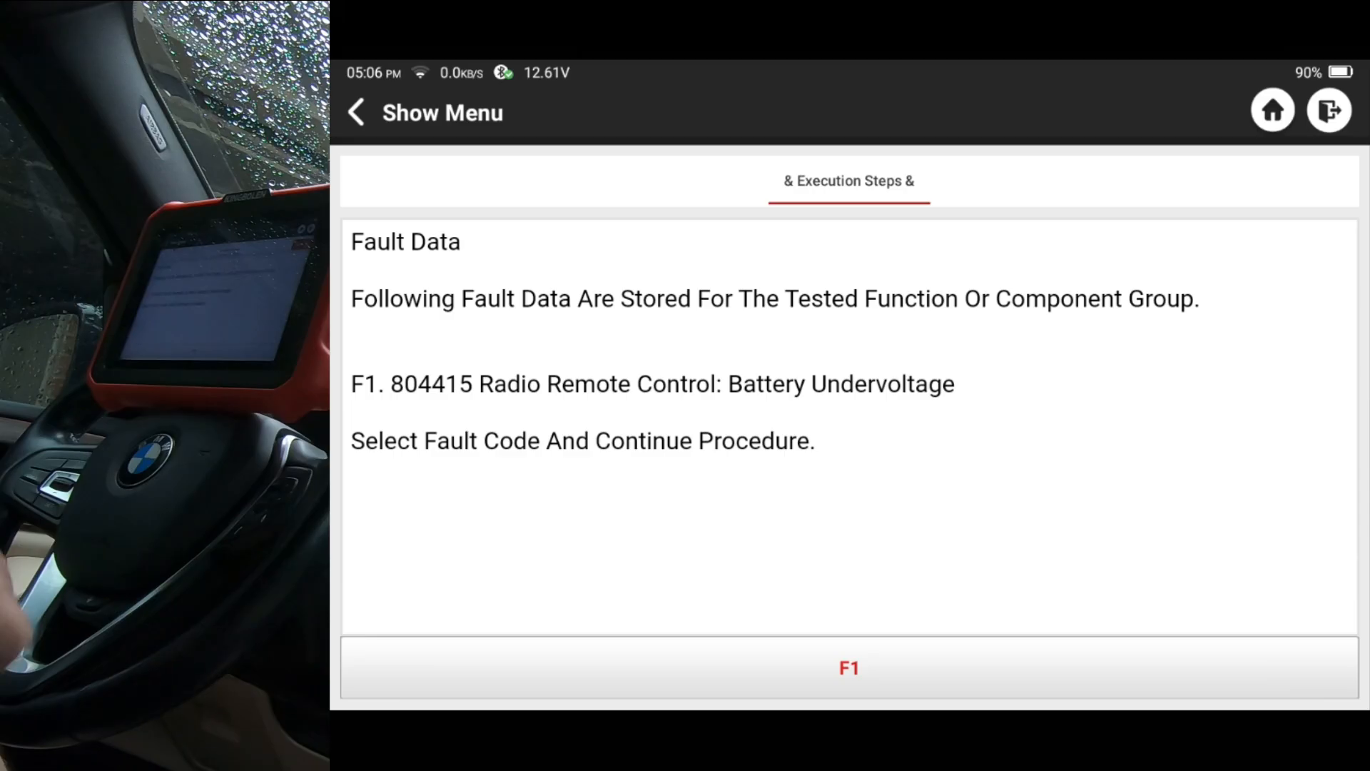
Run the receiver wiring and plug check for 804415, answer No fault found, and return to the check menu
left_click(849, 686)
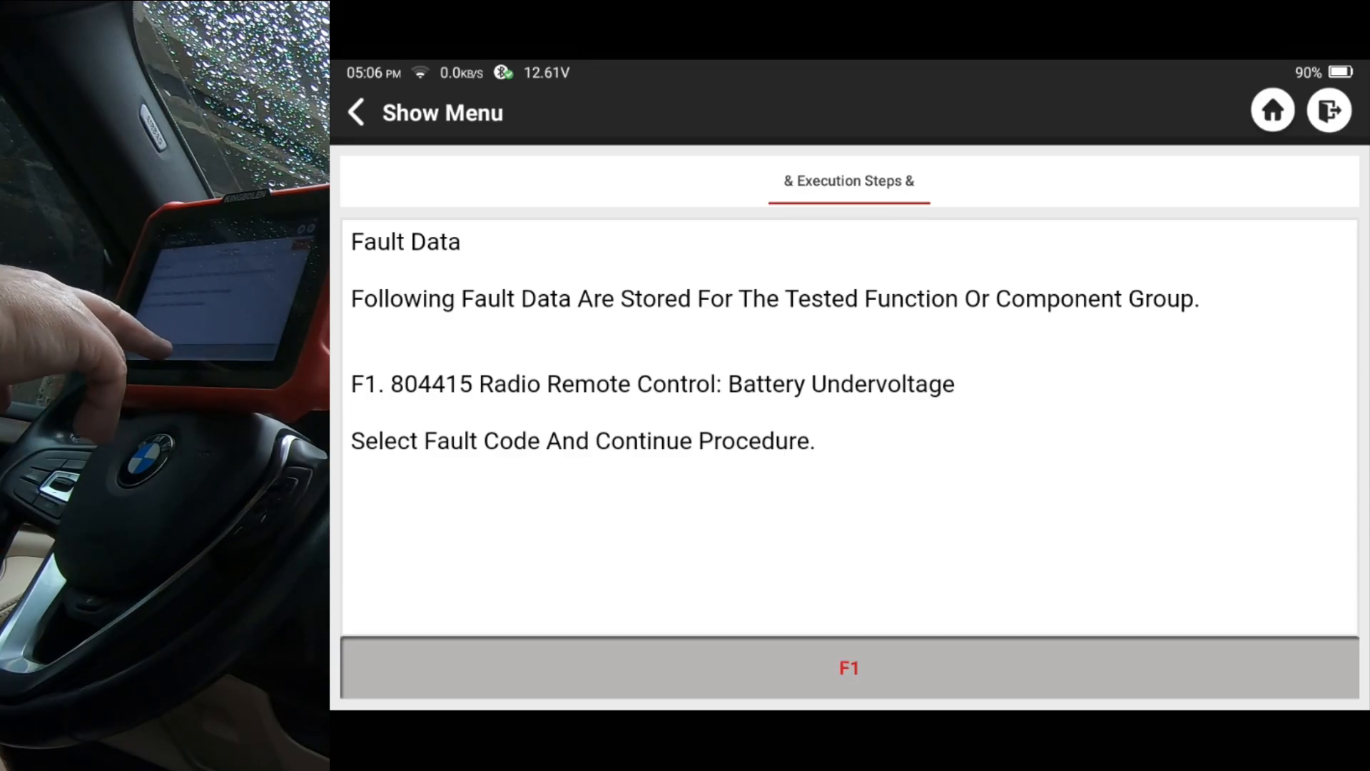
left_click(849, 668)
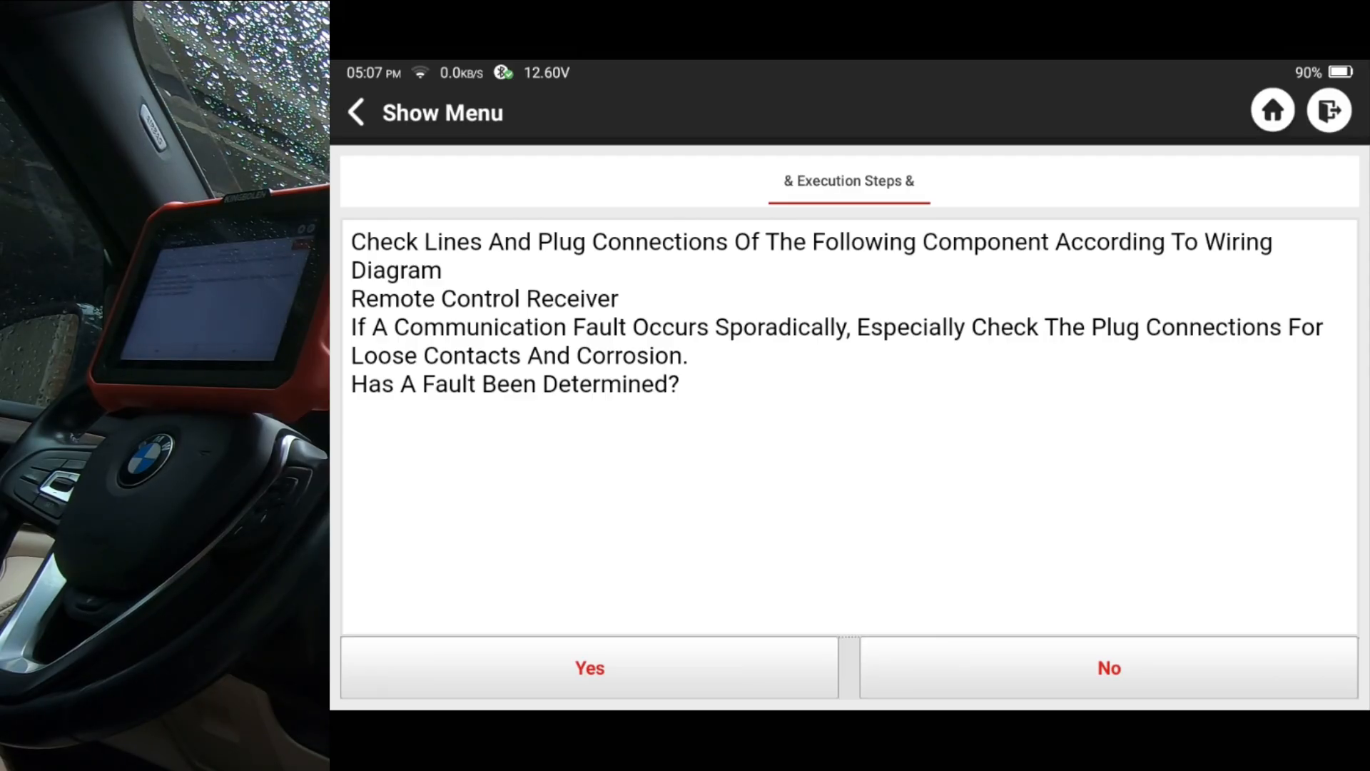
left_click(1108, 668)
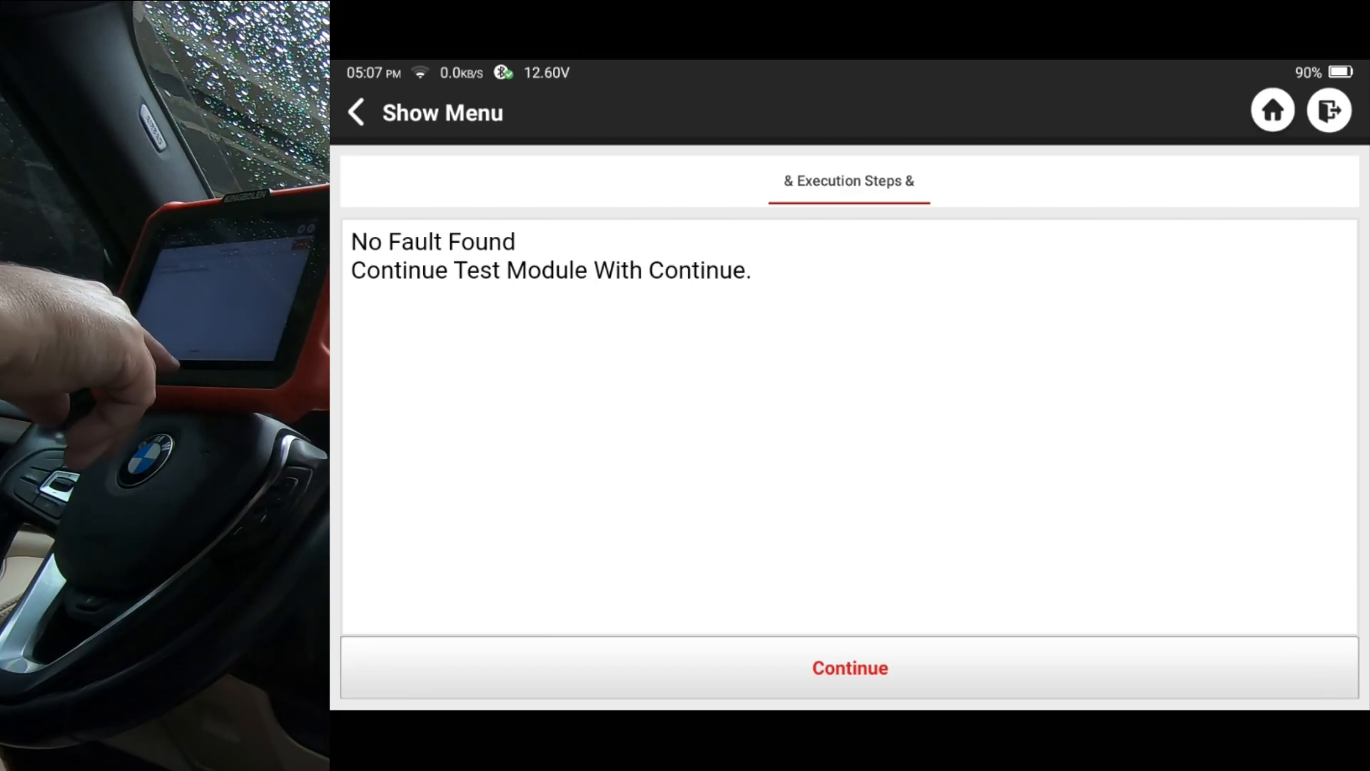
left_click(849, 668)
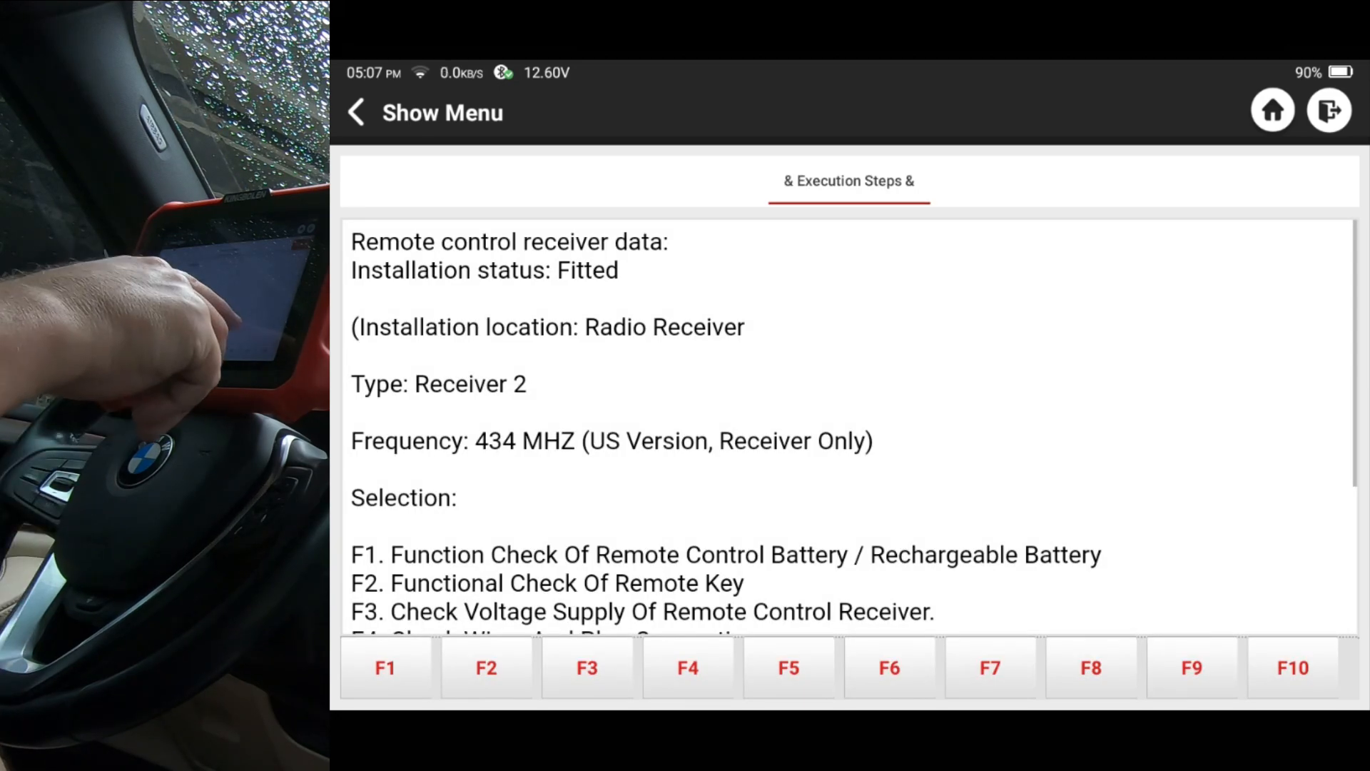
scroll("down", 3)
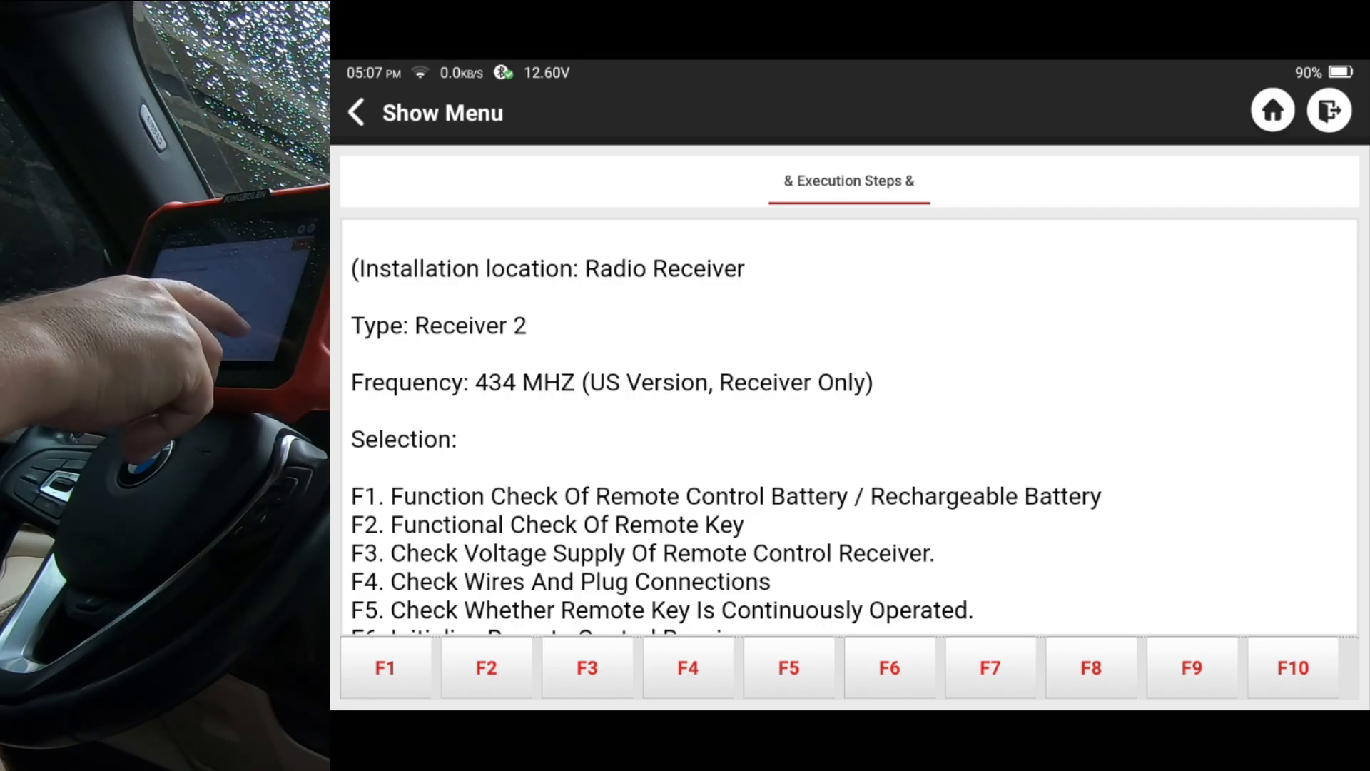
scroll("down", 3)
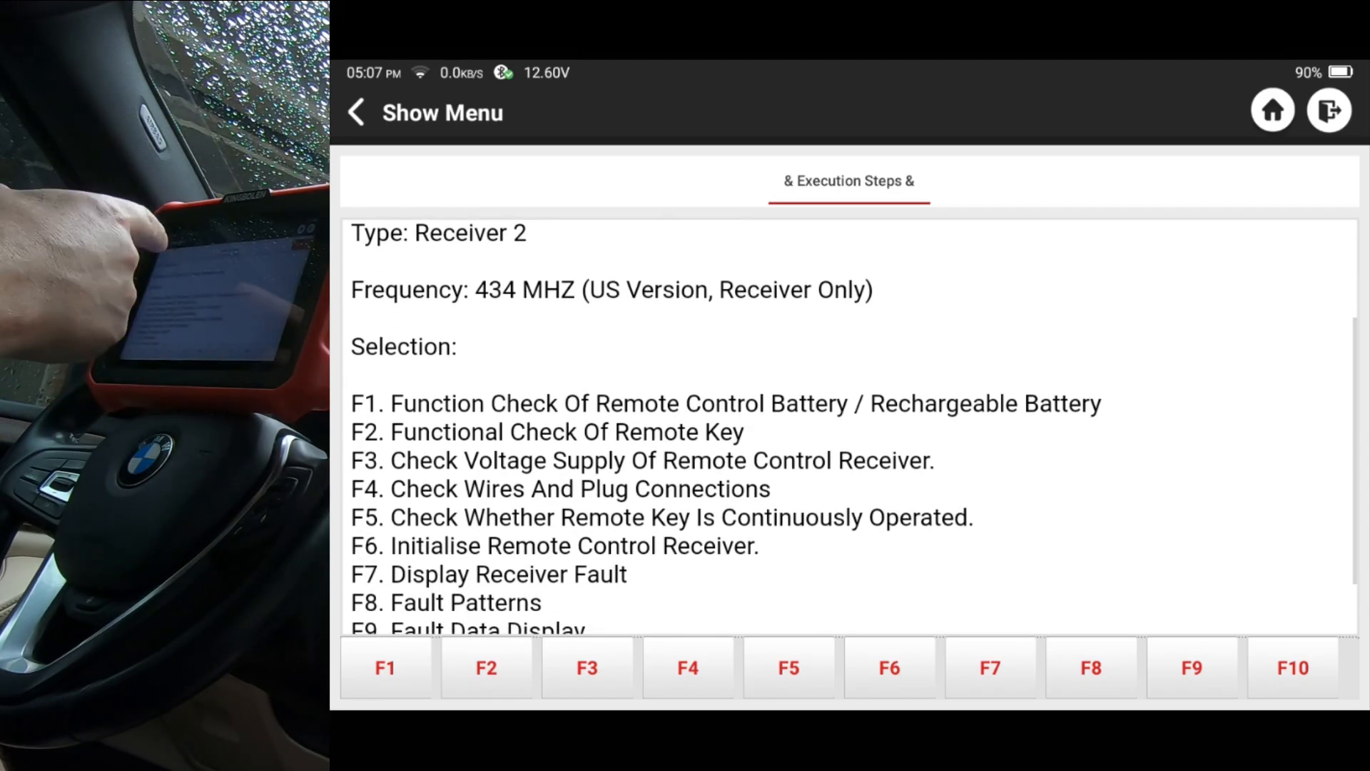
scroll("down", 3)
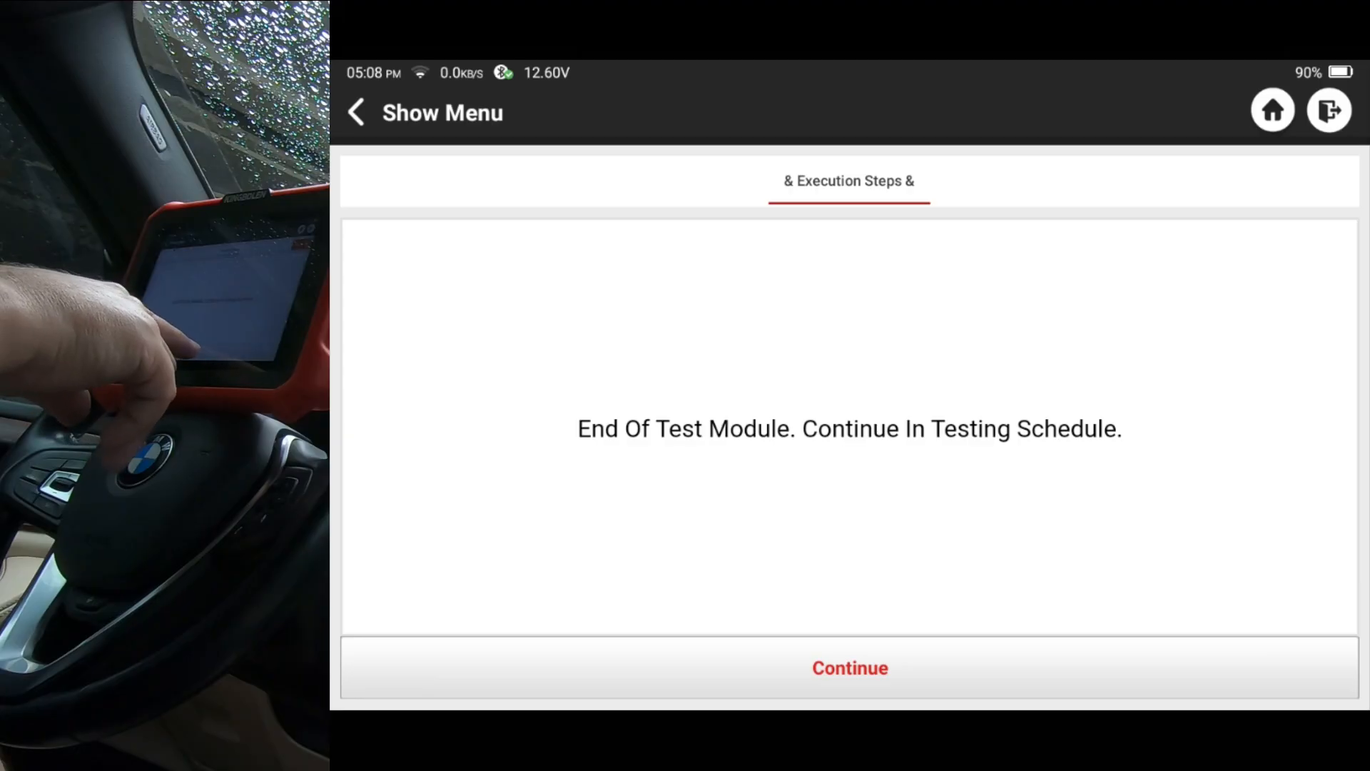
Continue from the finished test module to the energy diagnosis results list
left_click(849, 668)
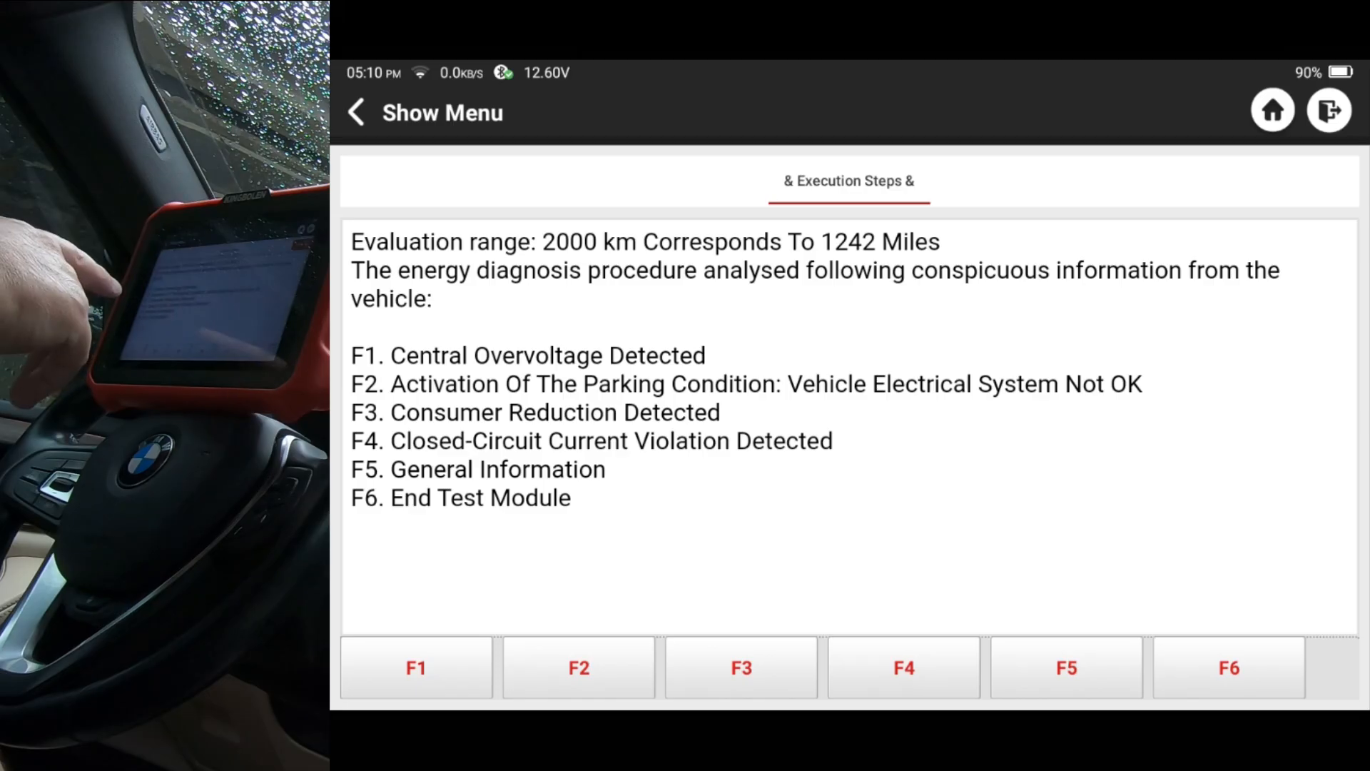
Select F5 General Information from the energy diagnosis findings list
left_click(1067, 668)
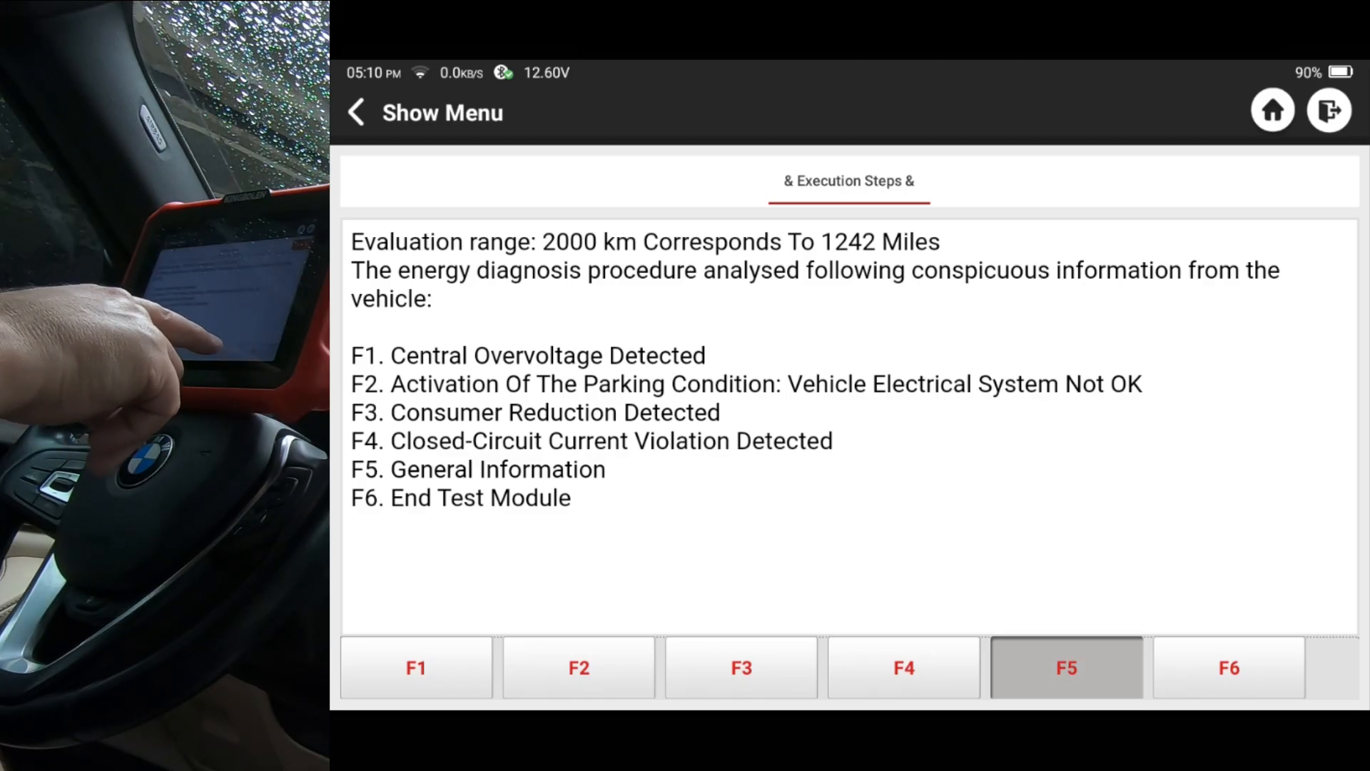
Review the consumer load reduction details and the recent battery charge history pages
left_click(1066, 668)
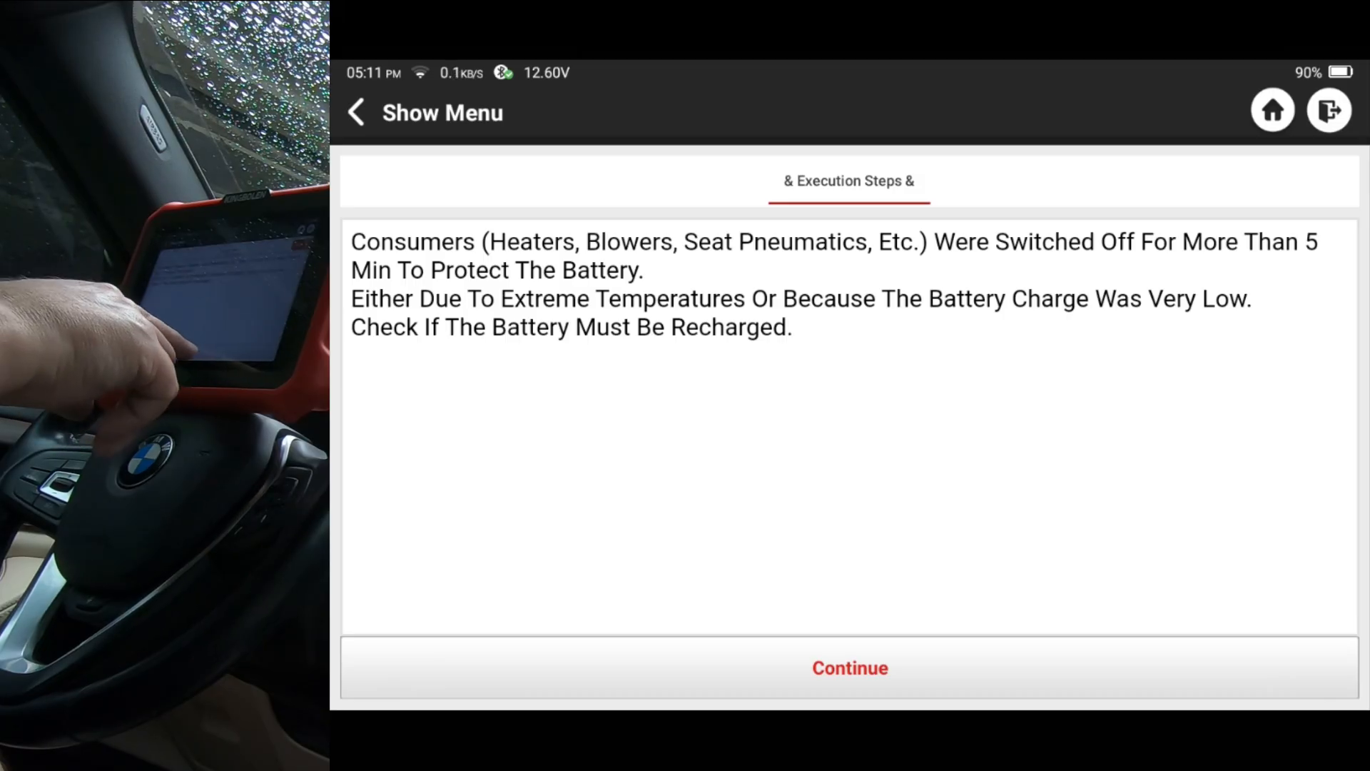
left_click(849, 668)
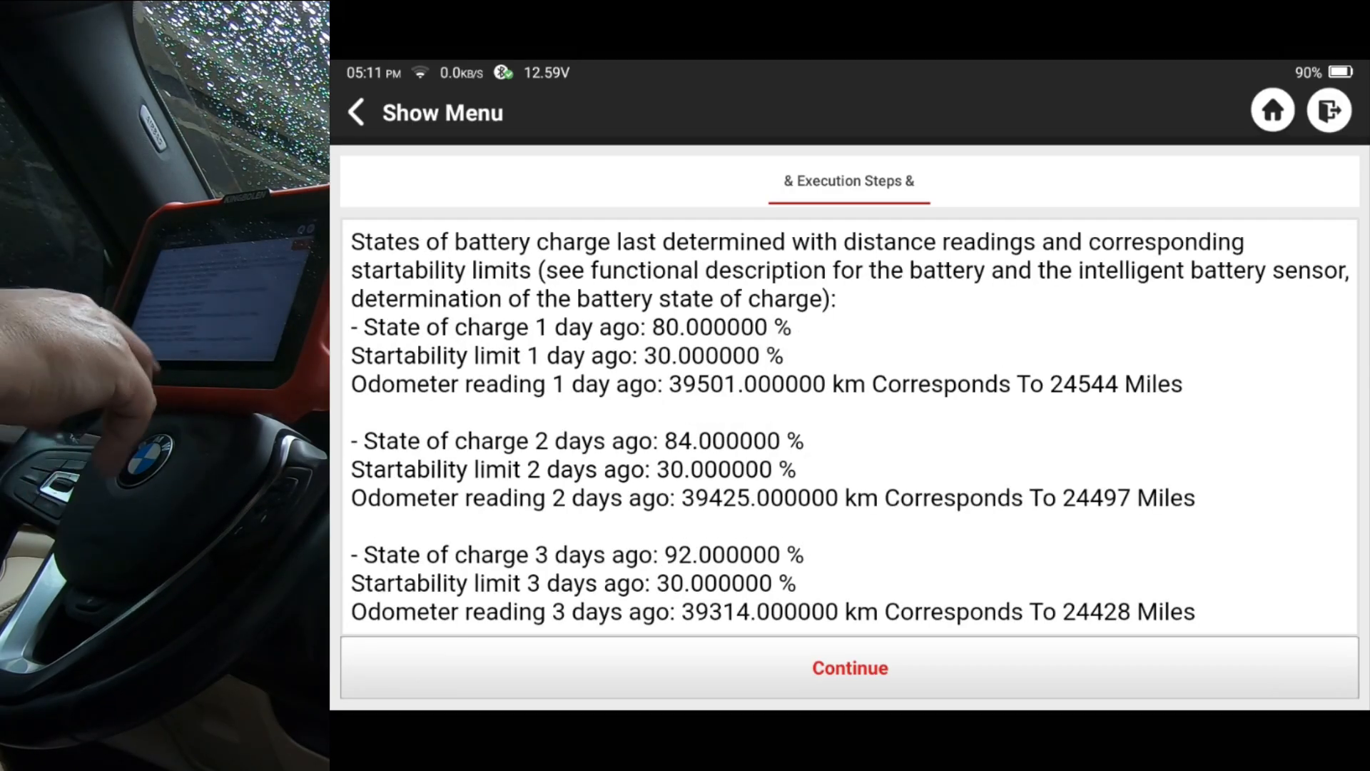
scroll("down", 3)
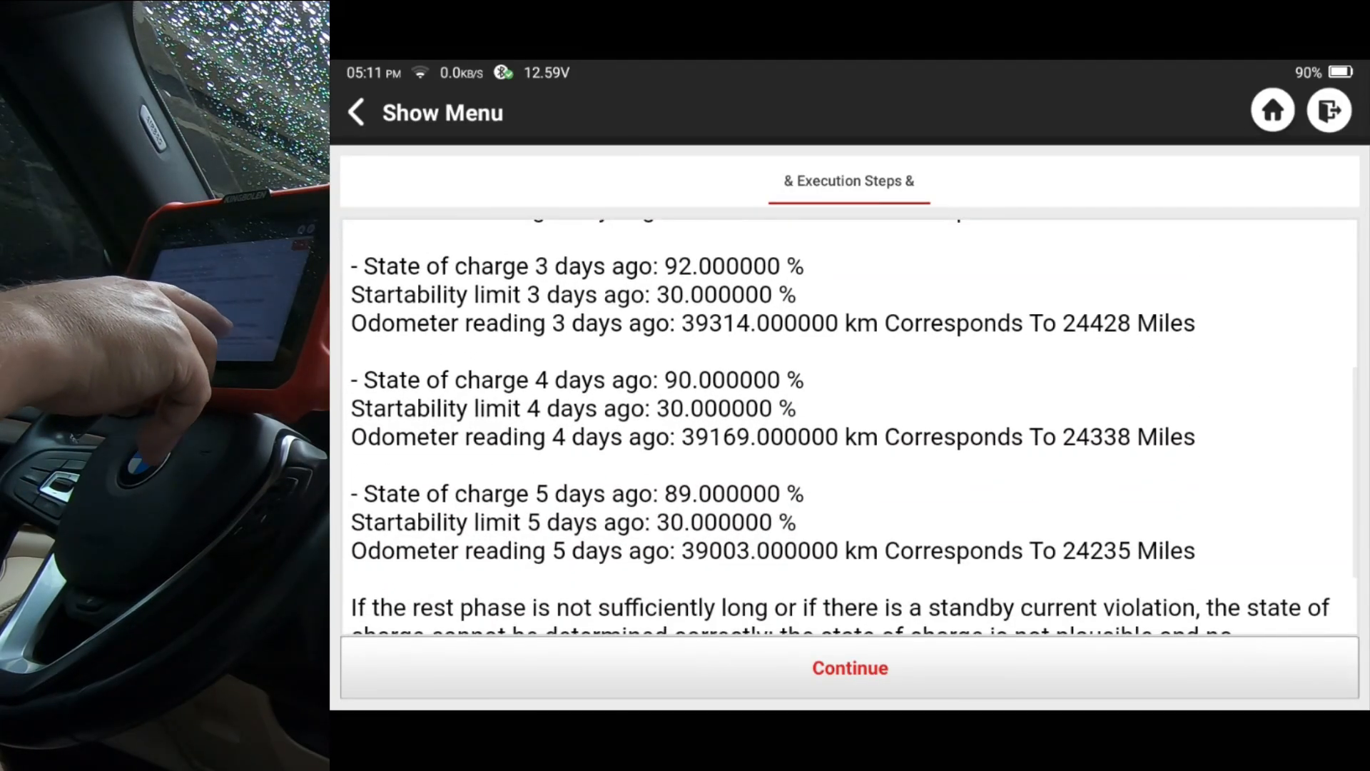
scroll("down", 3)
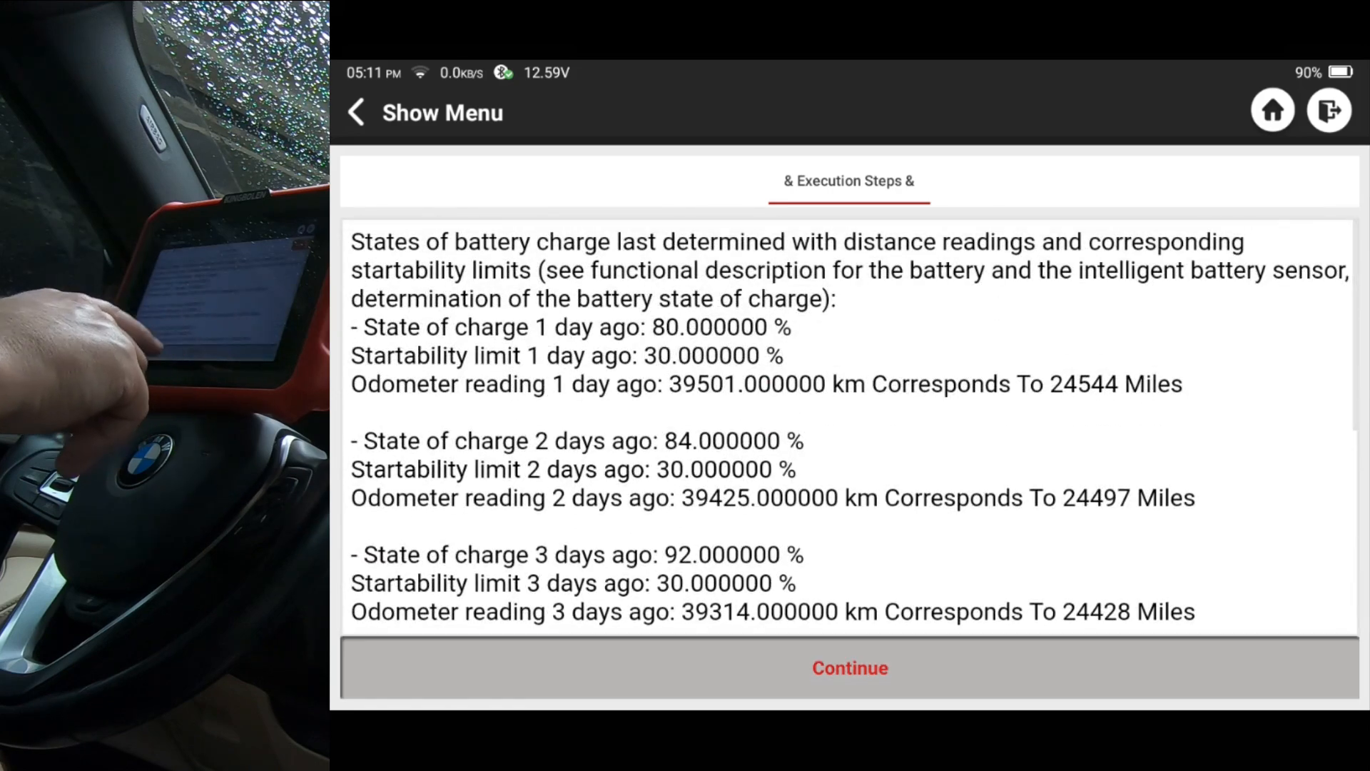
Review the test module change history and return to the F1–F12 General Information list
left_click(849, 668)
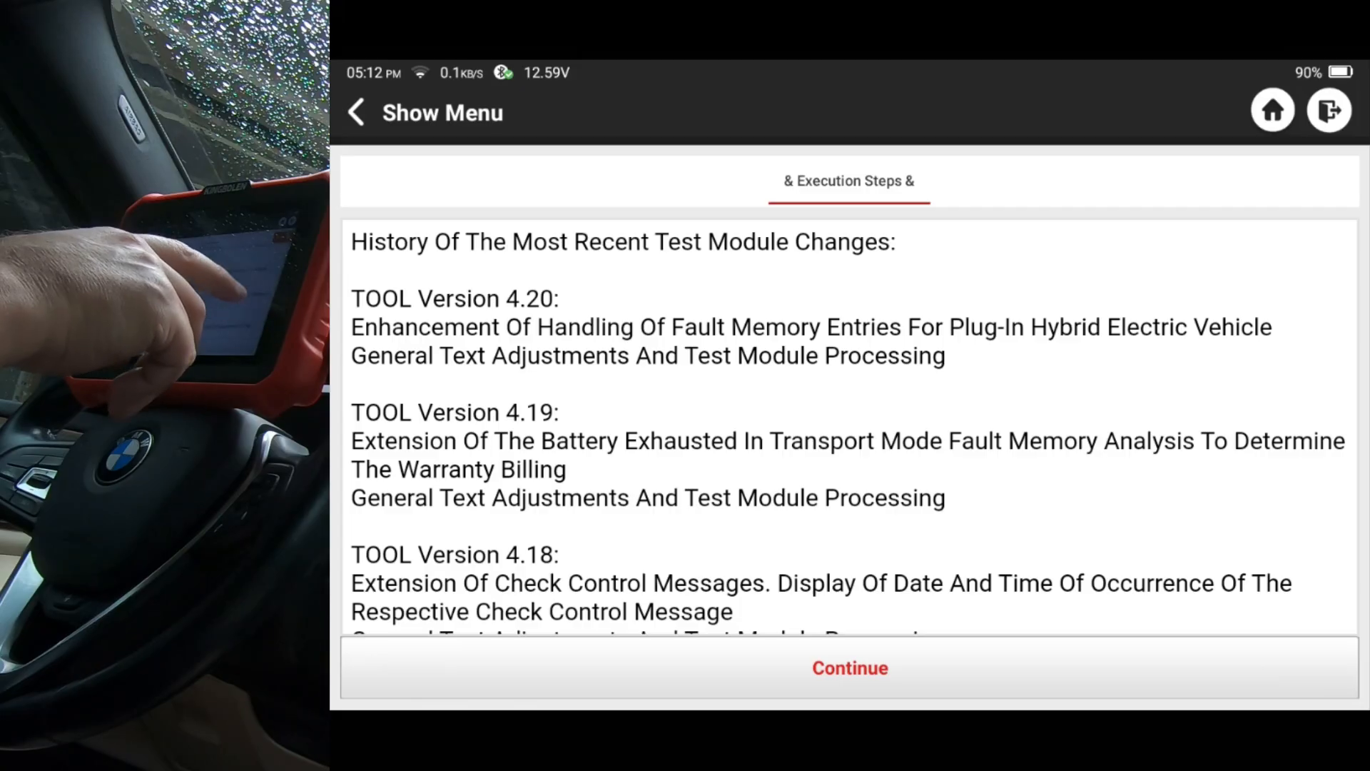
scroll("down", 3)
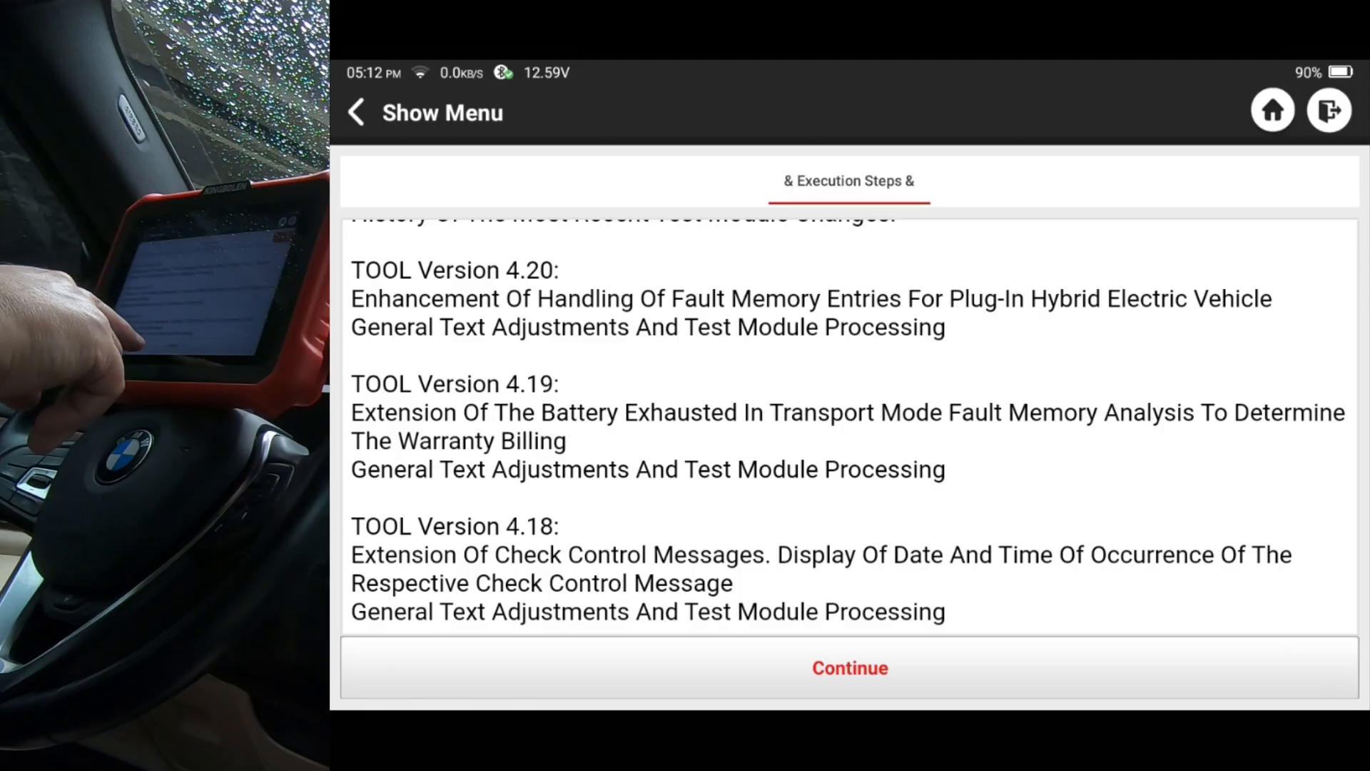
left_click(849, 668)
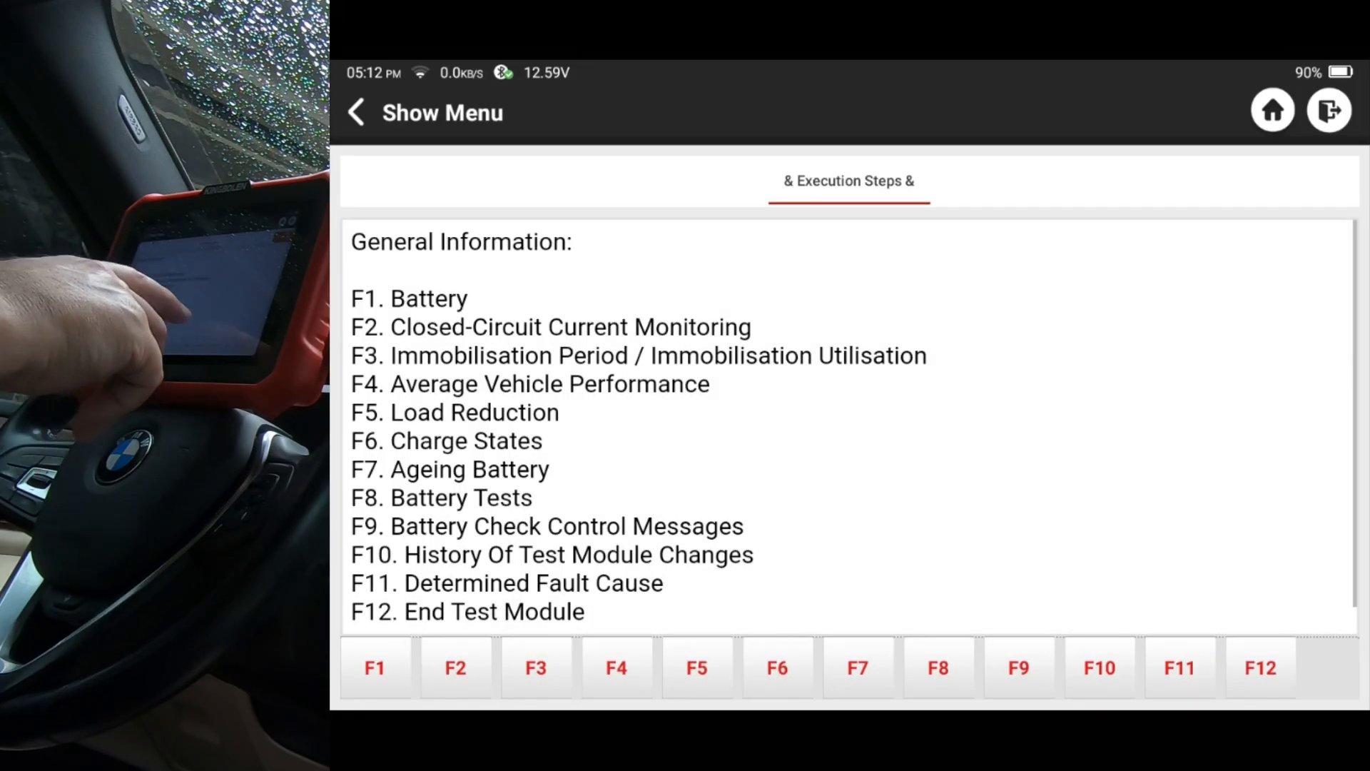
End the energy diagnosis test module via F12, confirming Yes and acknowledging its end
left_click(1265, 668)
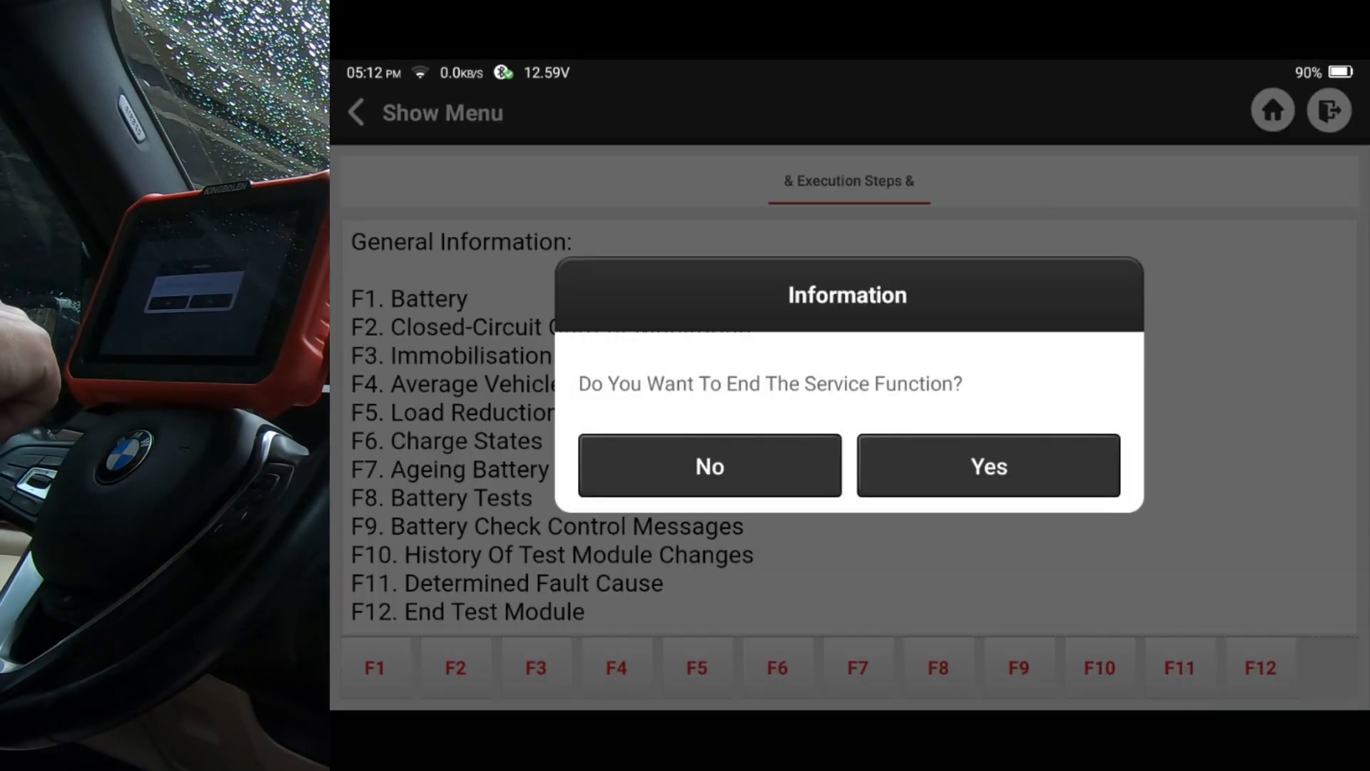
left_click(987, 465)
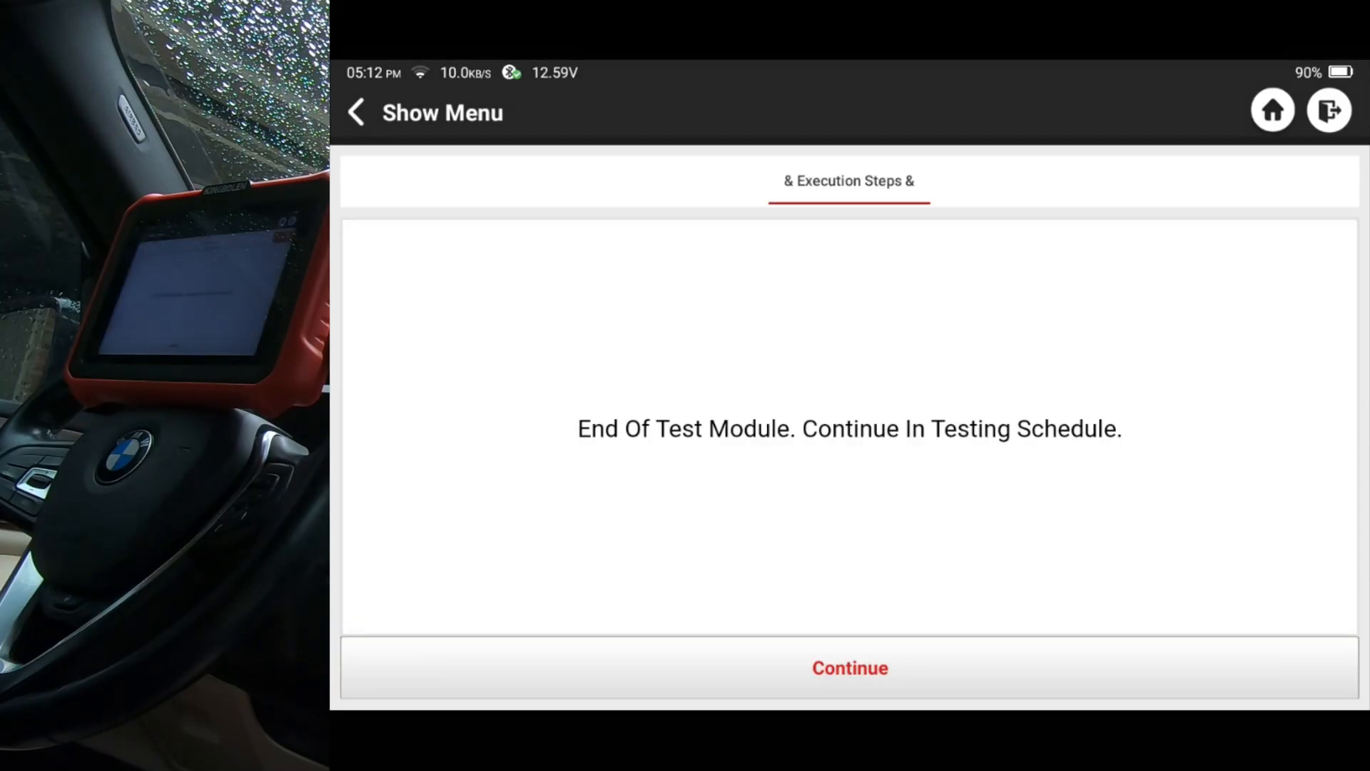
left_click(849, 668)
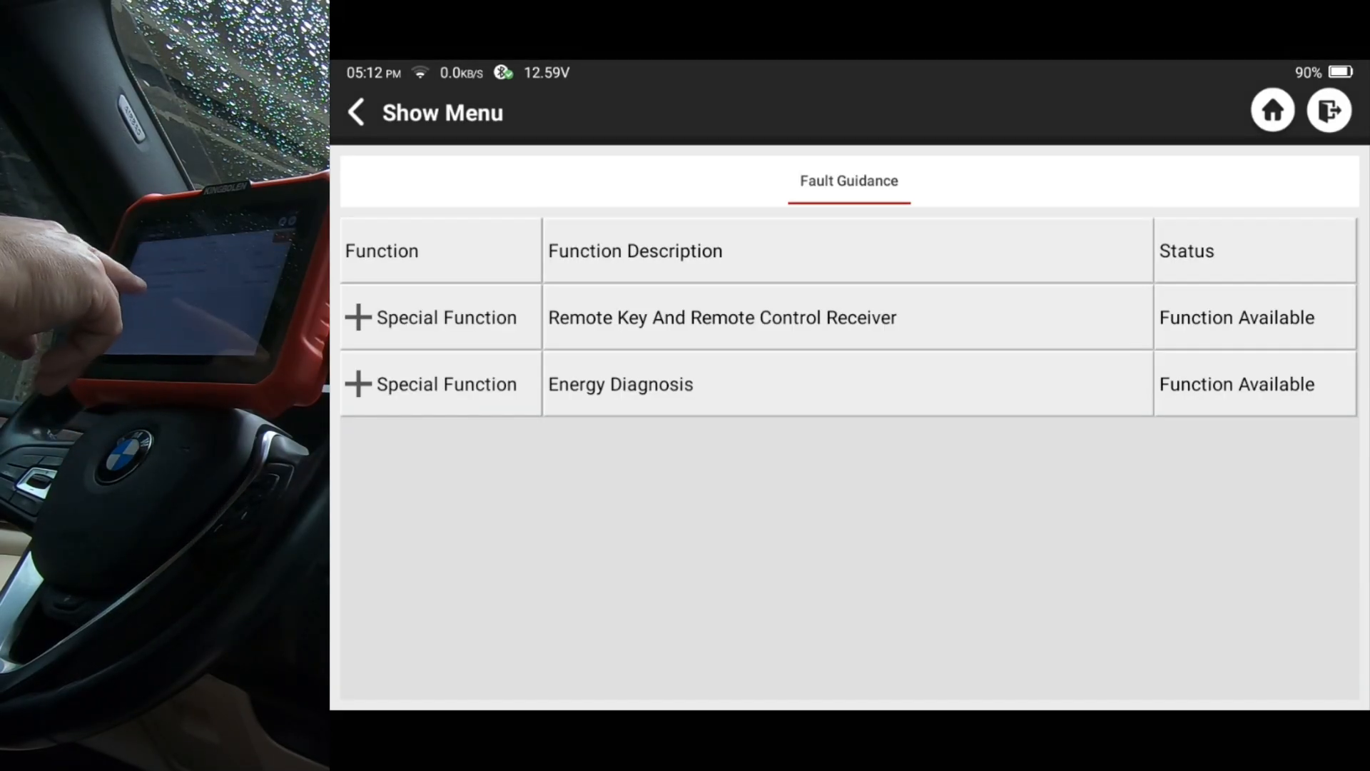
Return to the health report and start fault guidance for the EGS transmission fault
left_click(361, 111)
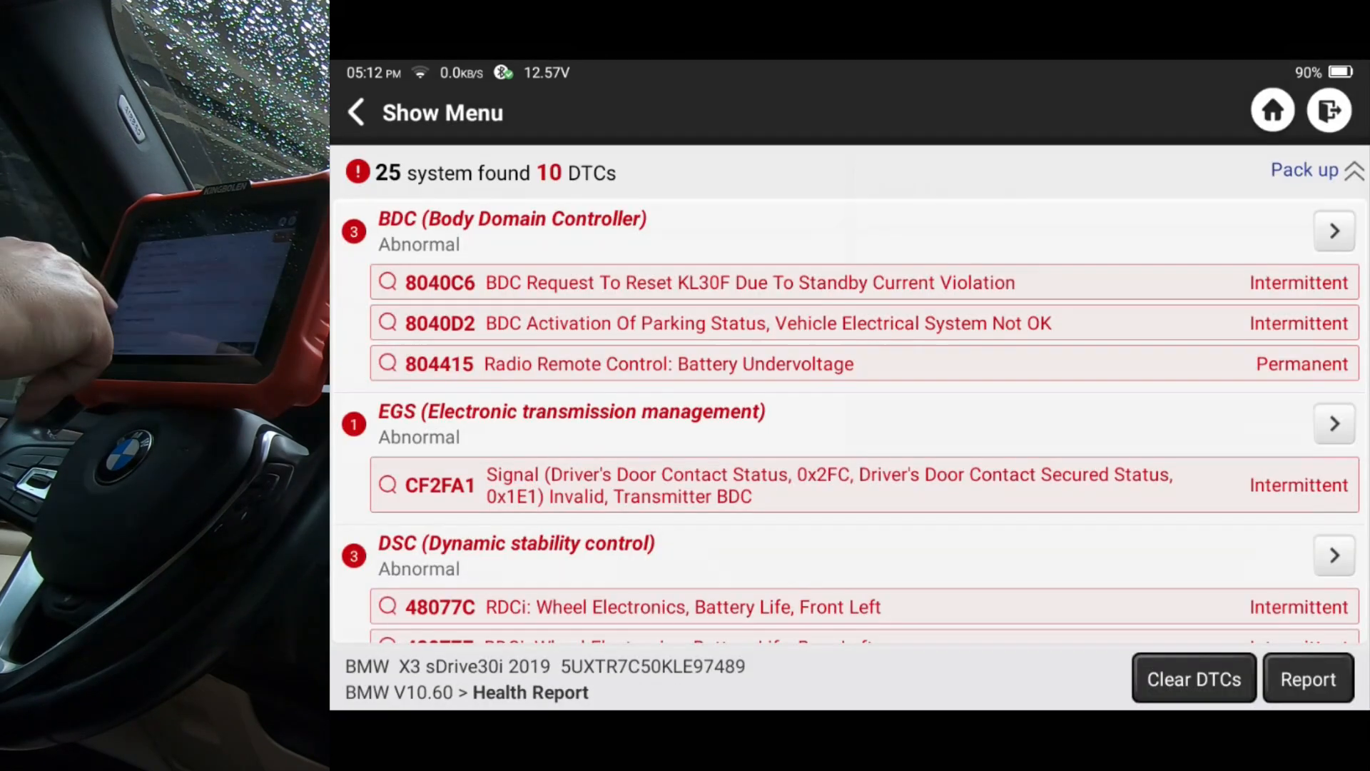
scroll("down", 3)
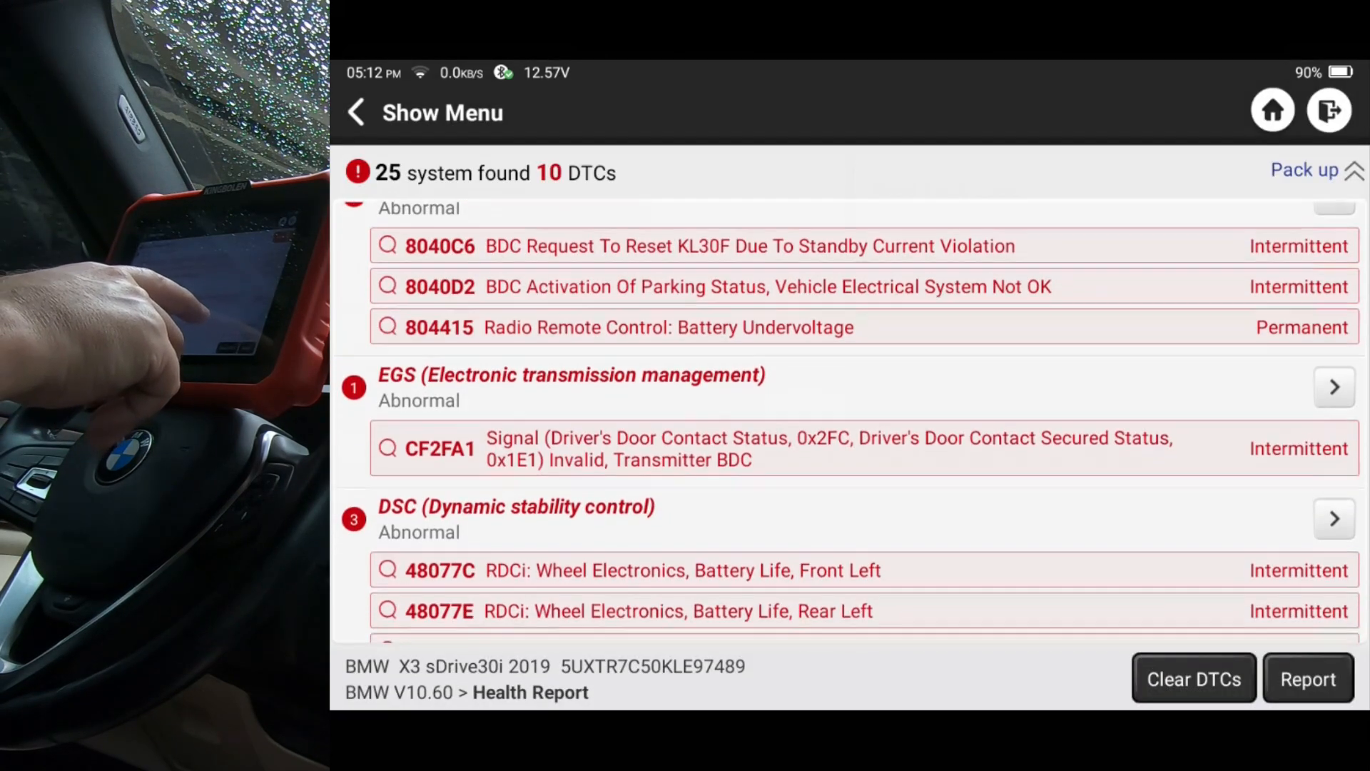
scroll("down", 3)
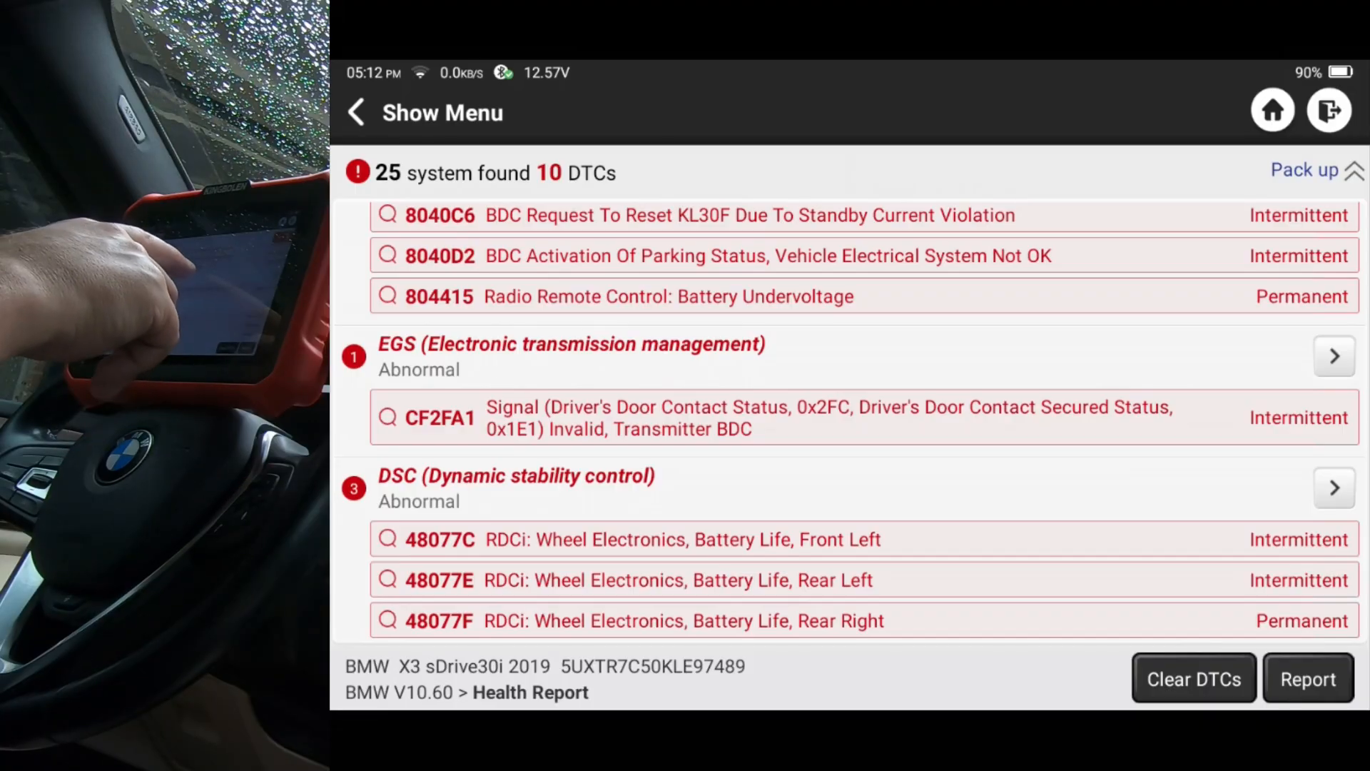
left_click(1333, 356)
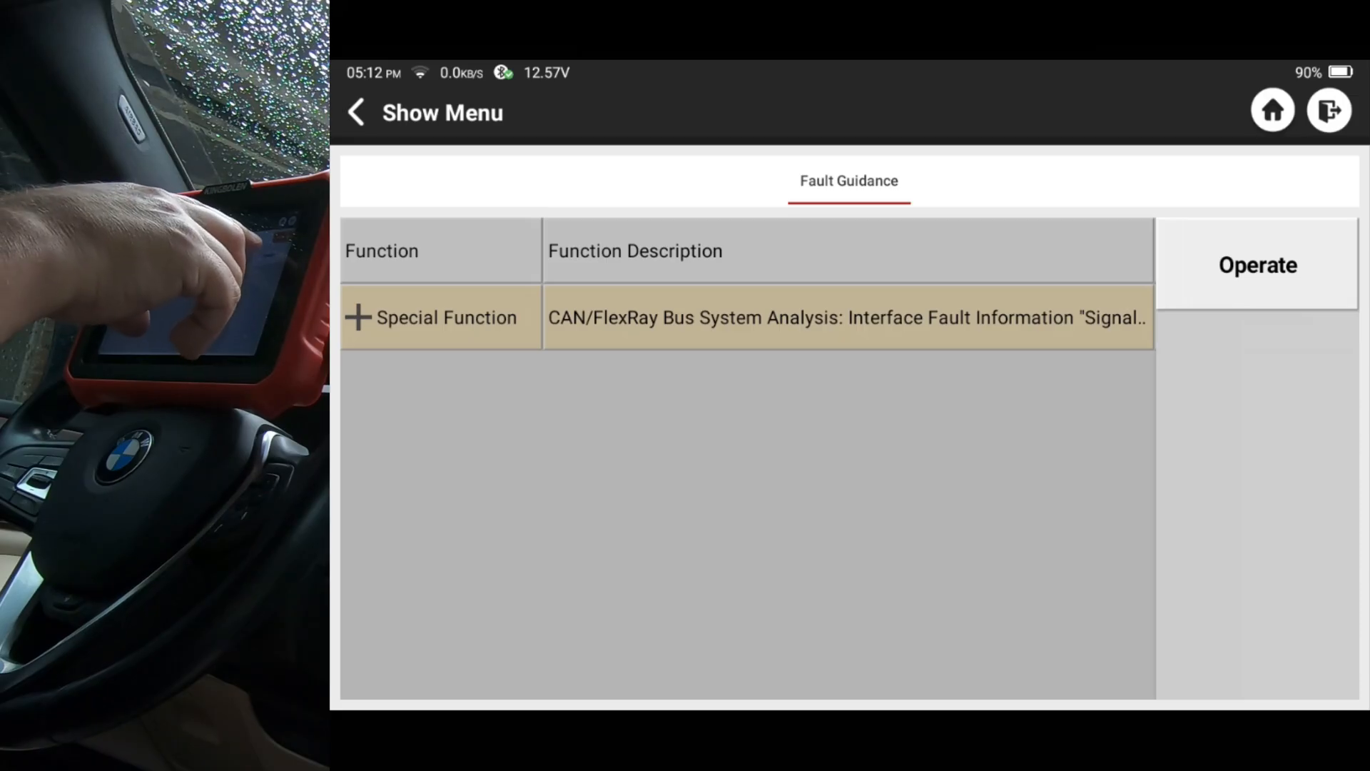
Run the CAN/FlexRay bus system analysis, downloading its program, and read the interface fault explanation
left_click(1256, 266)
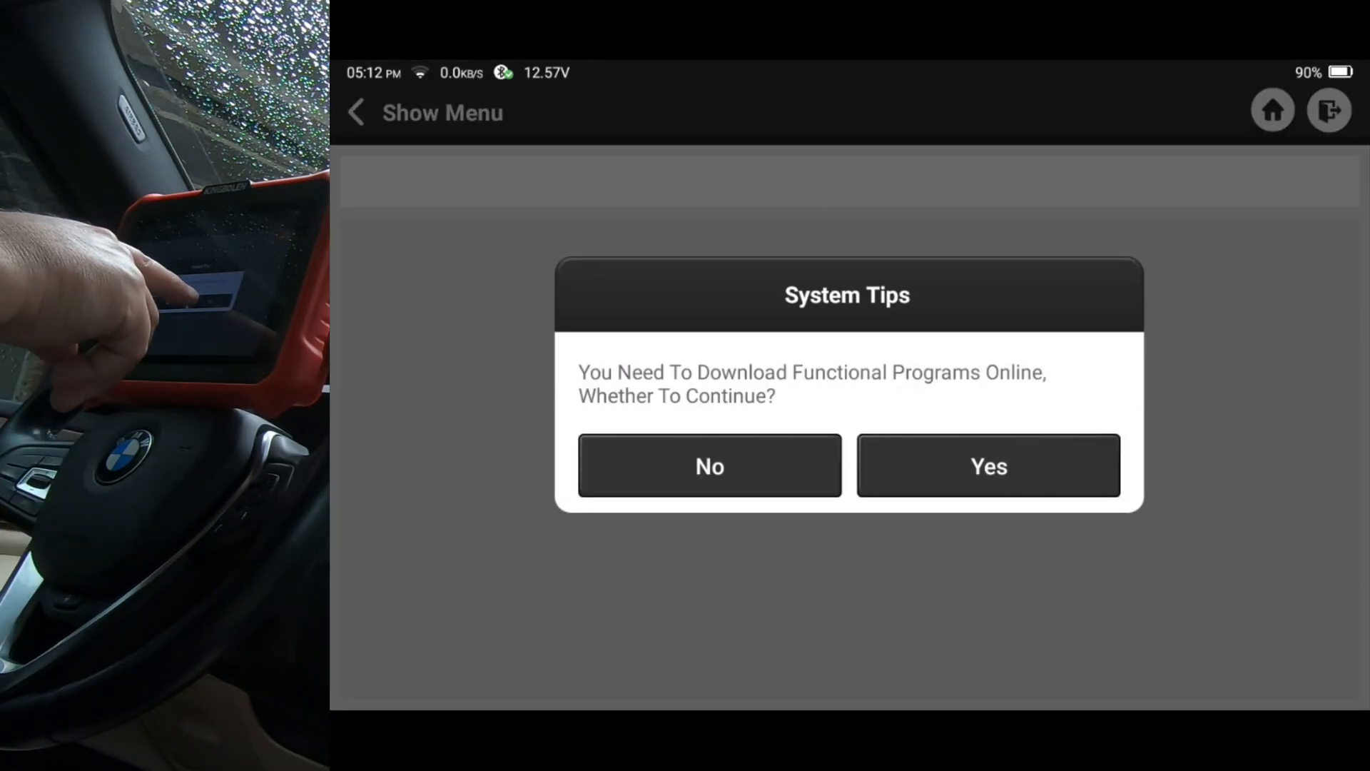
left_click(989, 465)
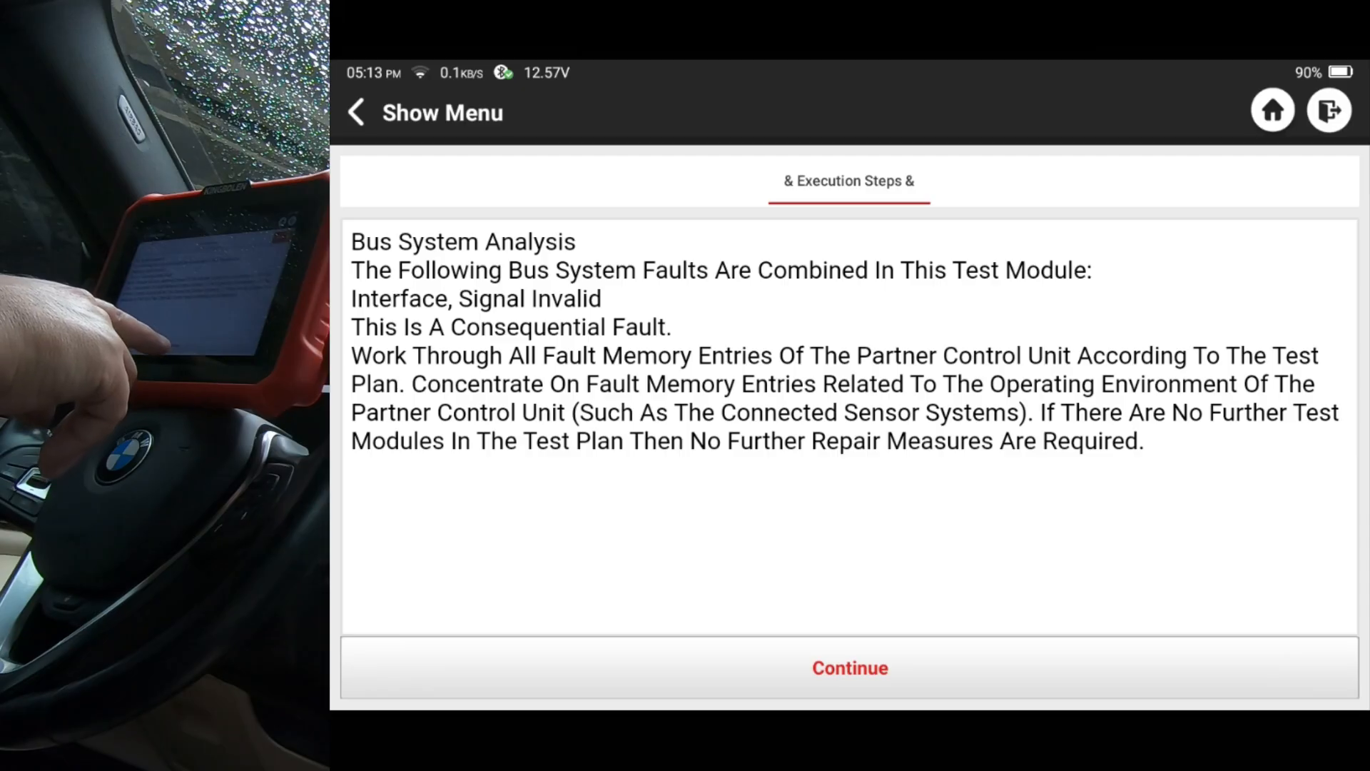
left_click(850, 668)
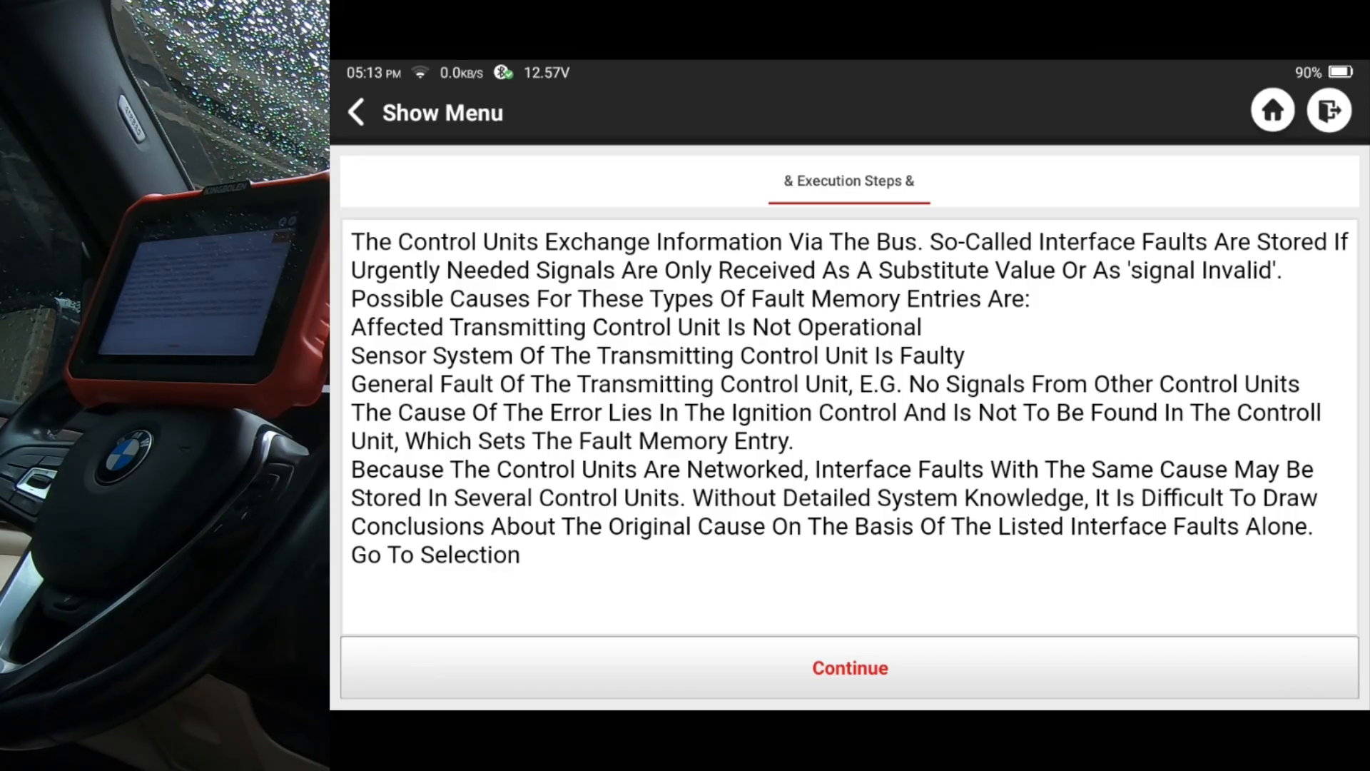
Read the F3 special procedure and steering-angle interface fault example, returning to Selection
left_click(850, 668)
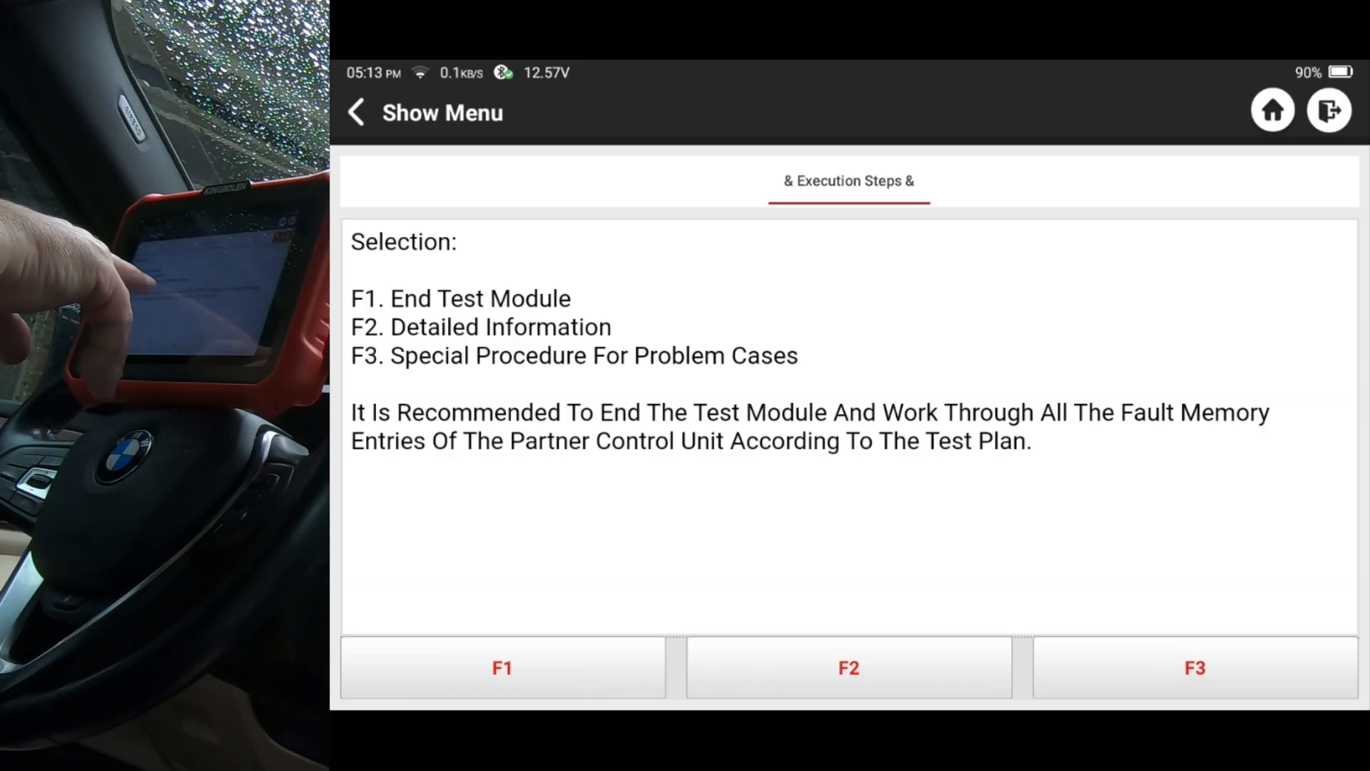
left_click(1193, 668)
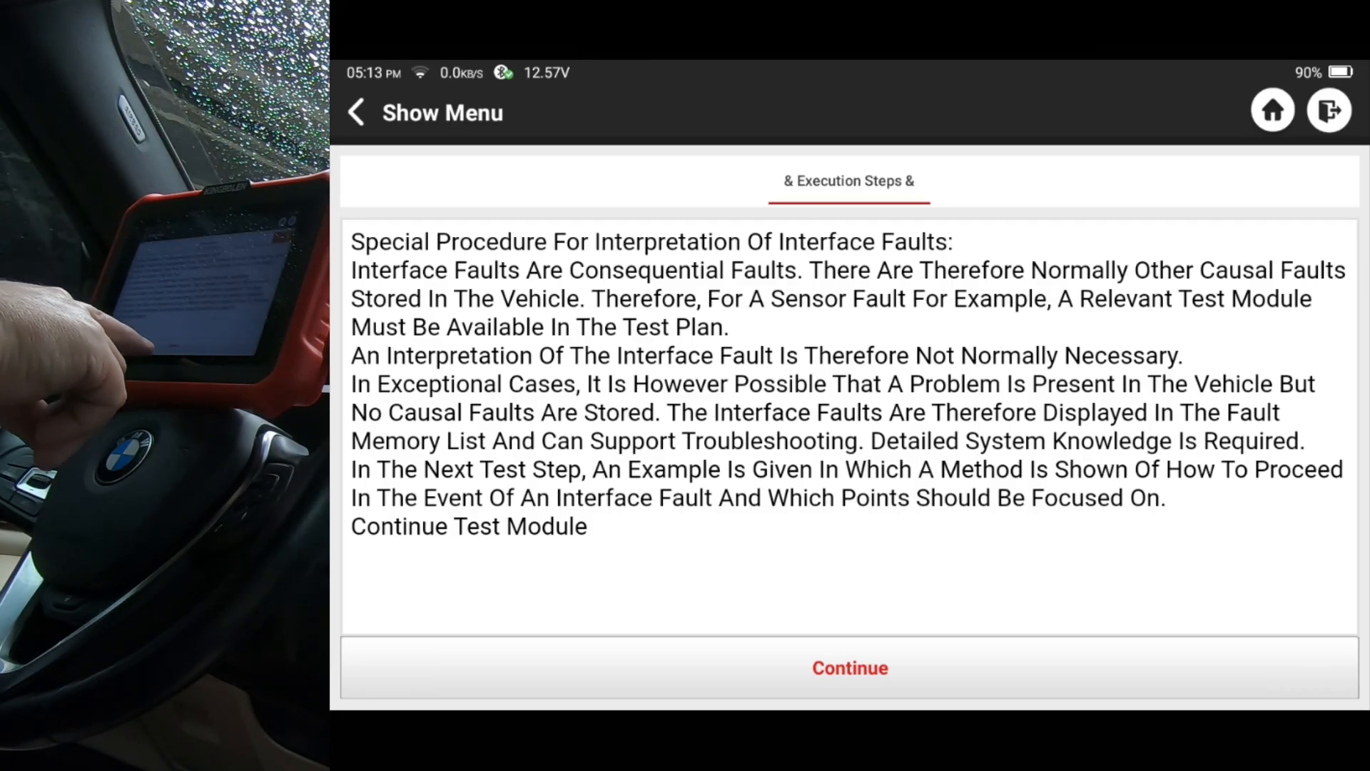
left_click(849, 668)
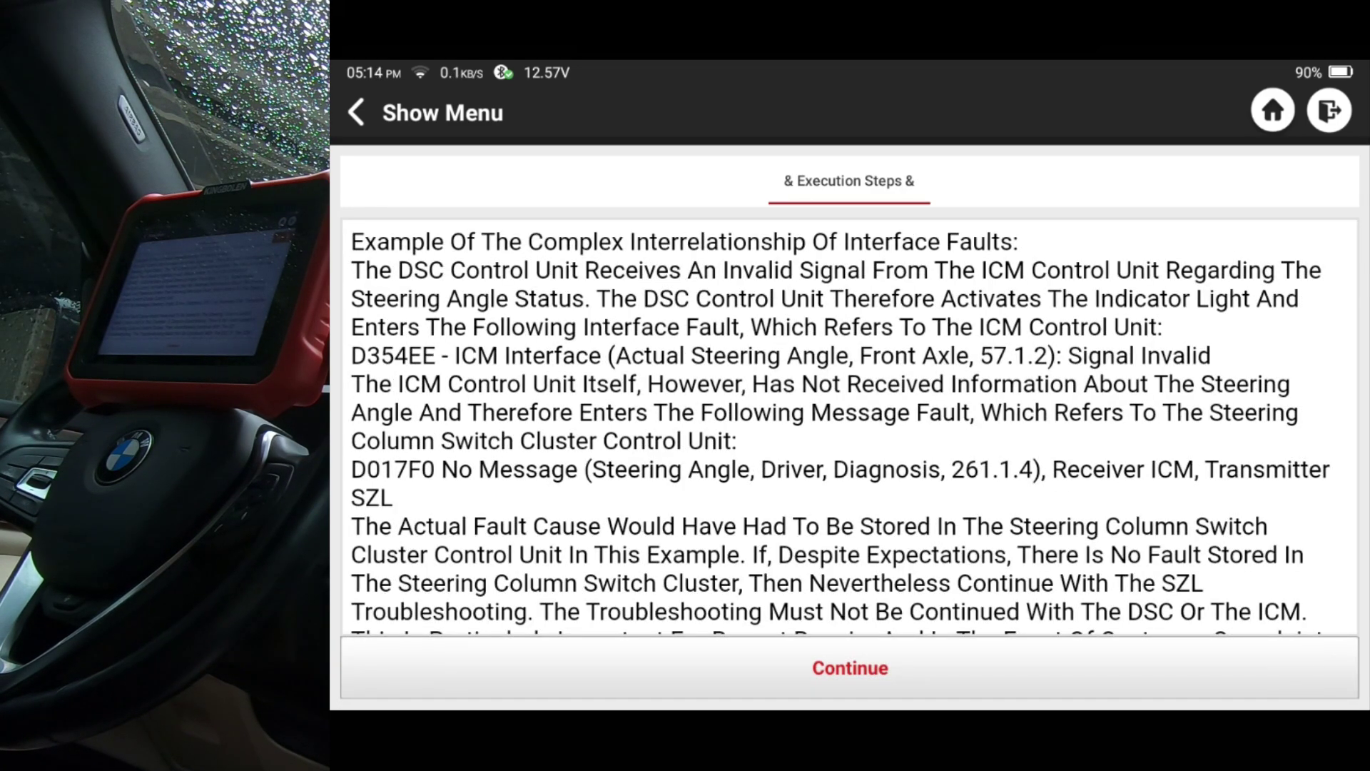
scroll("down", 3)
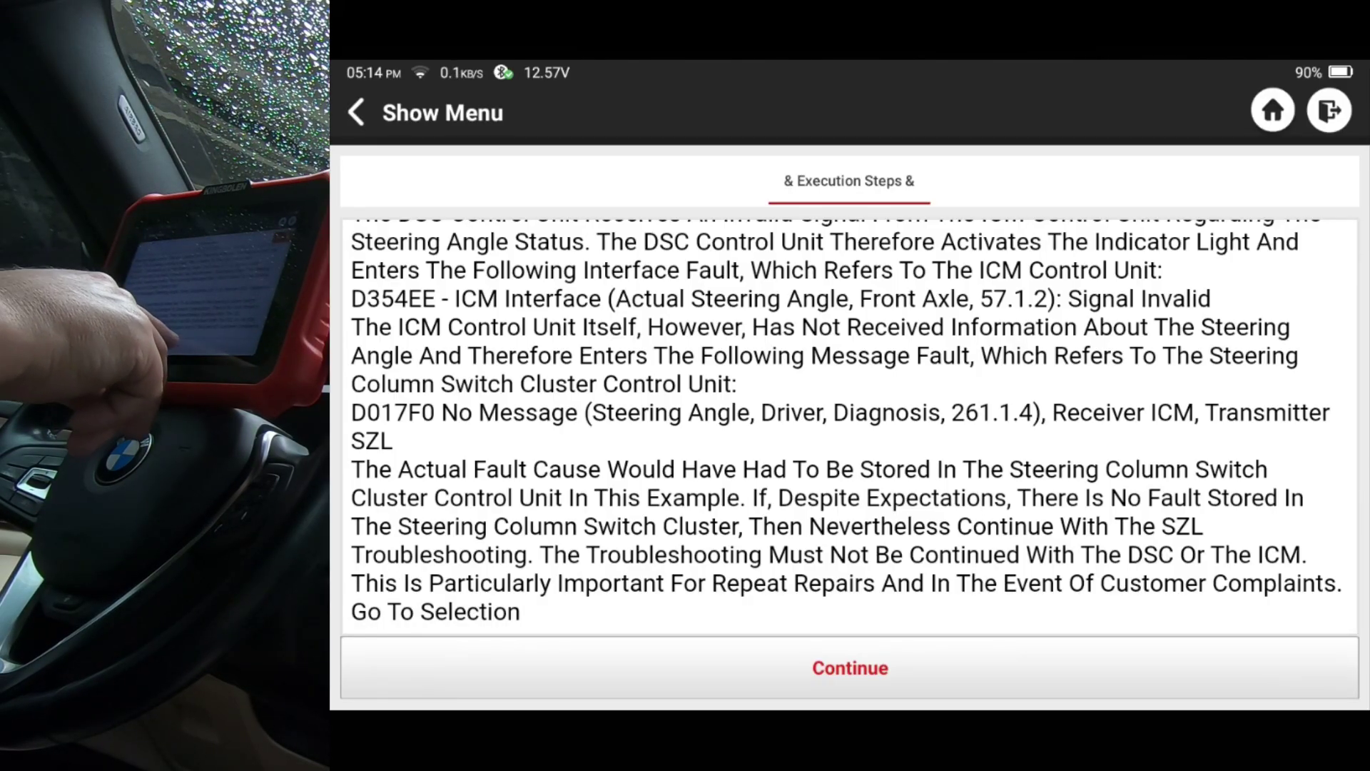
left_click(849, 668)
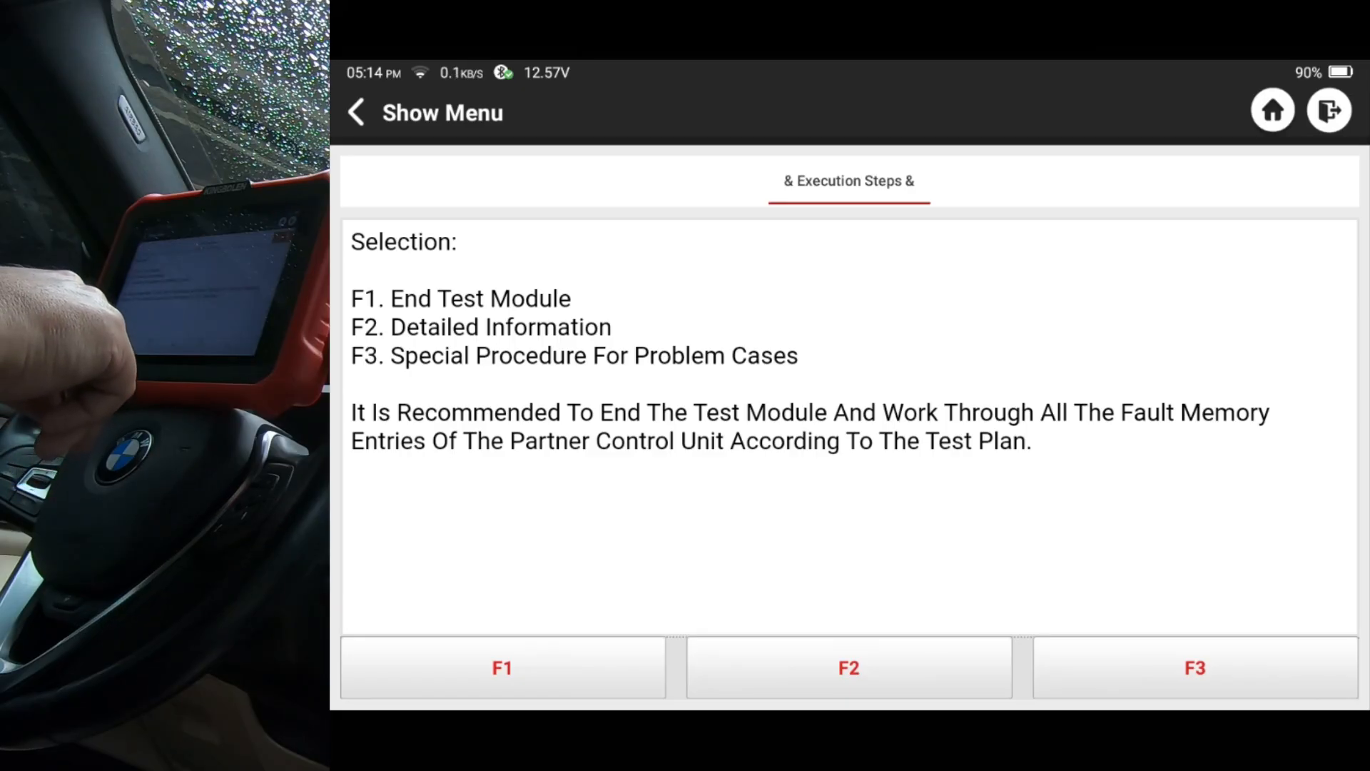
Finish the bus analysis transmission test module and leave it for the fault report
left_click(502, 668)
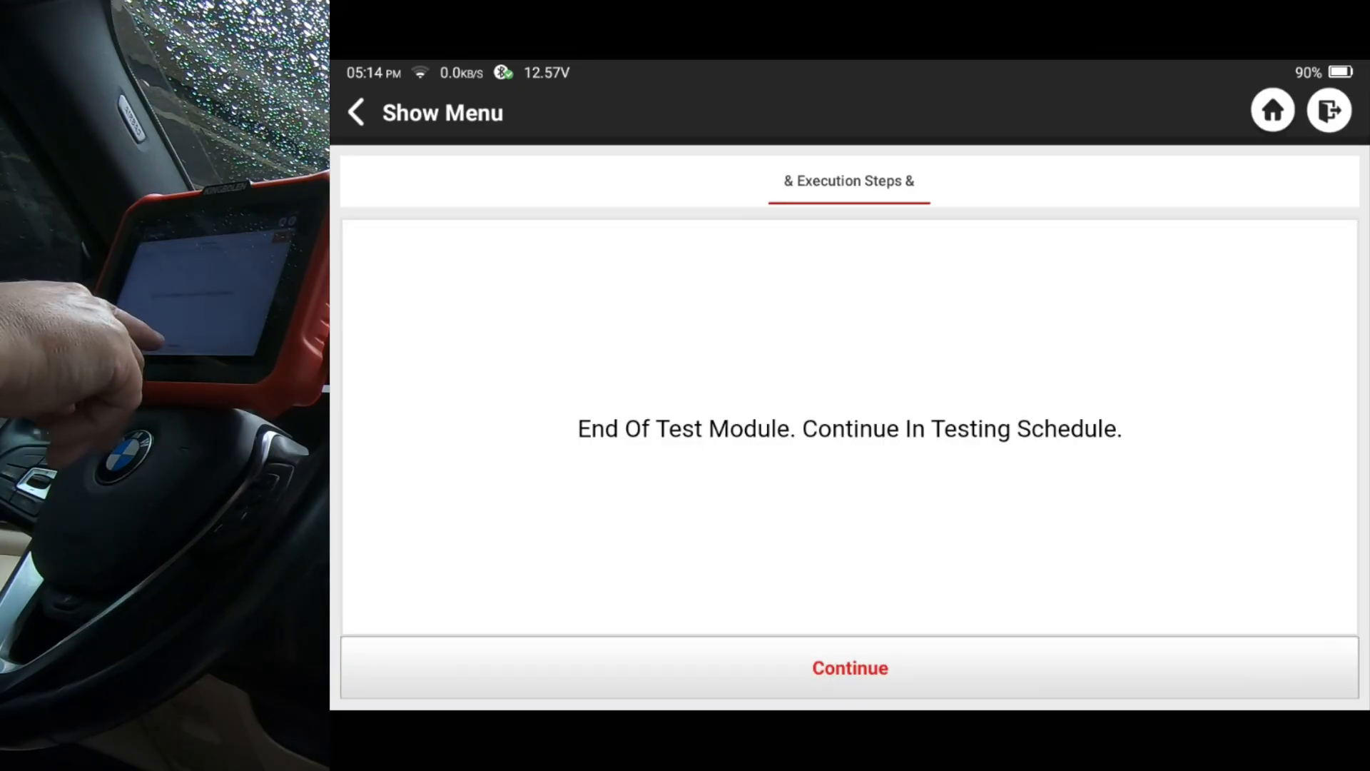
left_click(850, 668)
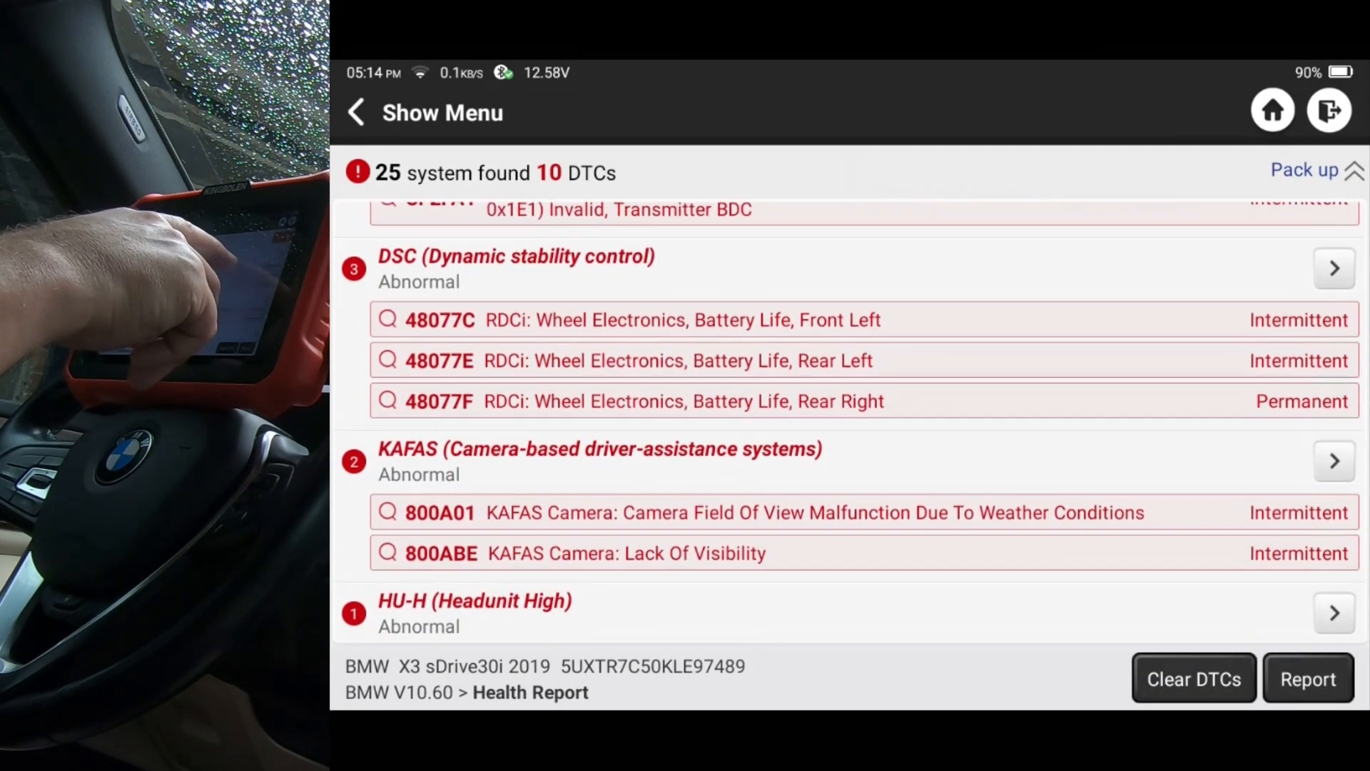
scroll("down", 3)
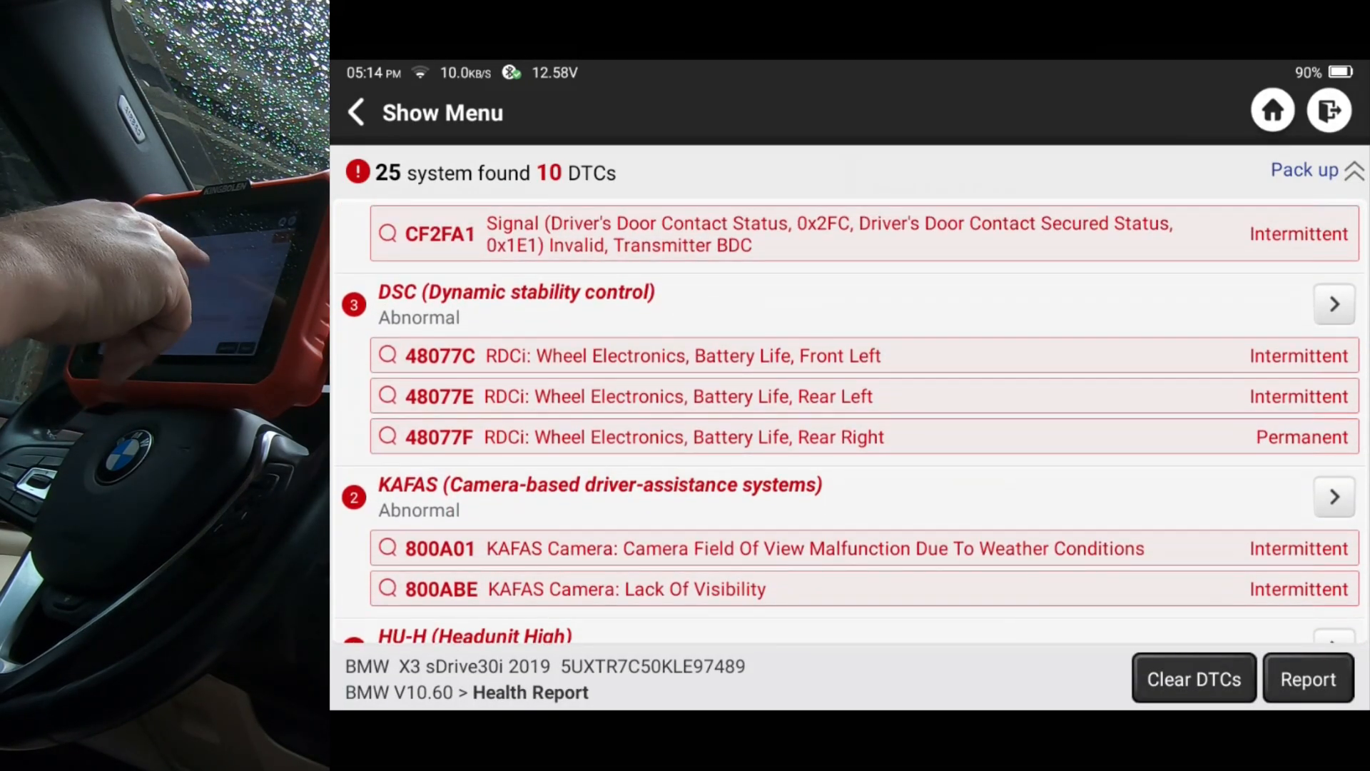
Check the DSC module for guided functions and dismiss 'No Special Function Matched'
left_click(1333, 304)
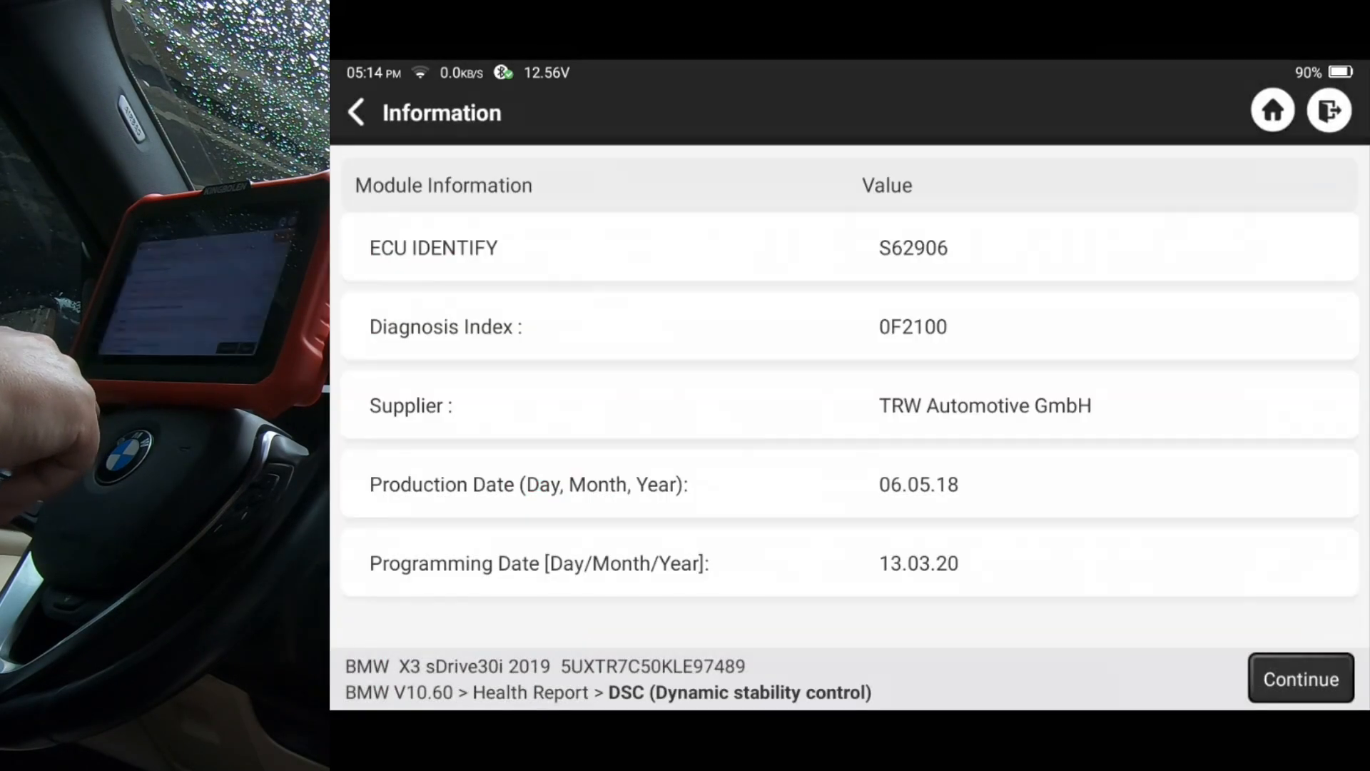
left_click(359, 112)
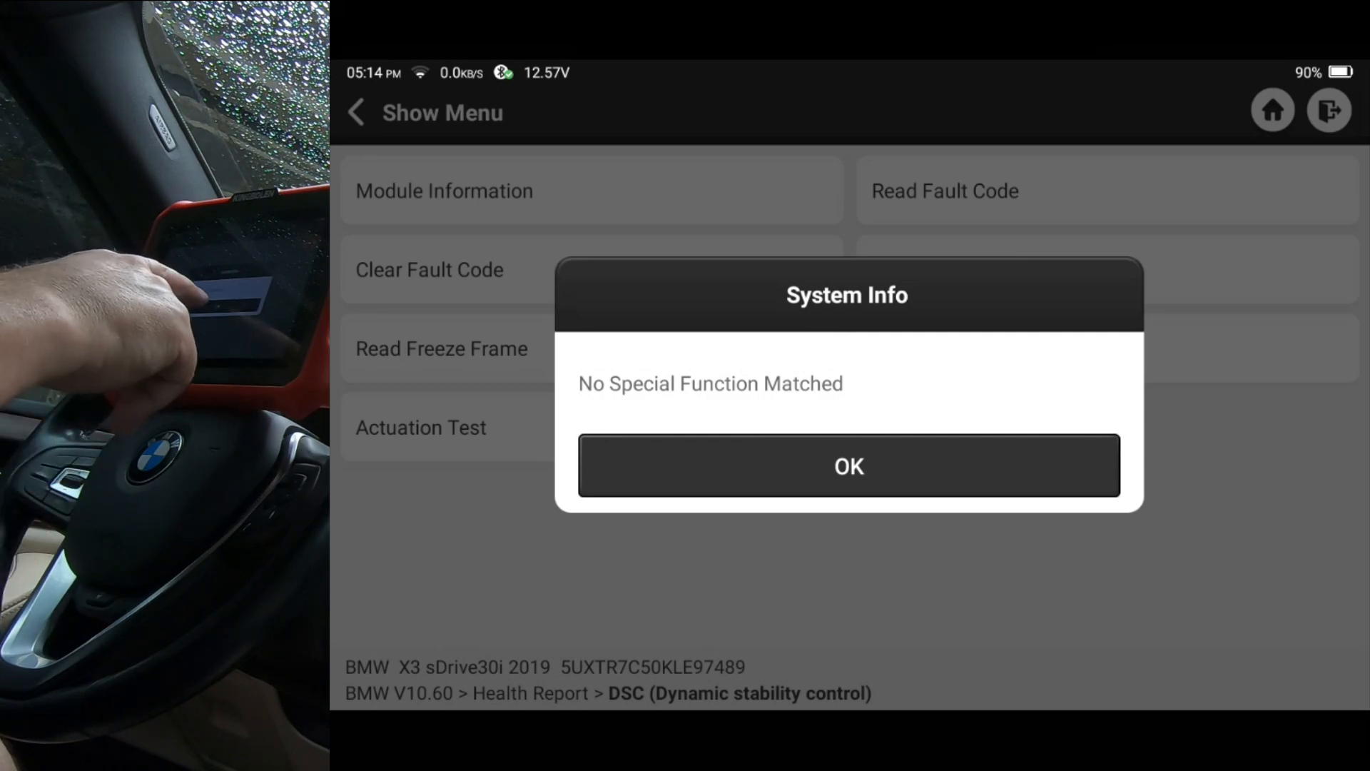
left_click(848, 465)
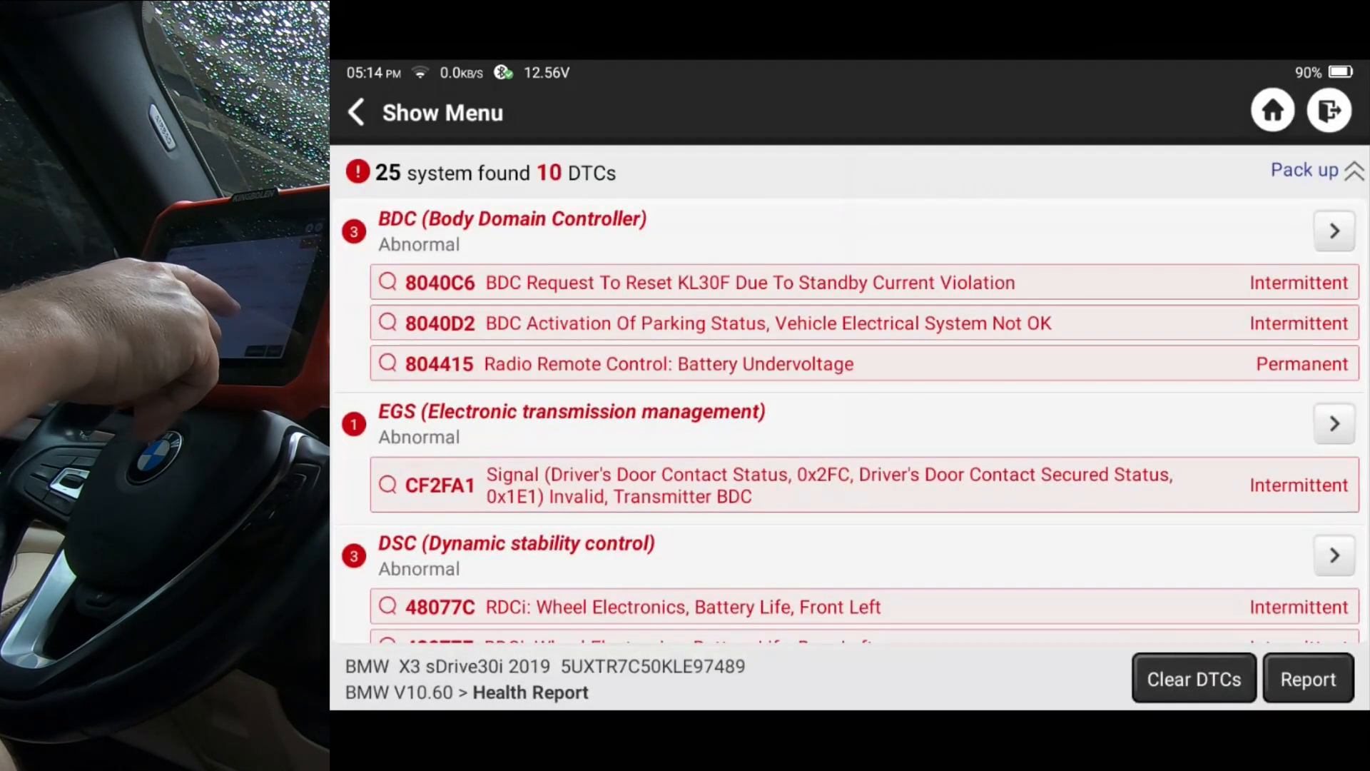
Start the KAFAS Camera-Based Assistance System guidance, reaching stored faults 800A01 and 800ABE
scroll("down", 3)
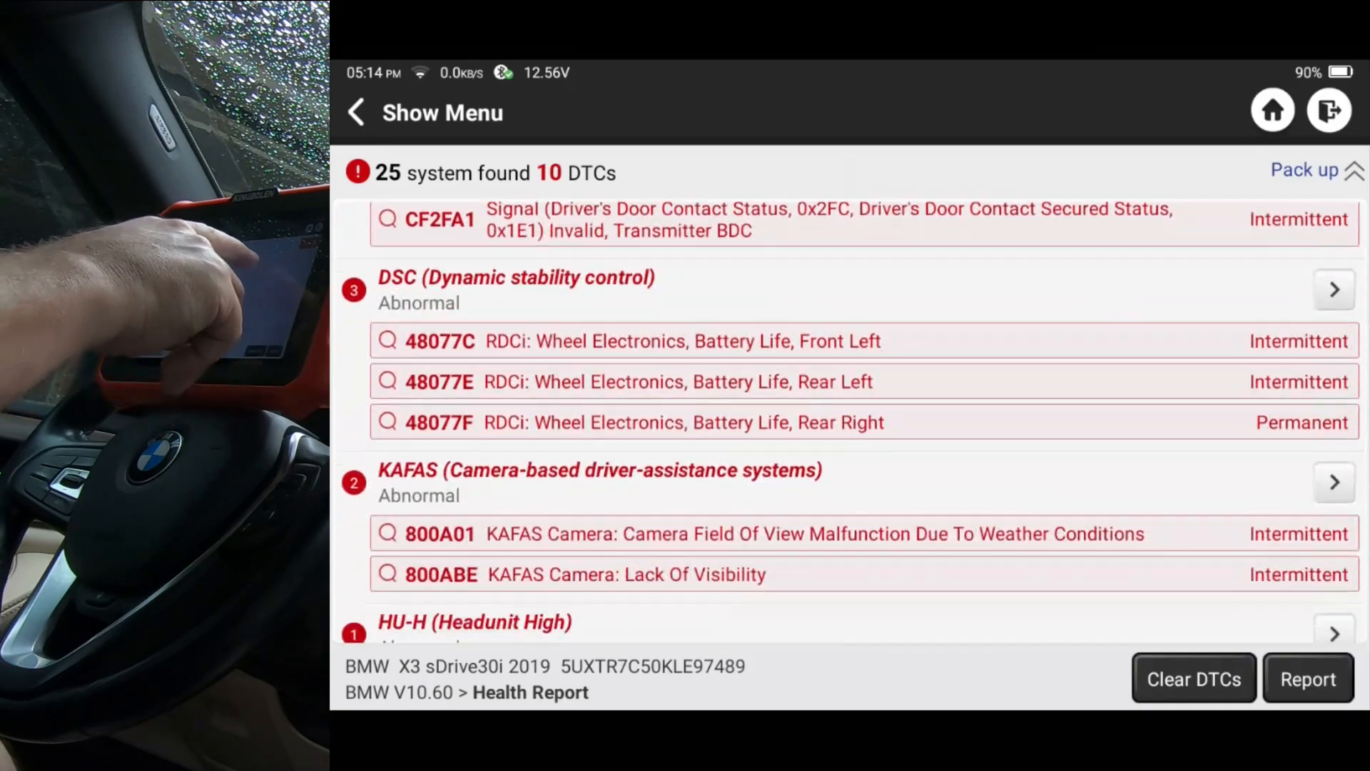
scroll("down", 3)
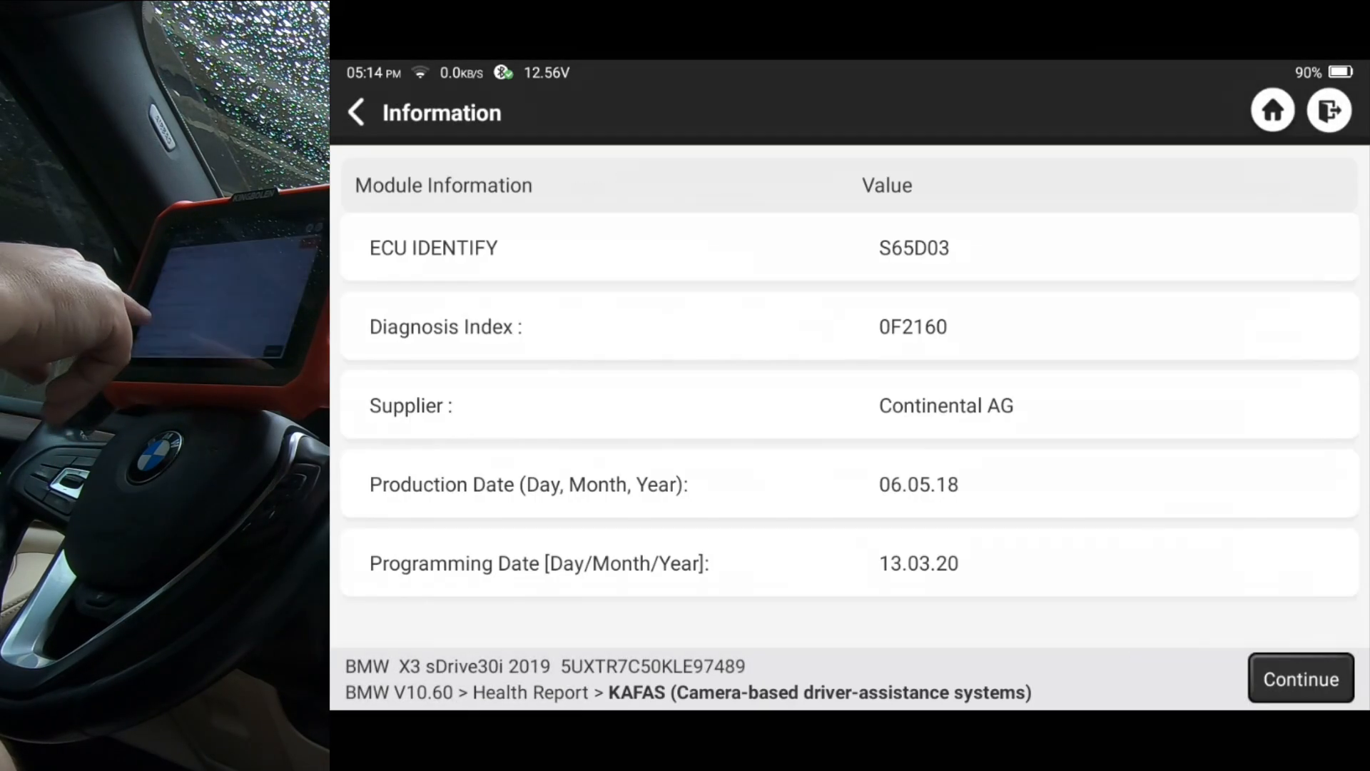
left_click(360, 111)
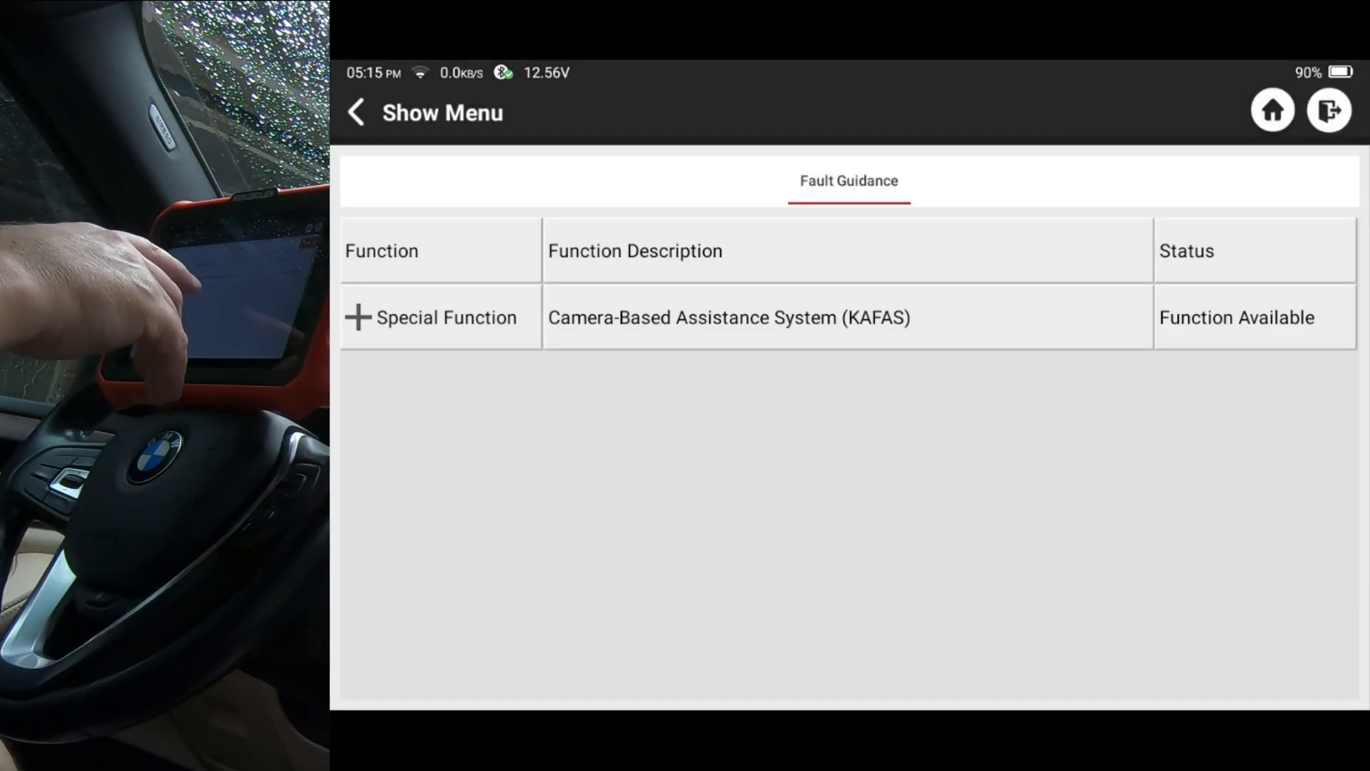
left_click(728, 317)
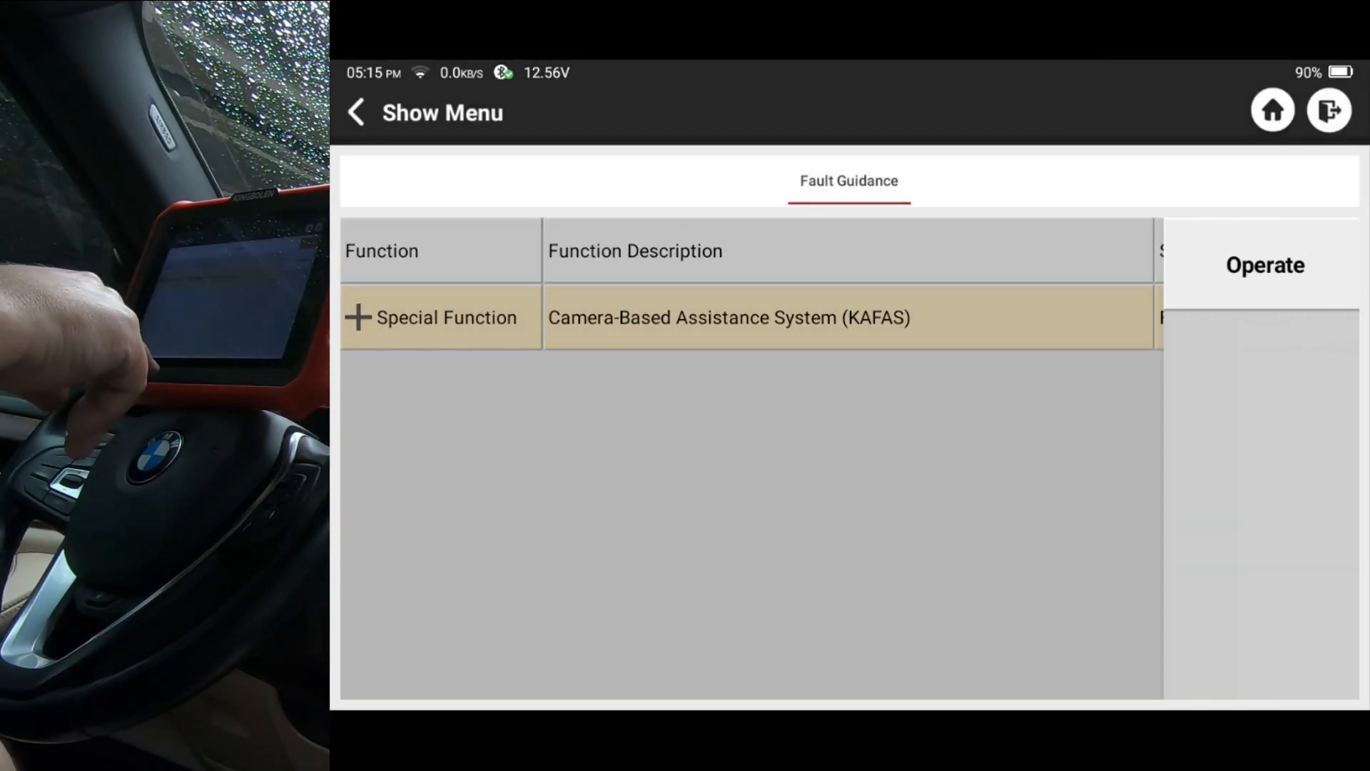
left_click(1265, 266)
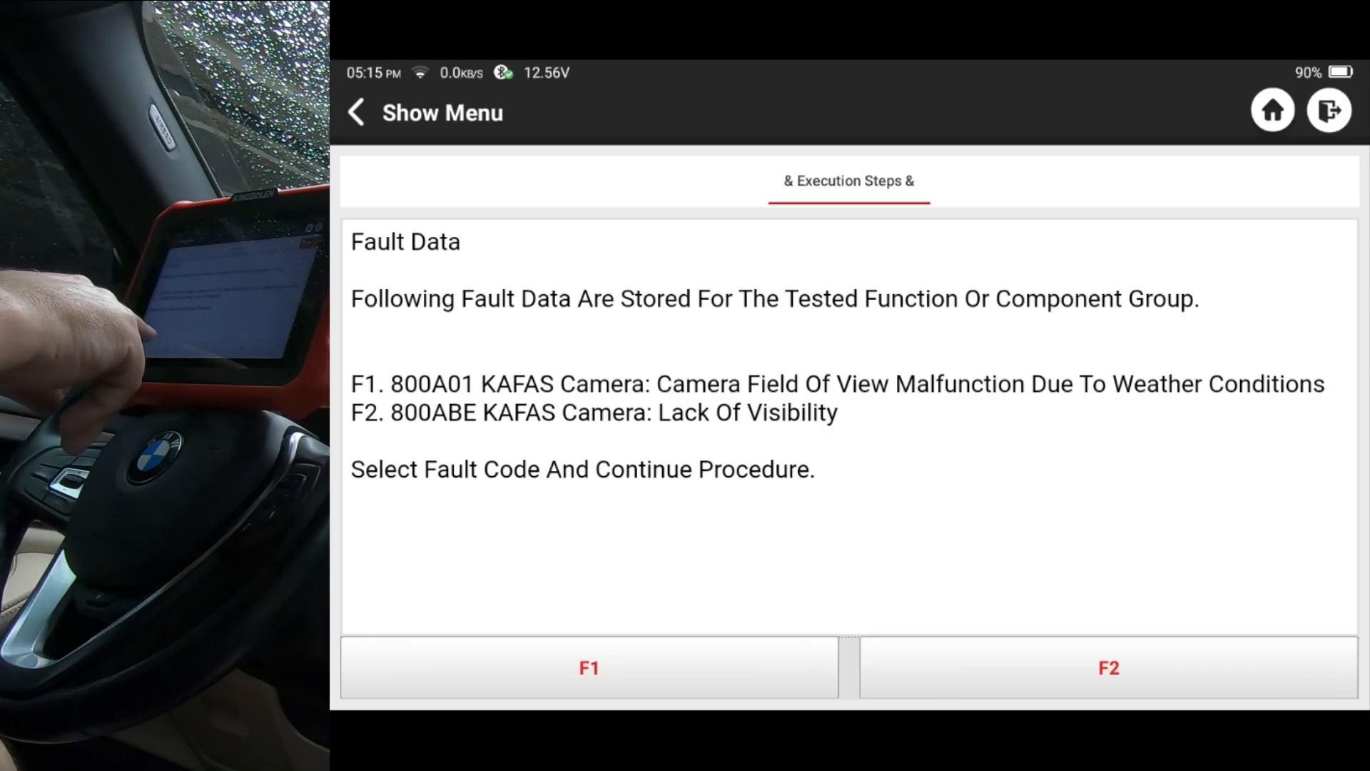
Work through camera fault 800A01's windscreen/lens check to no fault found, end the module and return to the report
left_click(588, 669)
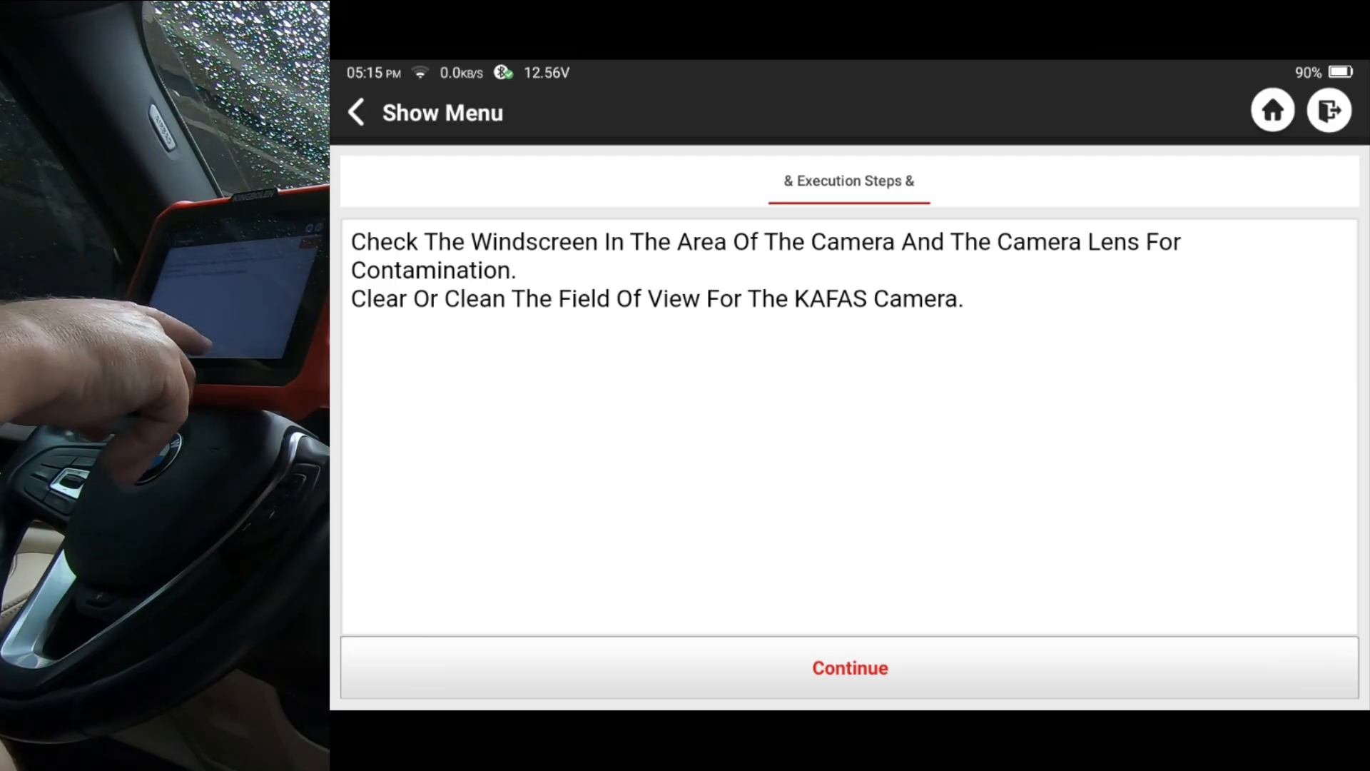
left_click(849, 668)
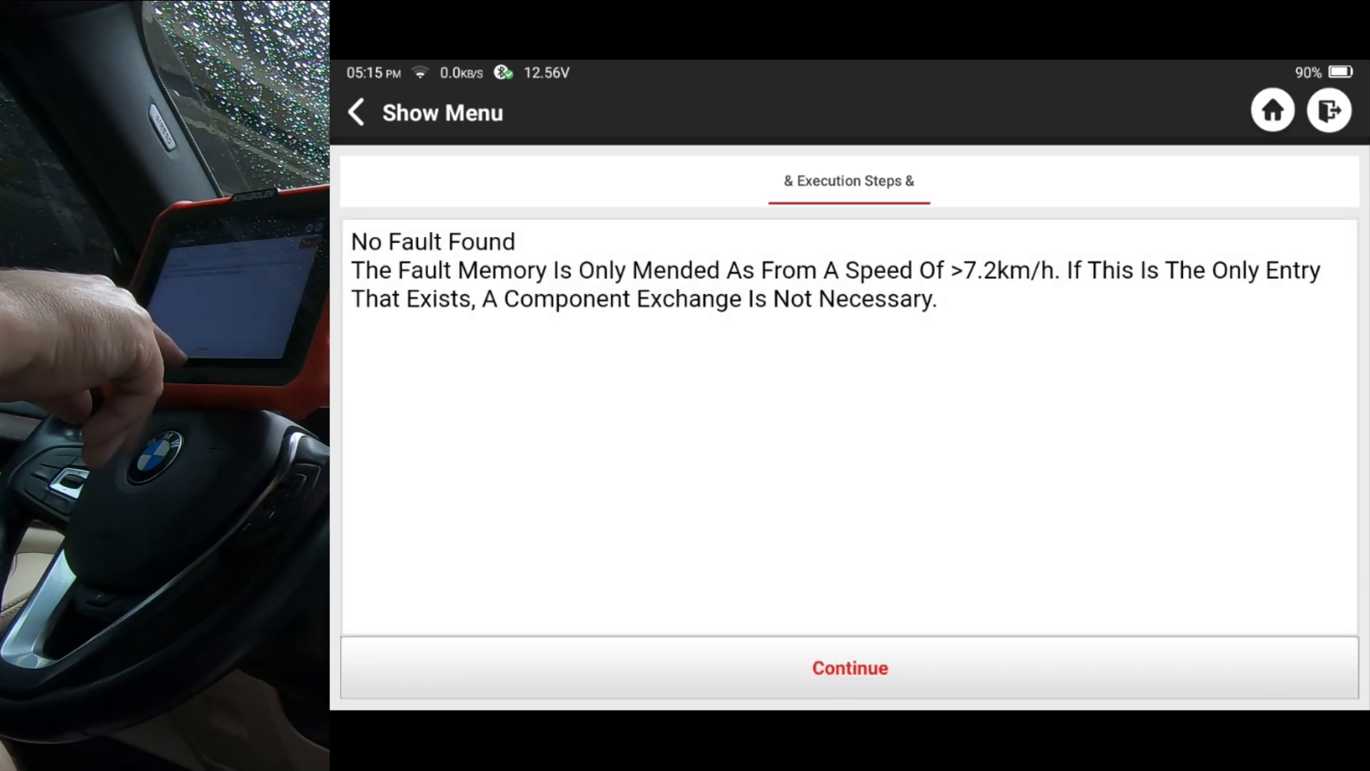
left_click(849, 668)
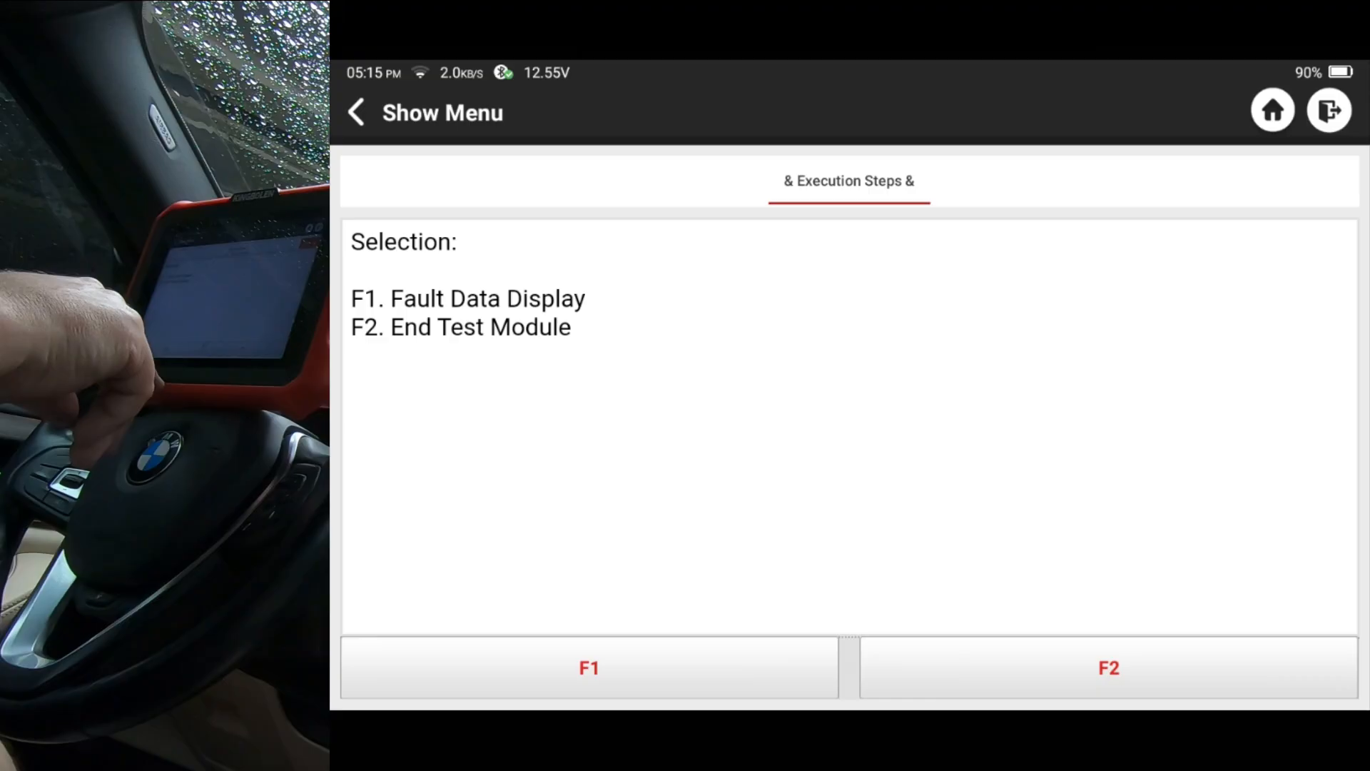
left_click(590, 668)
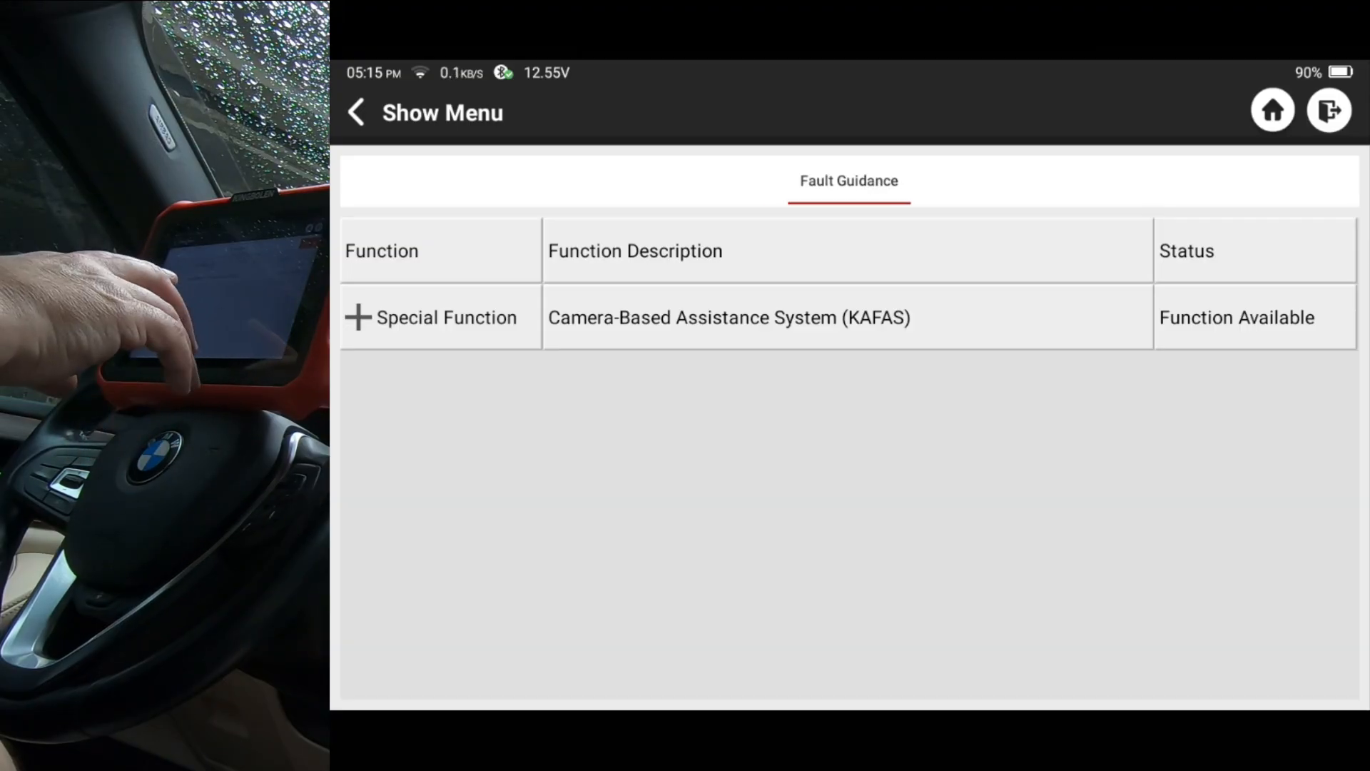
left_click(359, 113)
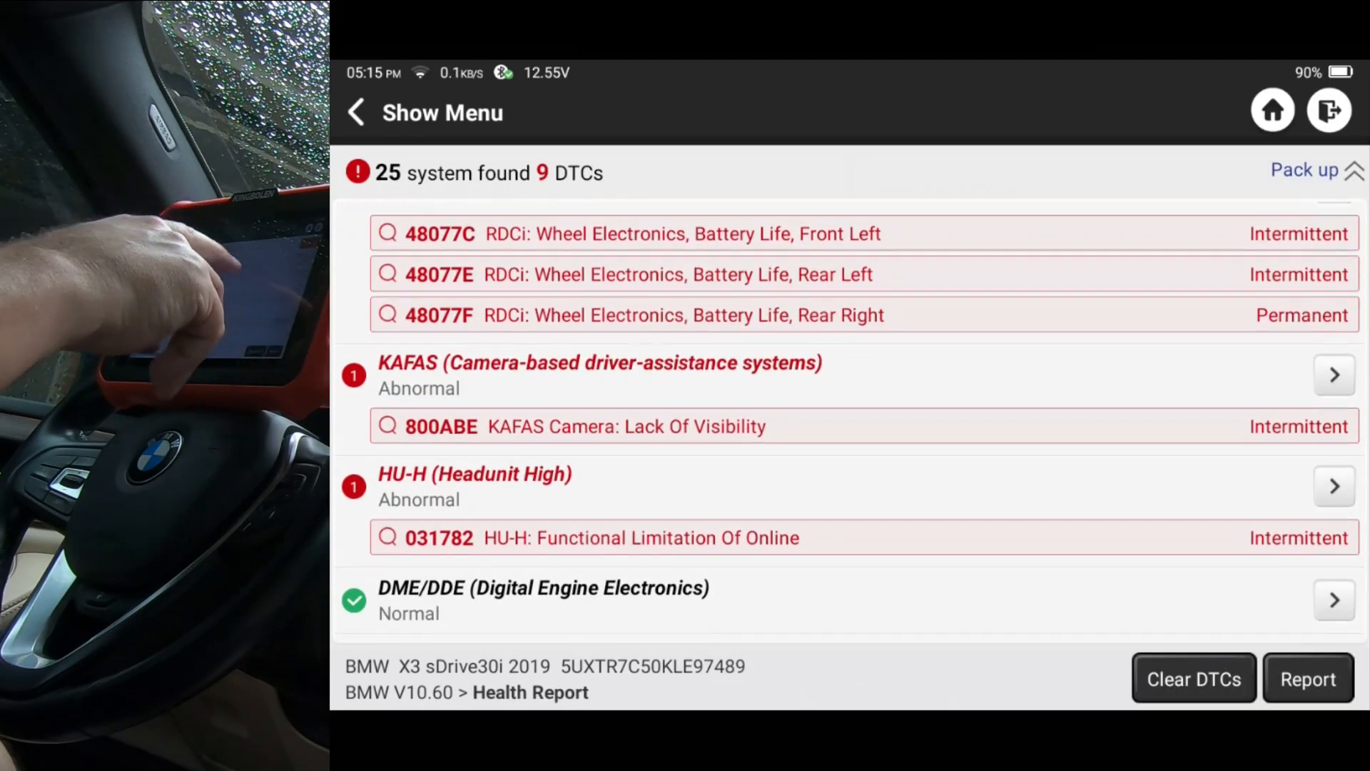
Start the HU-H Check Of ConnectedDrive Services guidance, reaching stored fault 031782
left_click(1193, 678)
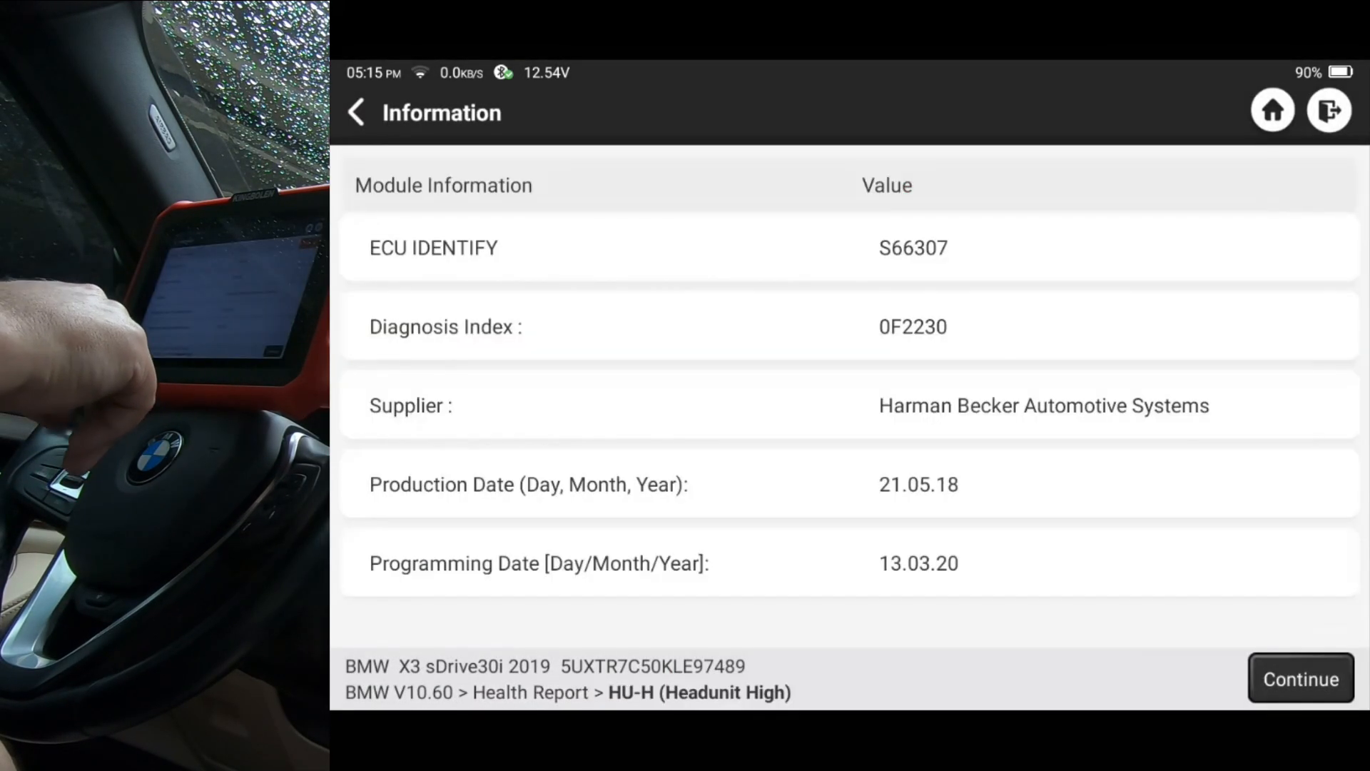
left_click(1301, 680)
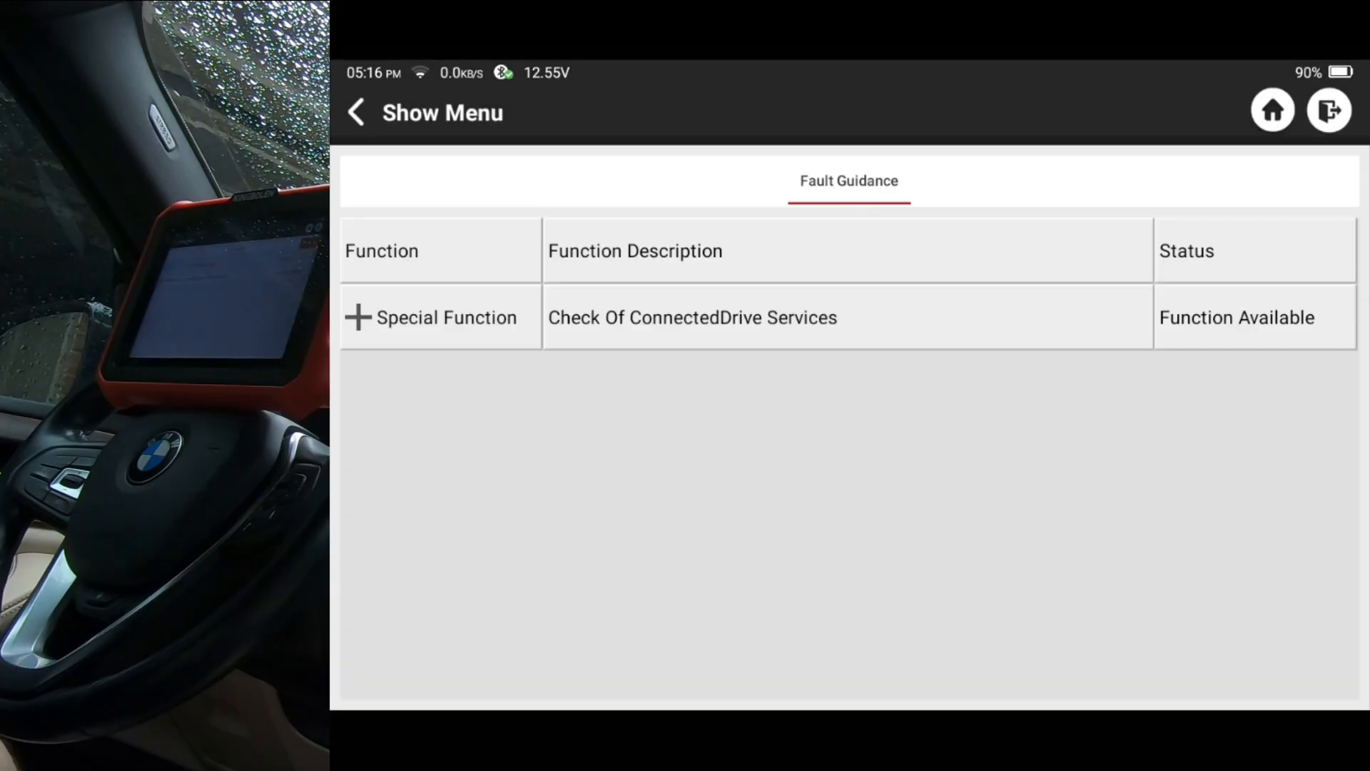
left_click(692, 317)
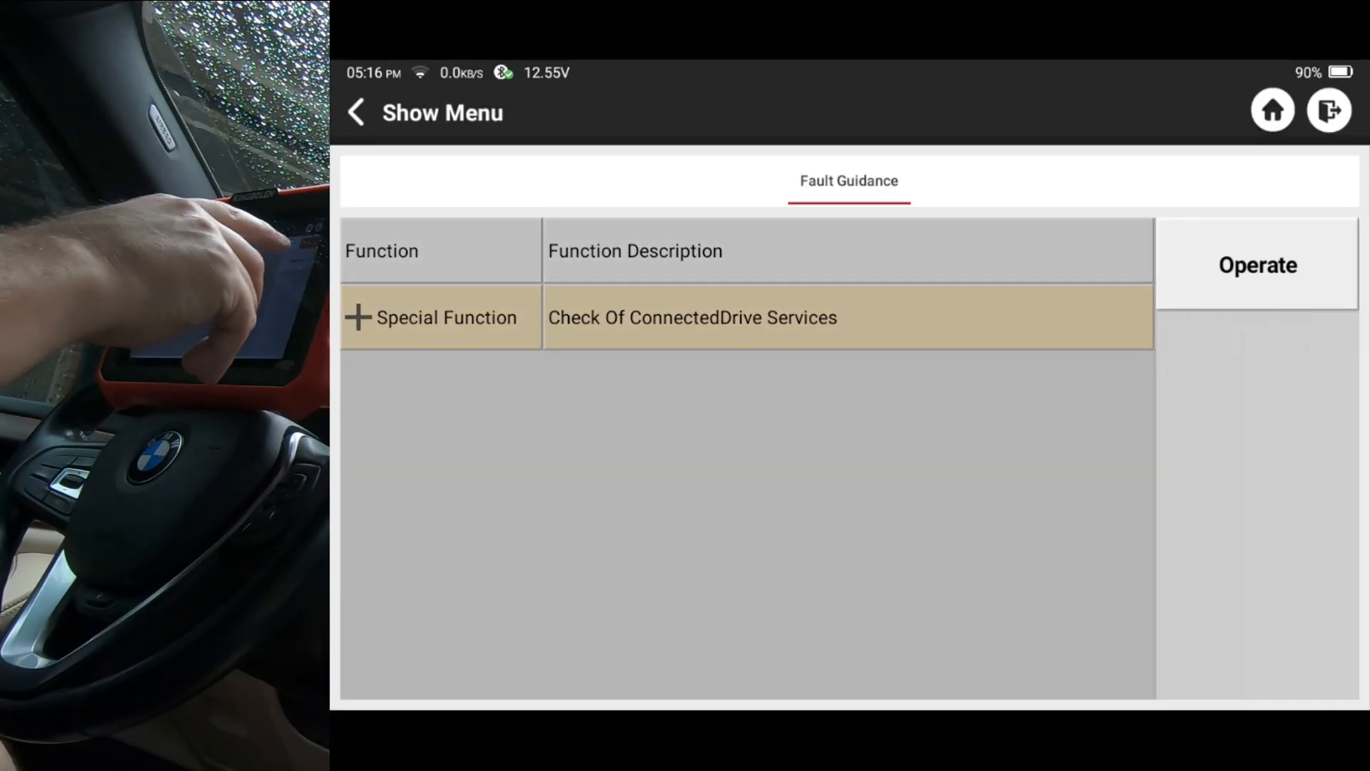
left_click(1256, 266)
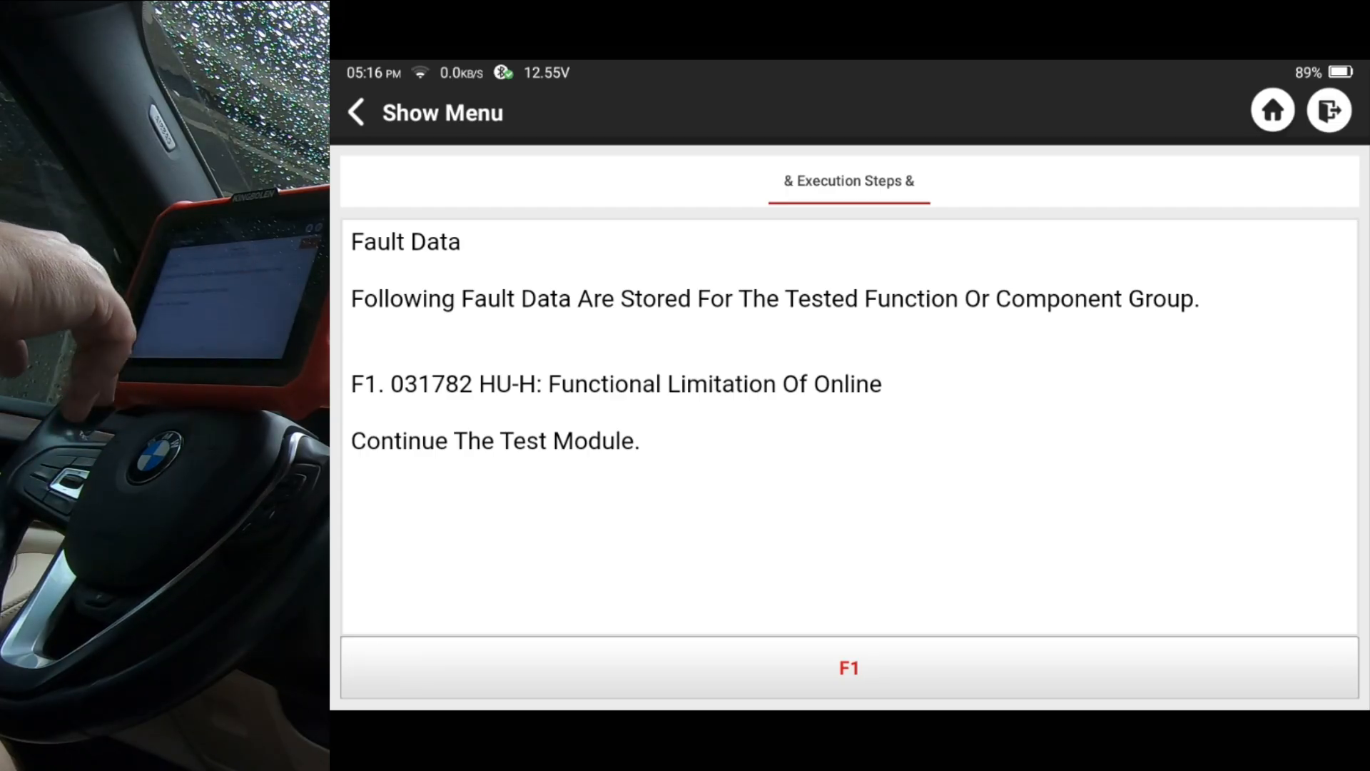
Complete fault 031782's check with no services limitation stored and return to the 9-DTC health report
left_click(849, 668)
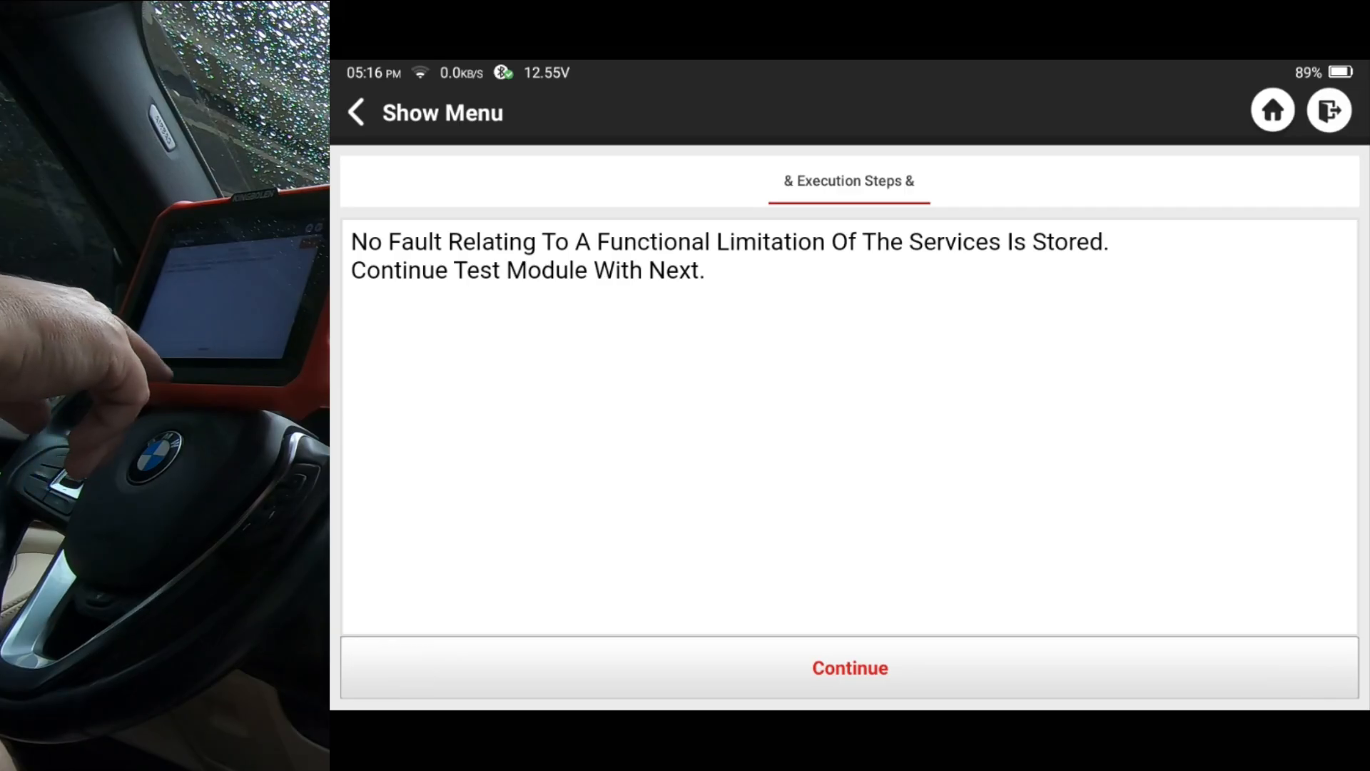
left_click(849, 668)
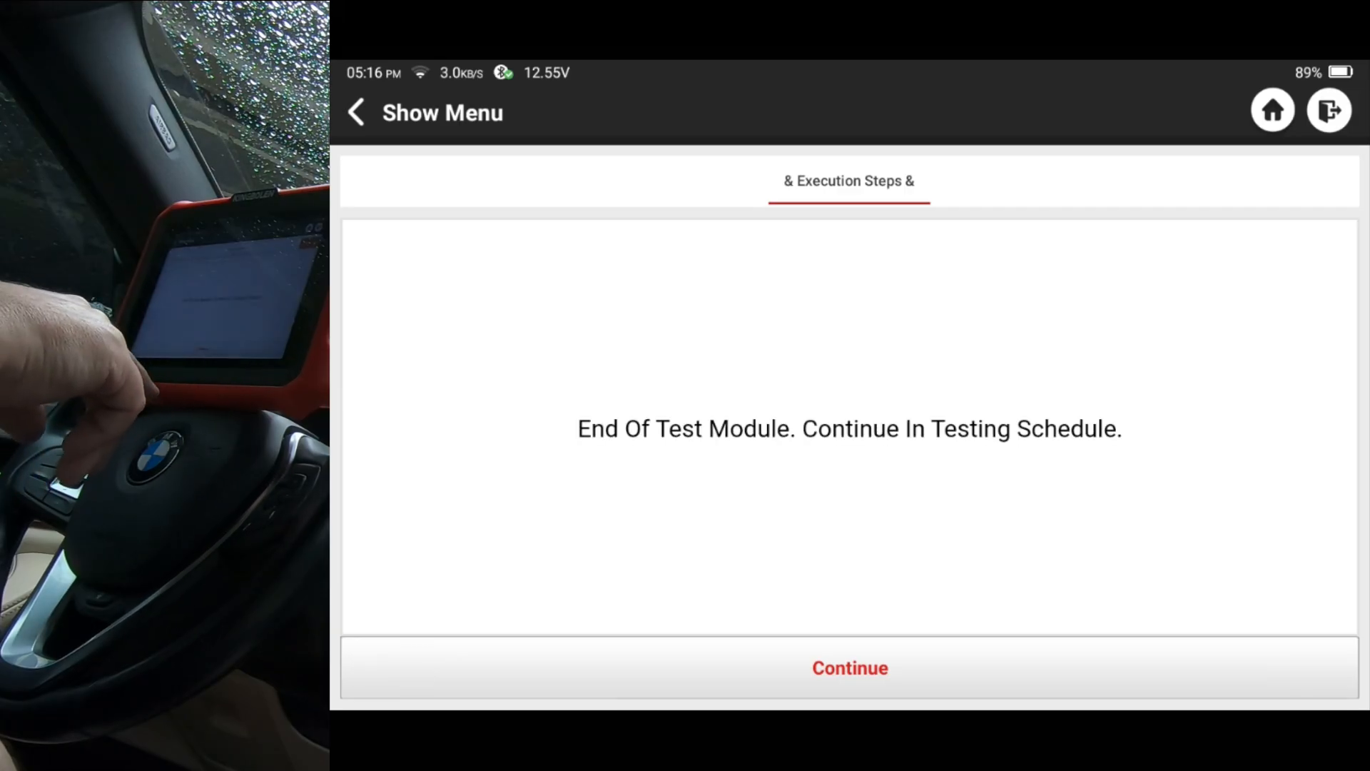
left_click(849, 668)
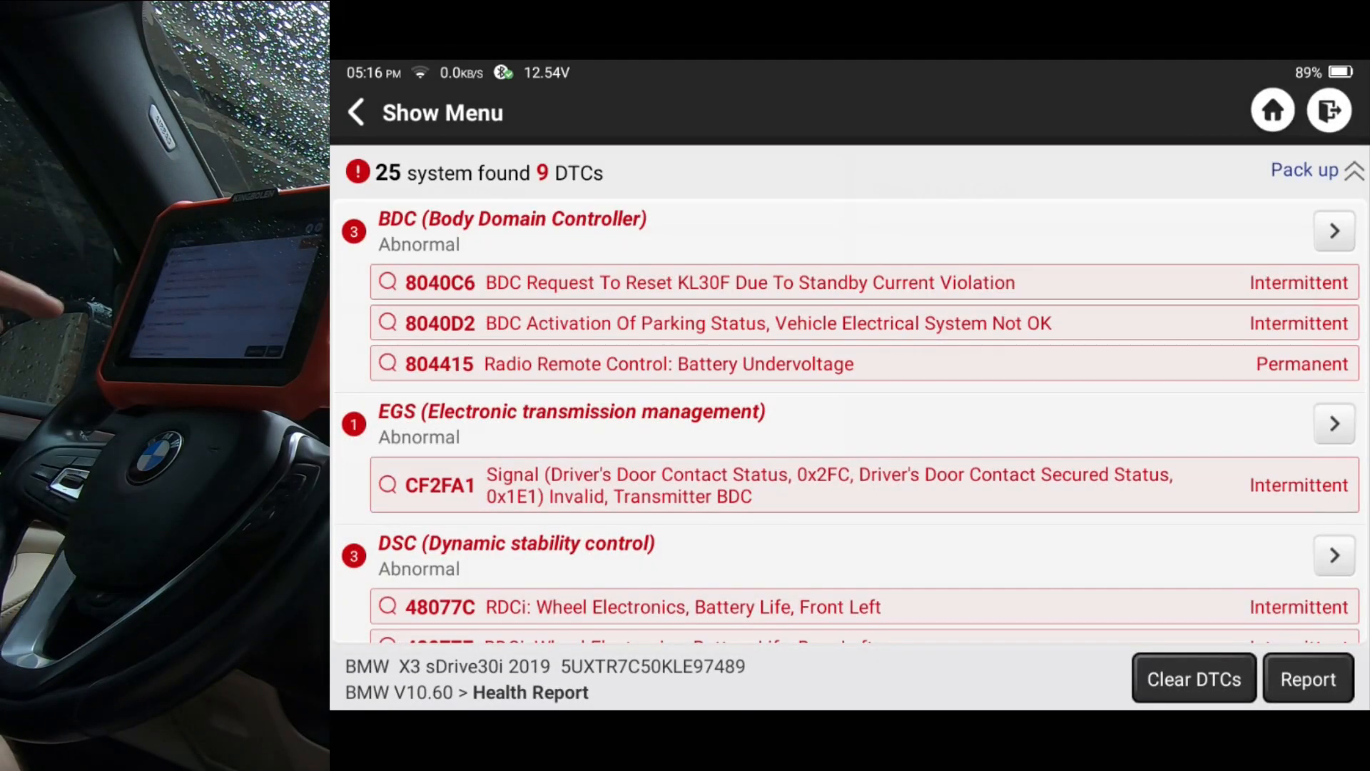
scroll("down", 3)
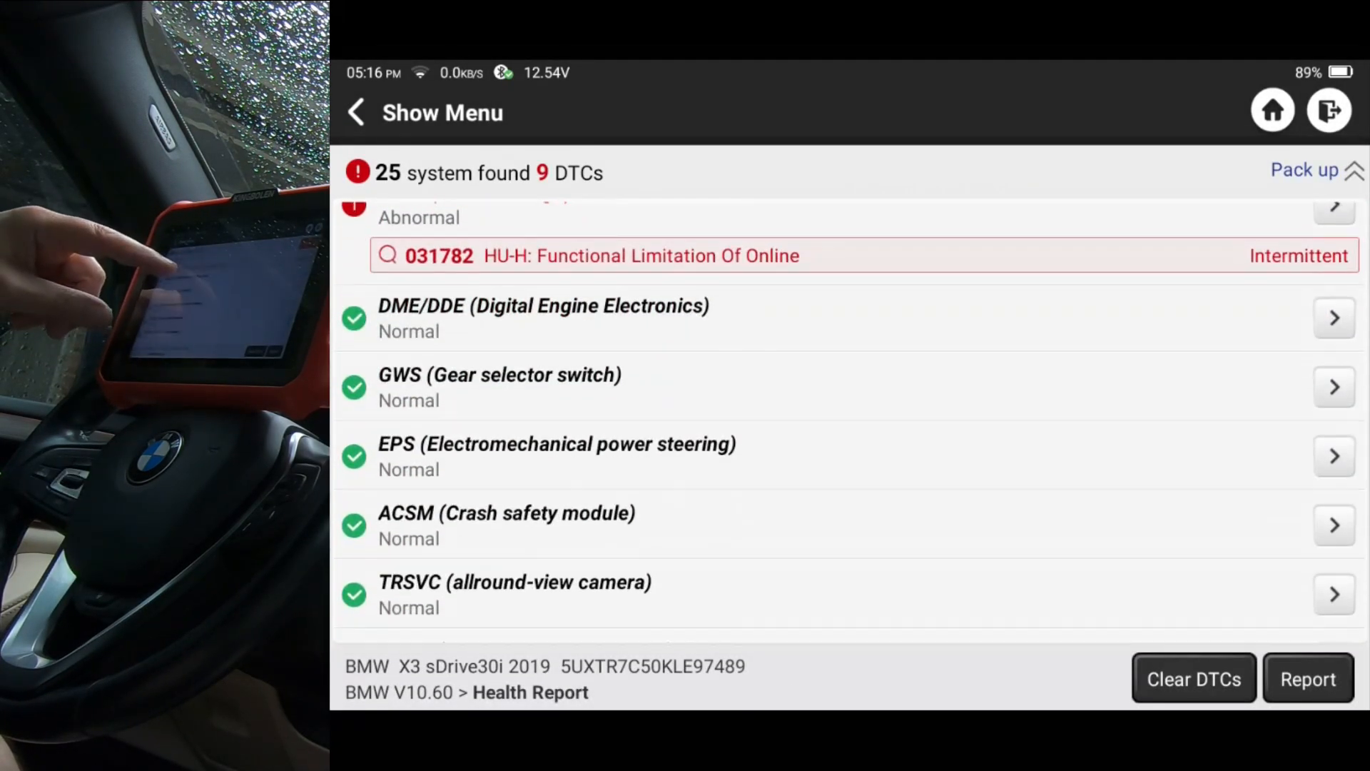